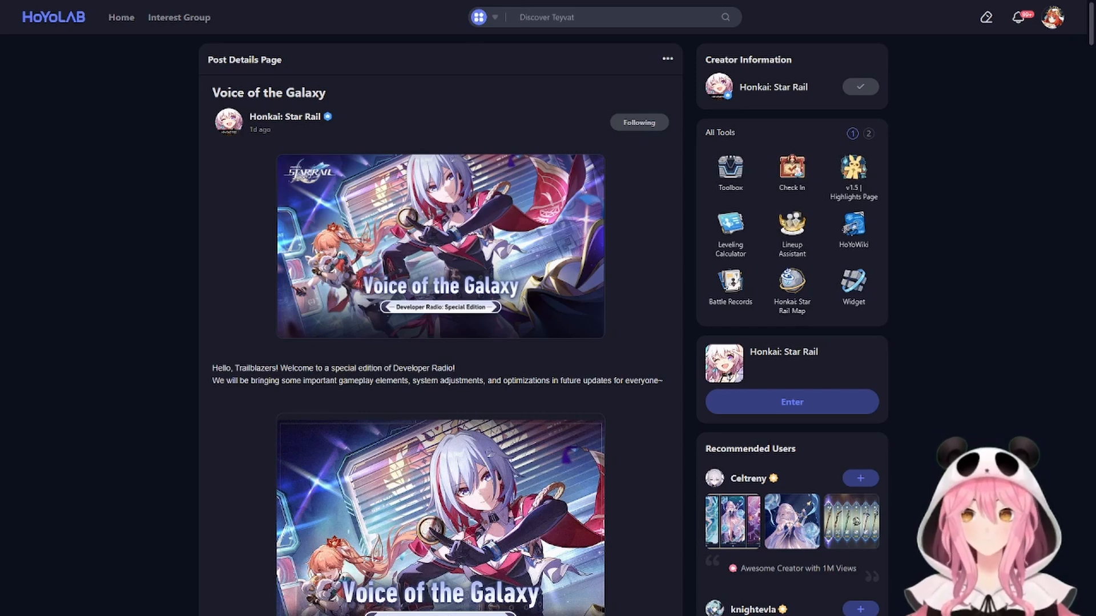
Step: Scroll the Star Rail post down to the New Permanent Game Mode infographic introducing Pure Fiction for Version 1.6
text(Furina)
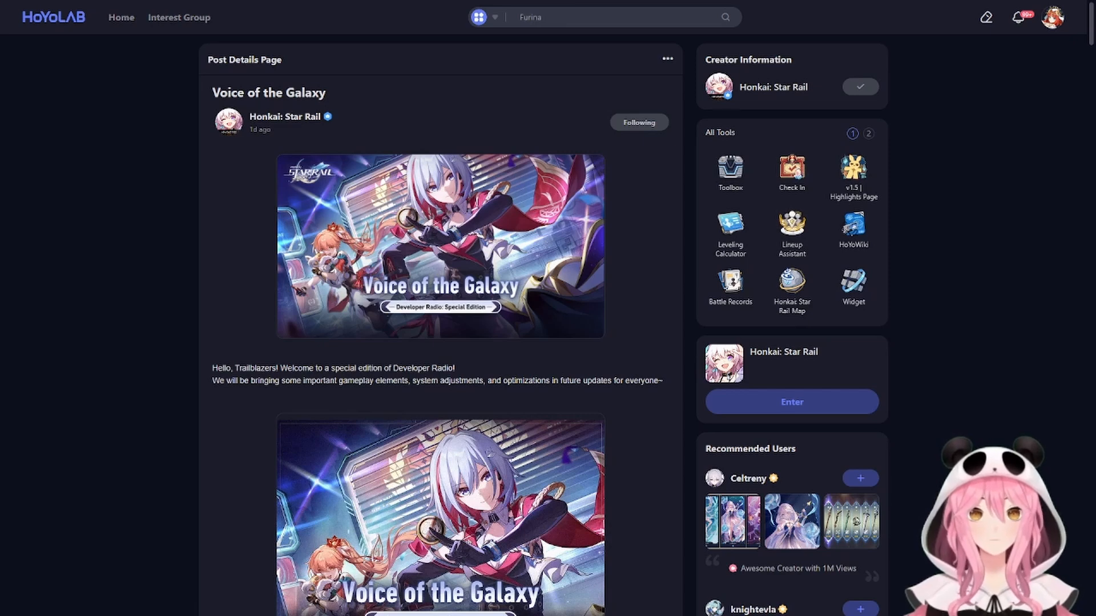
text(Baizhu)
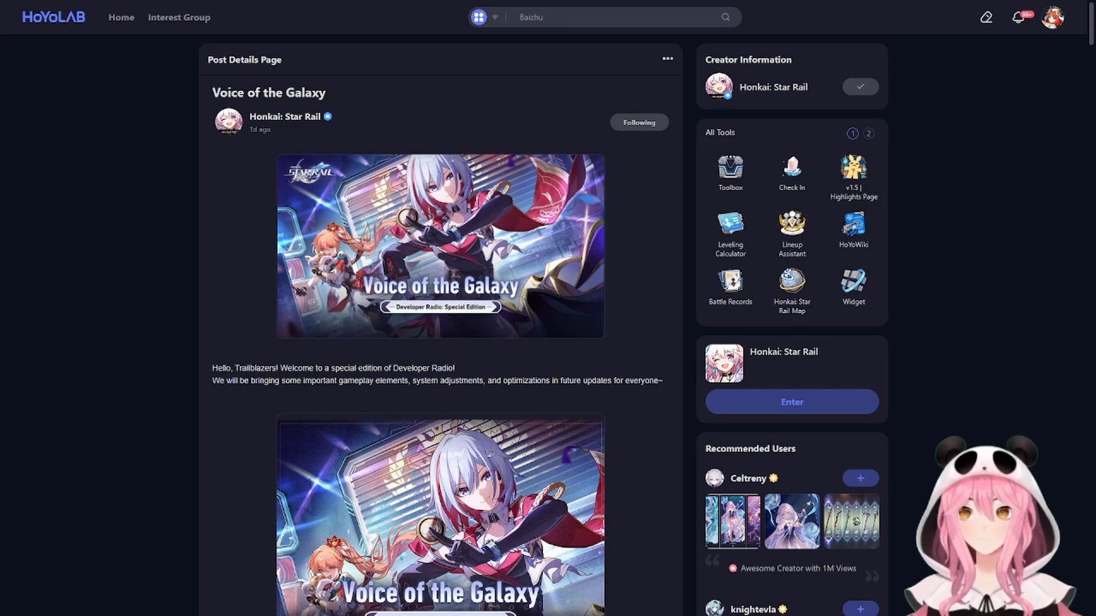
text(4.2)
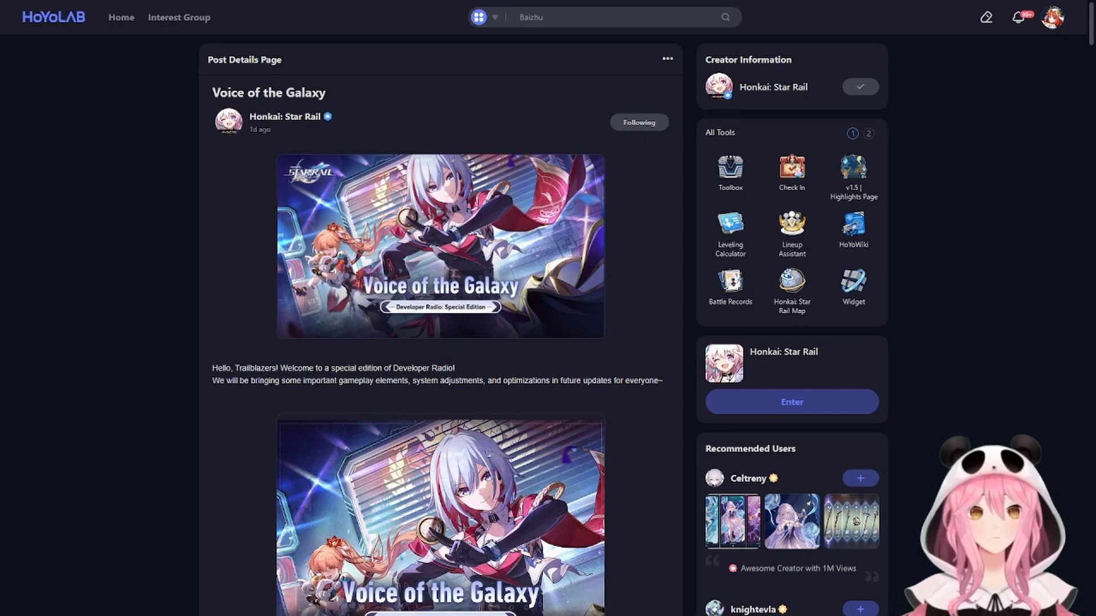
text(4.2)
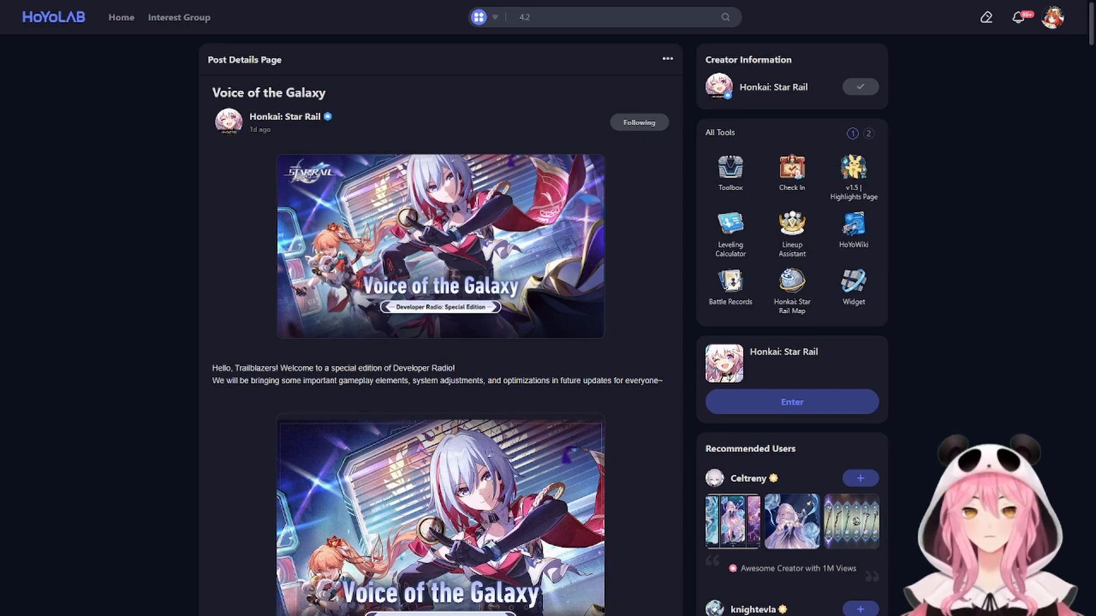
scroll(down, 3)
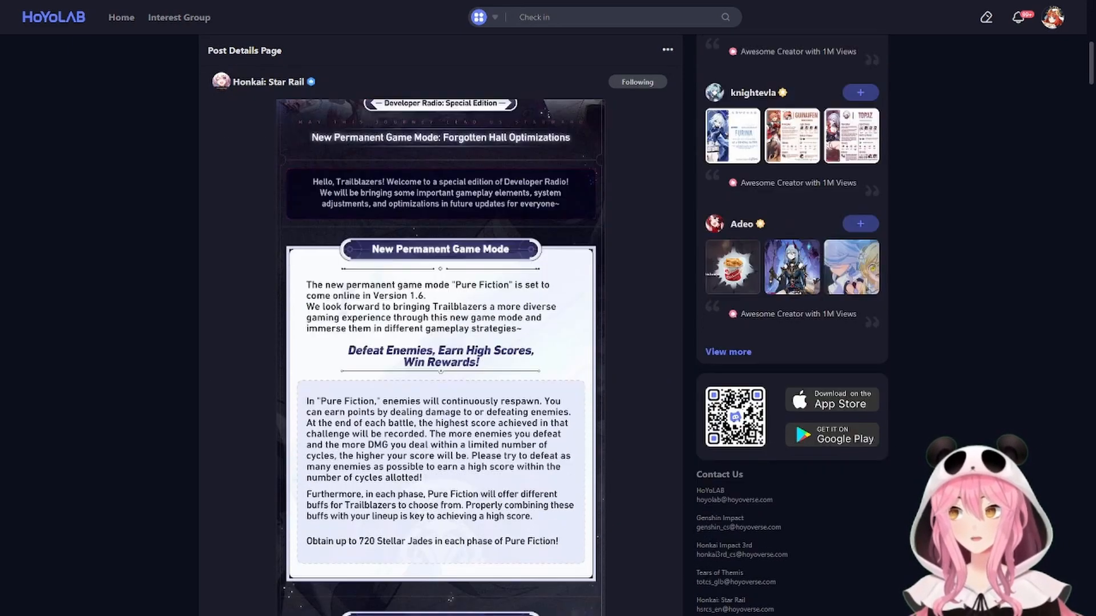
scroll(down, 3)
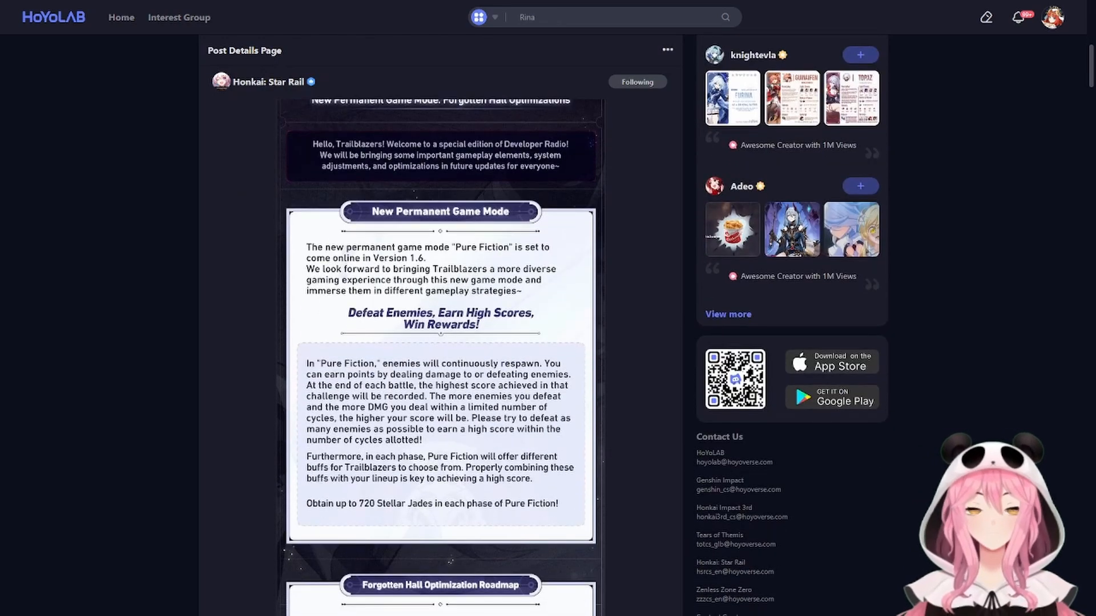
text(1.5)
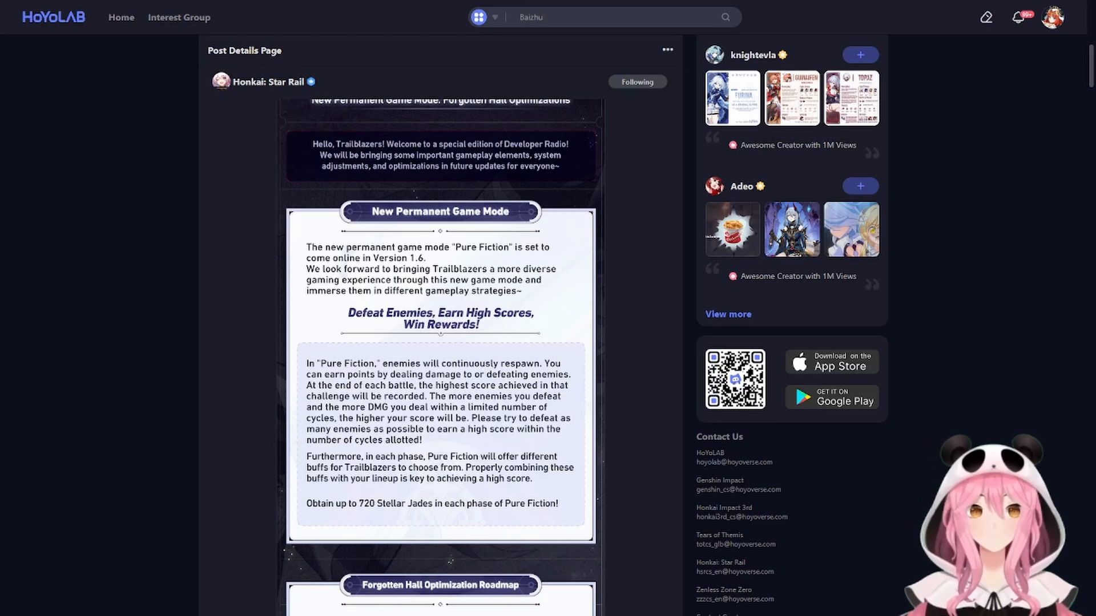
text(4.2)
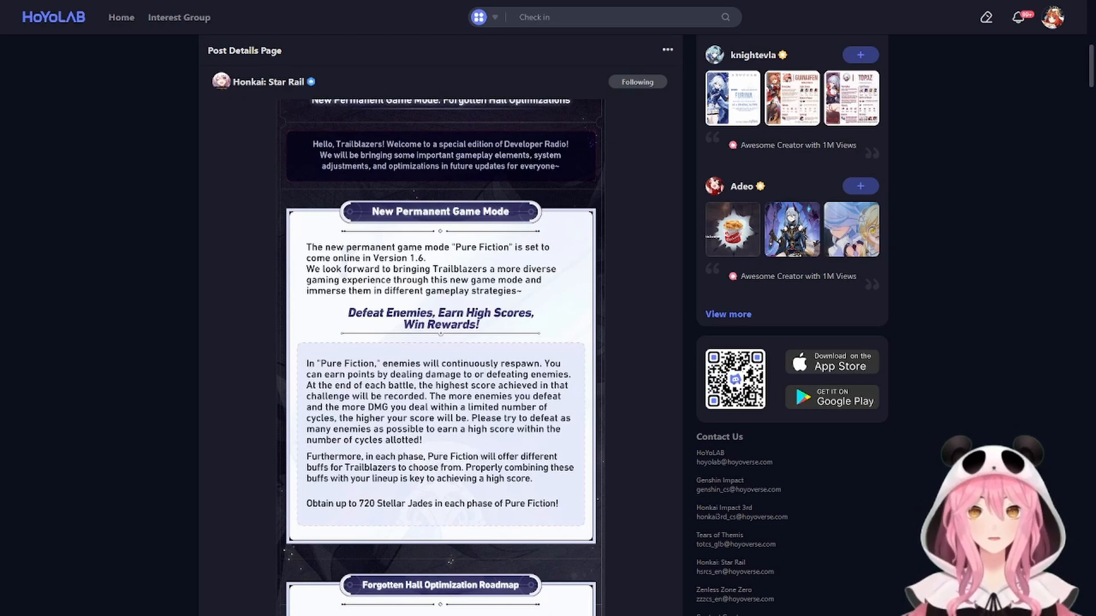
text(Rina)
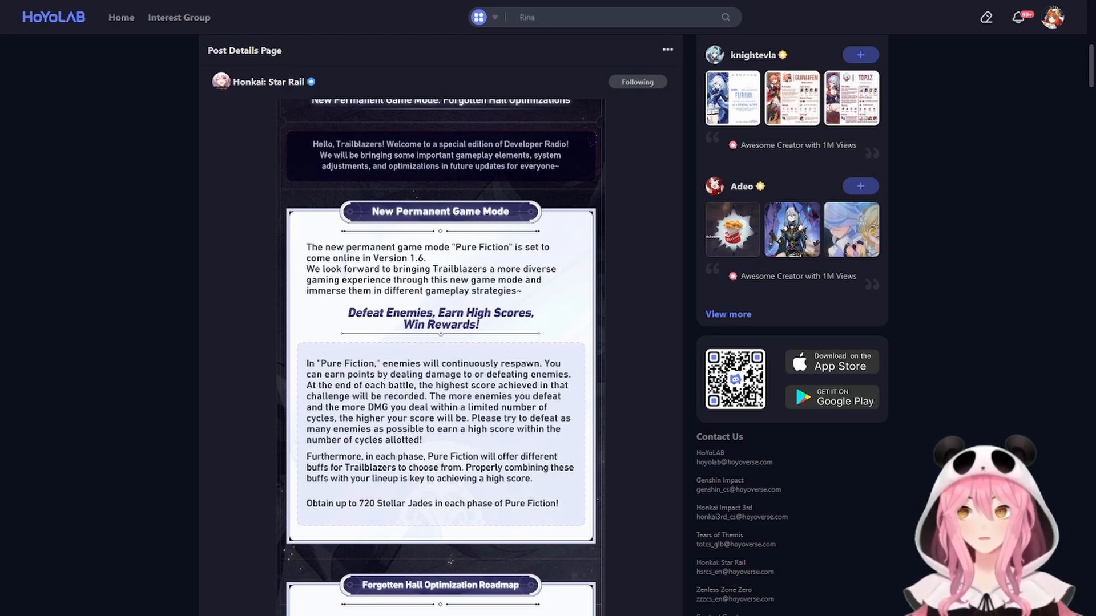
text(1.5)
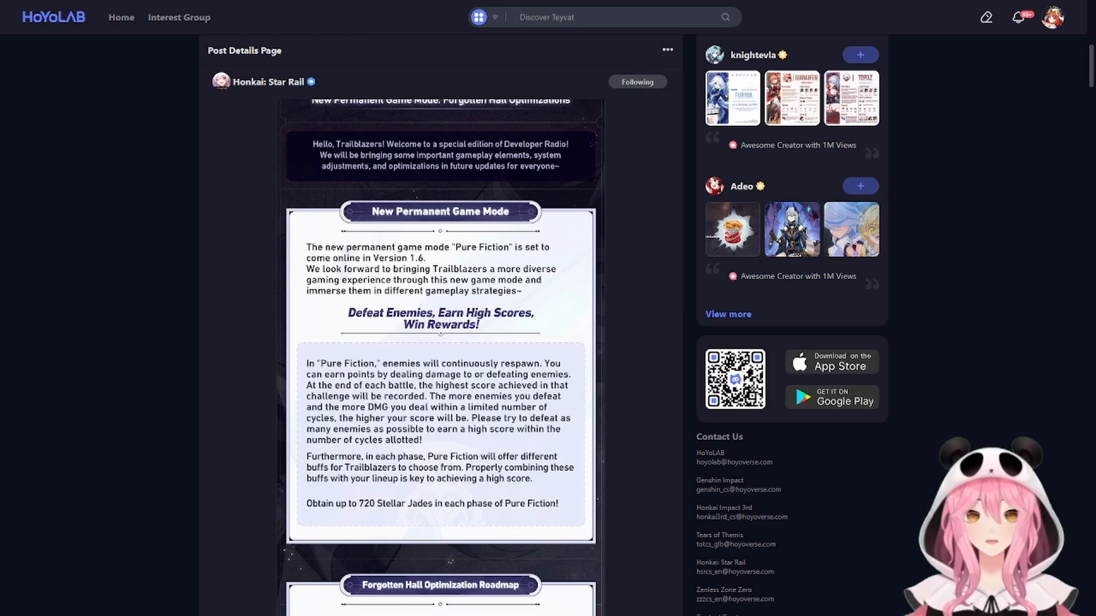
text(Furina)
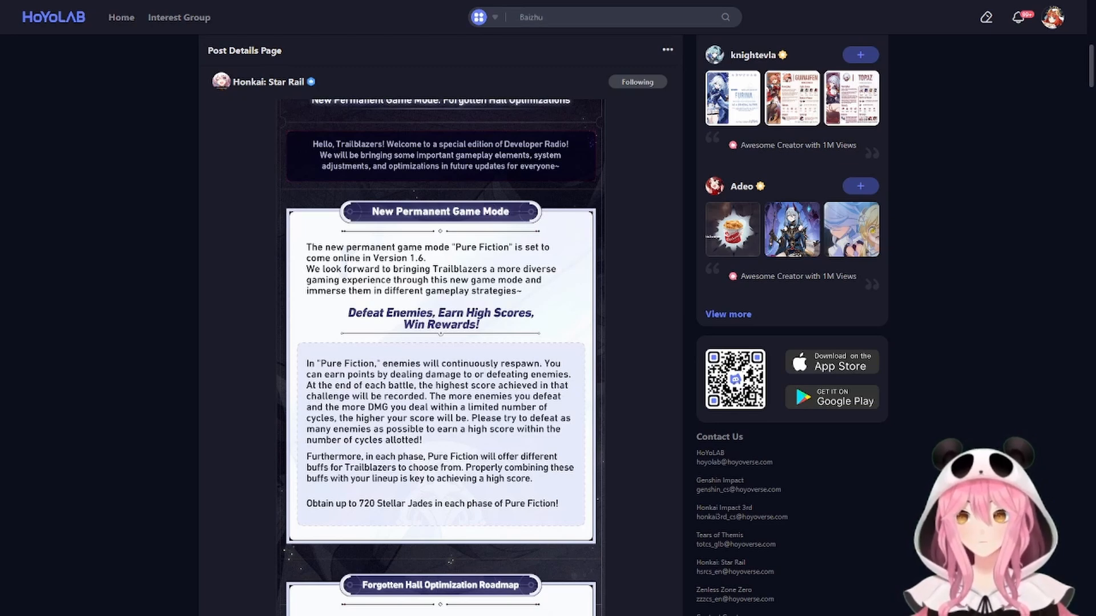
text(4.2)
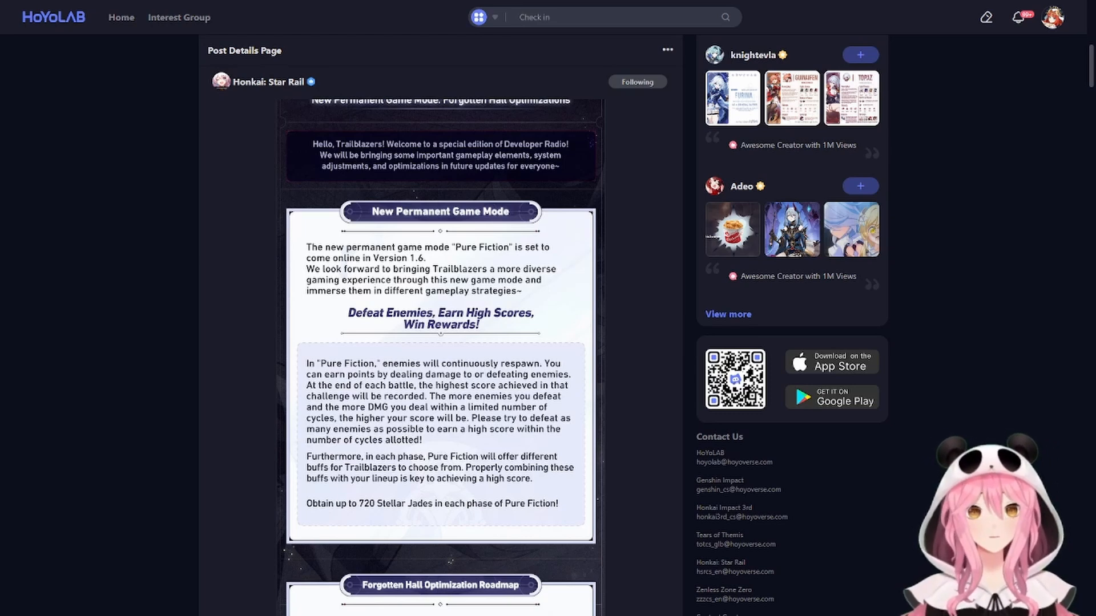
text(Rina)
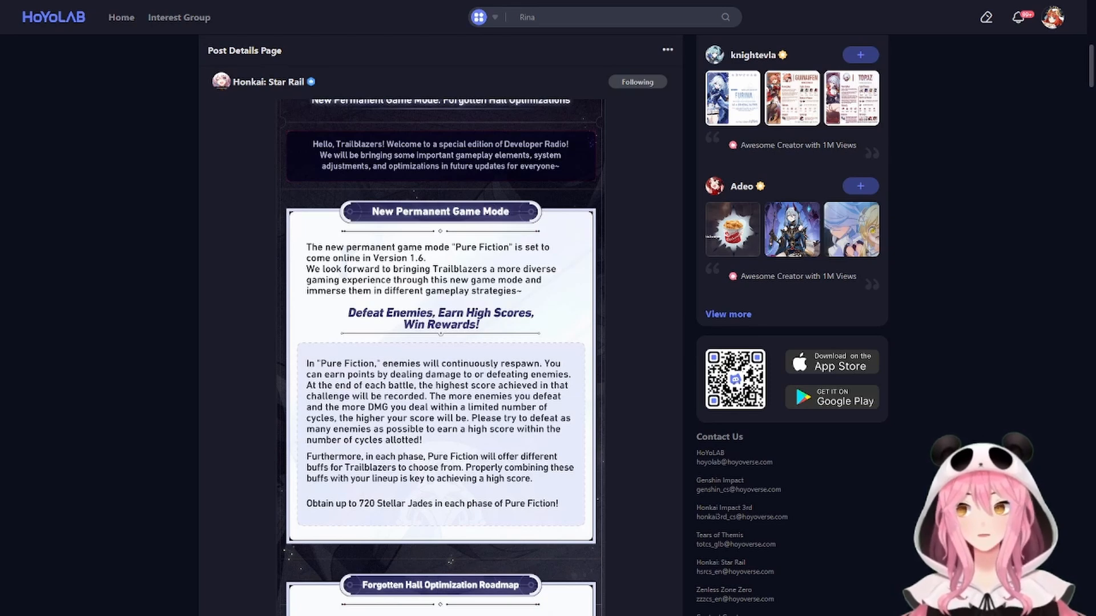
text(1.5)
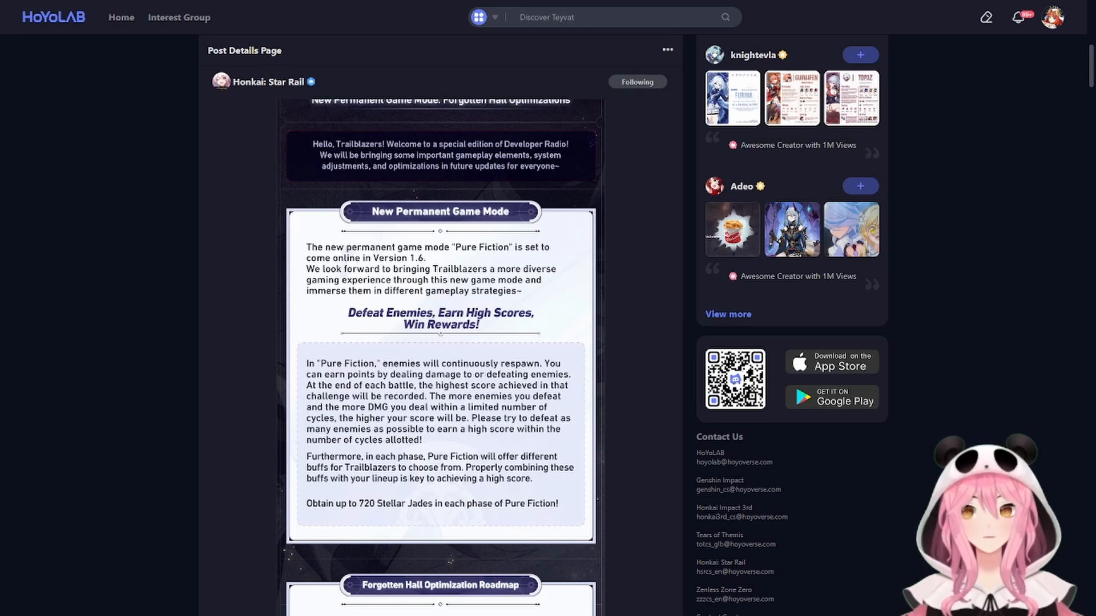
text(Furina)
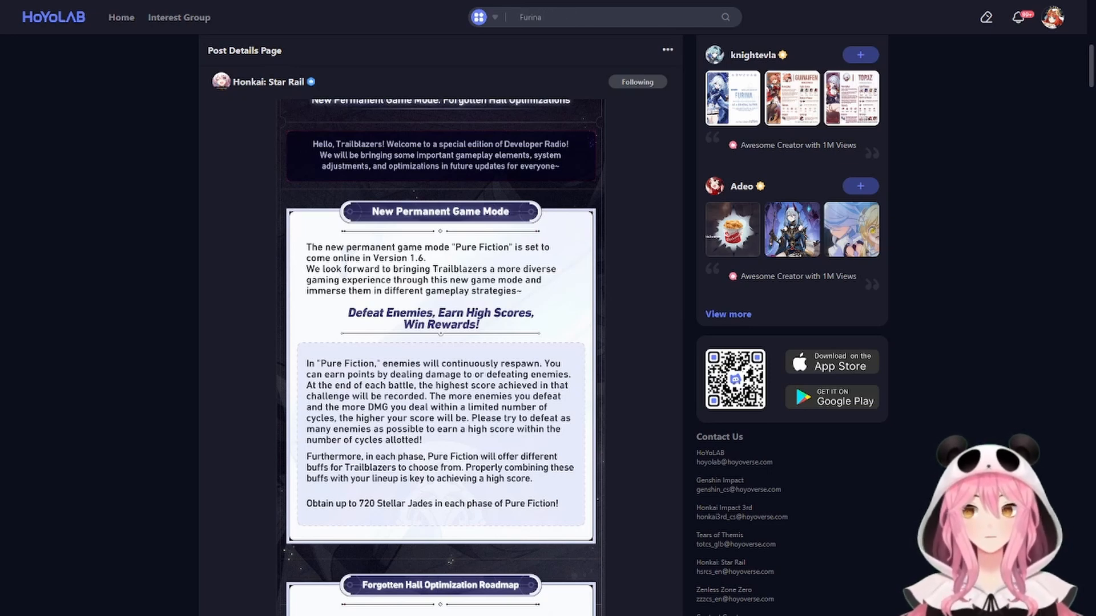
text(Baizhu)
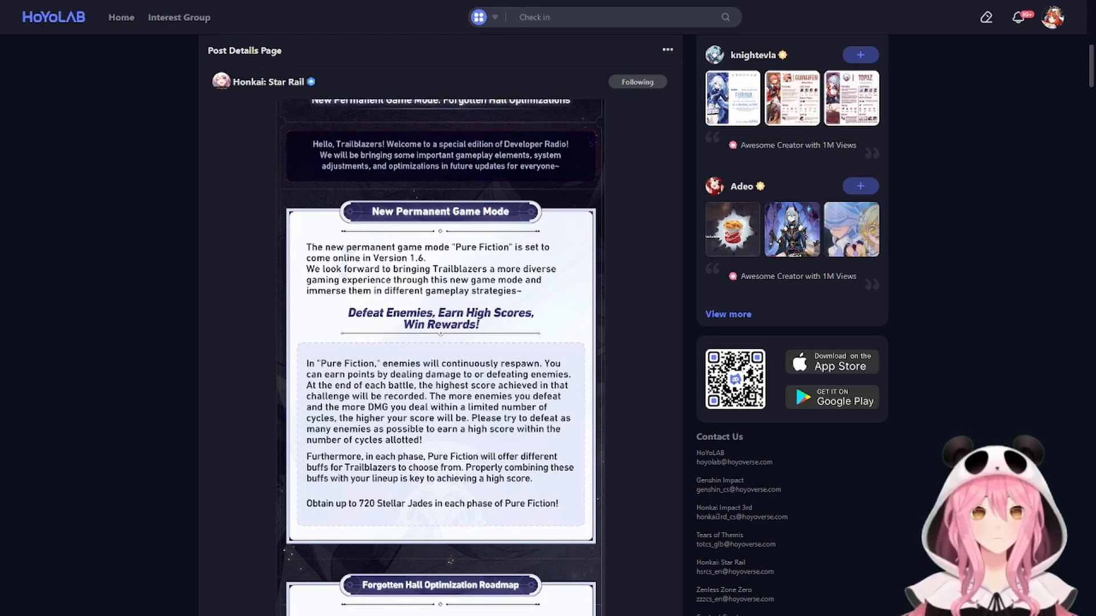
text(Rina)
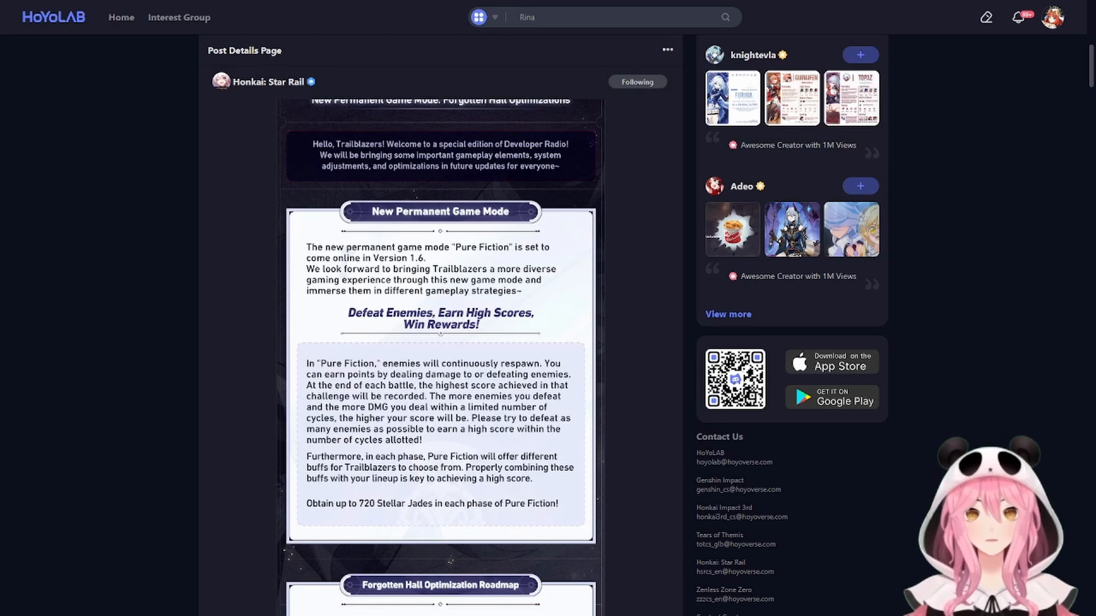
text(1.5)
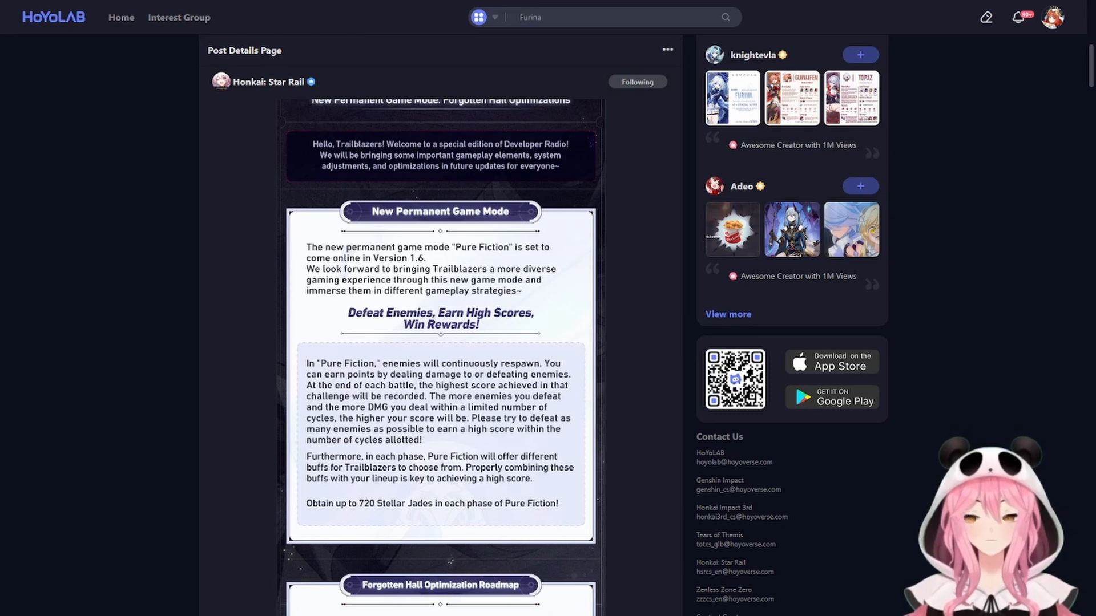
text(Baizhu)
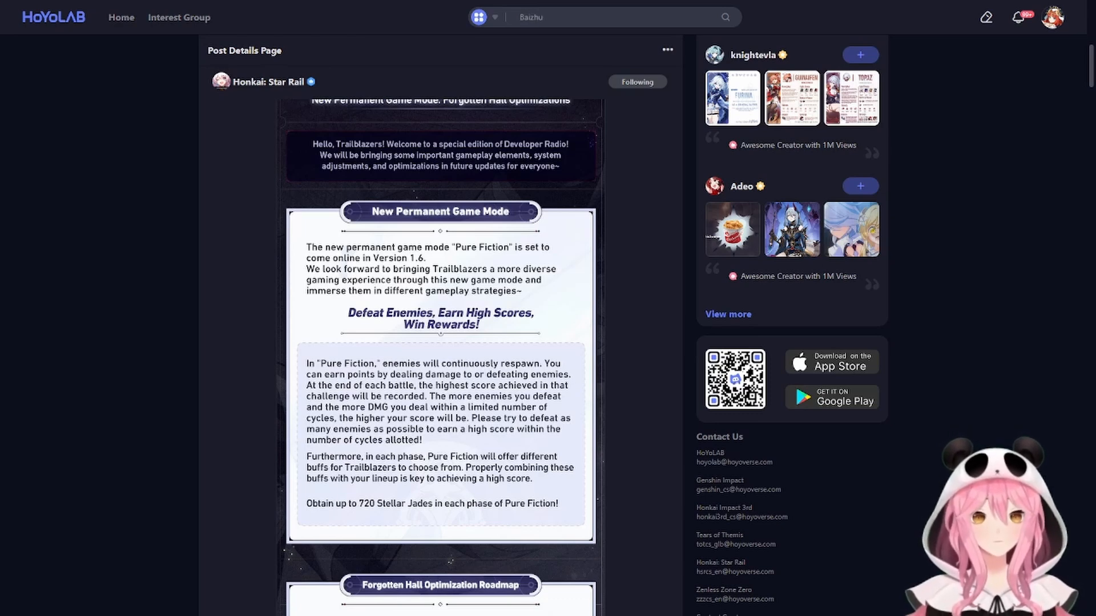
text(4.2)
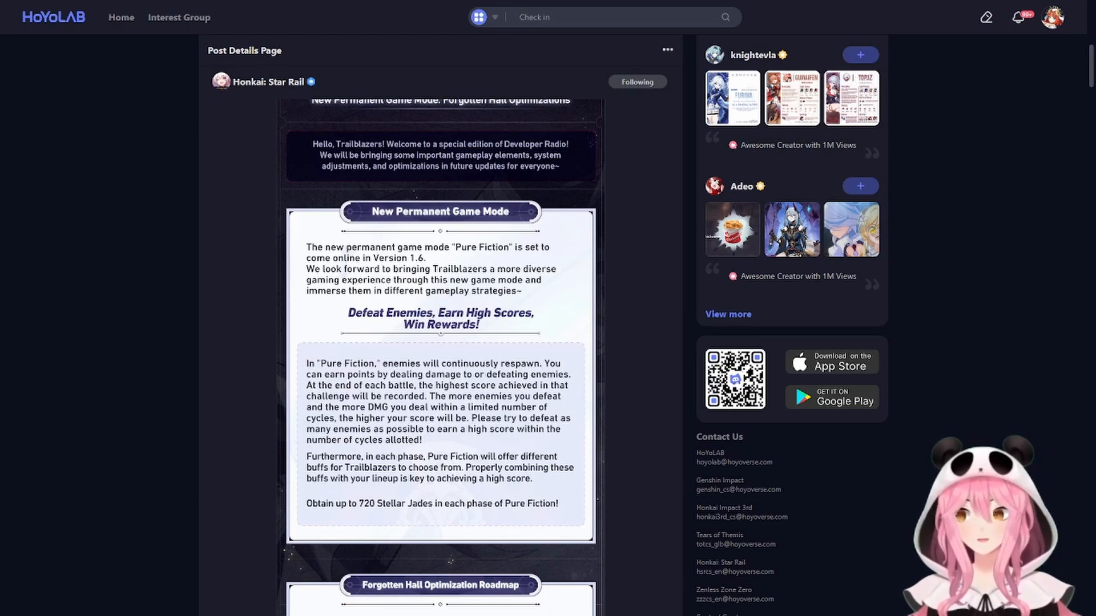
text(Rina)
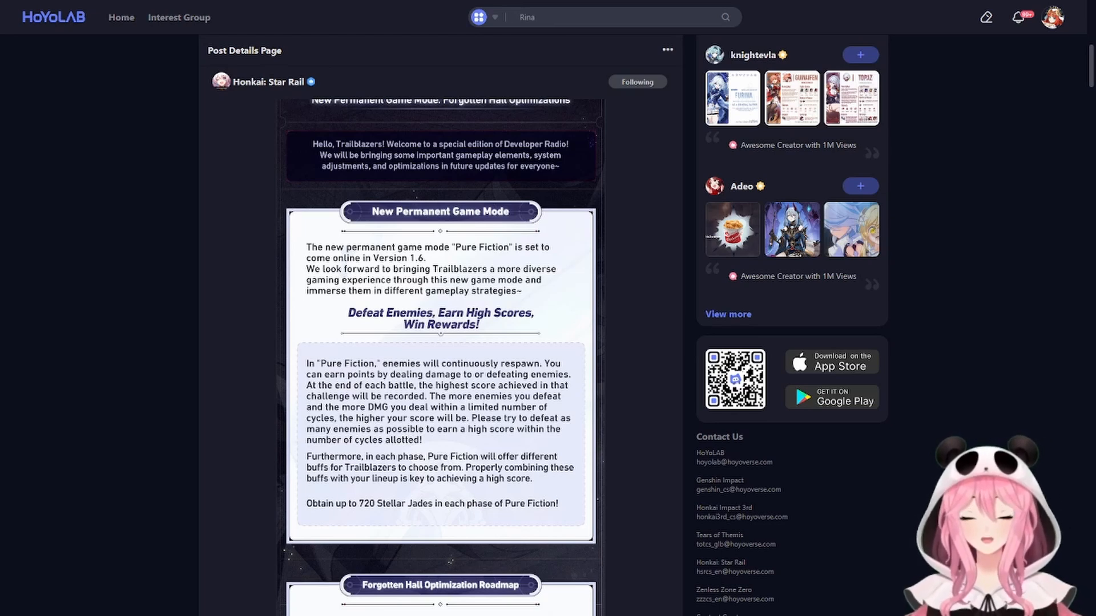
Step: Scroll down to the roadmap section announcing new Memory of Chaos Stages 11 and 12
text(1.5)
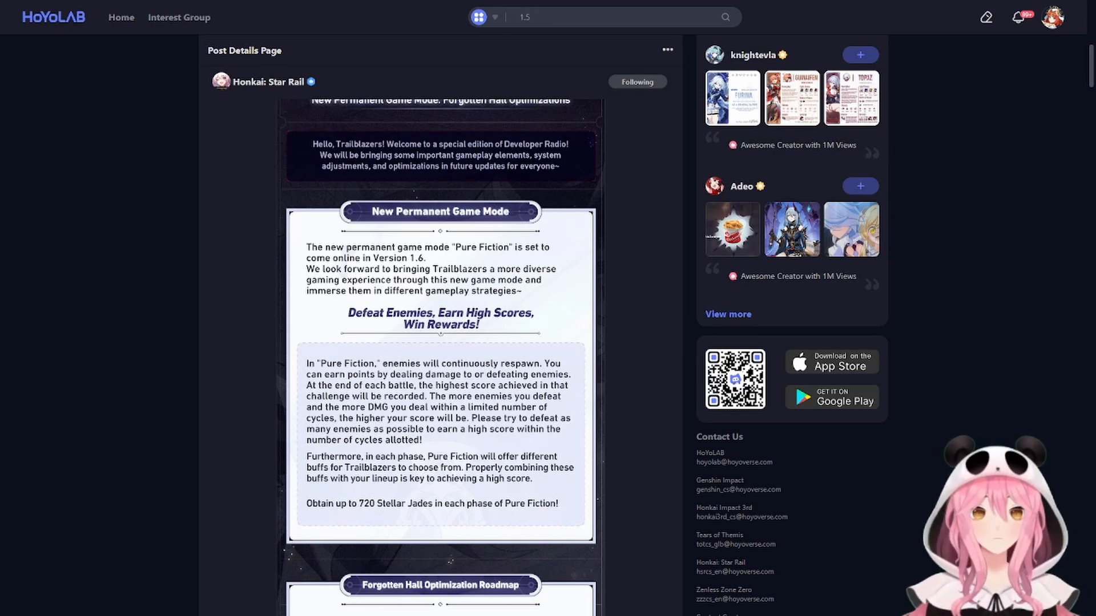
scroll(down, 3)
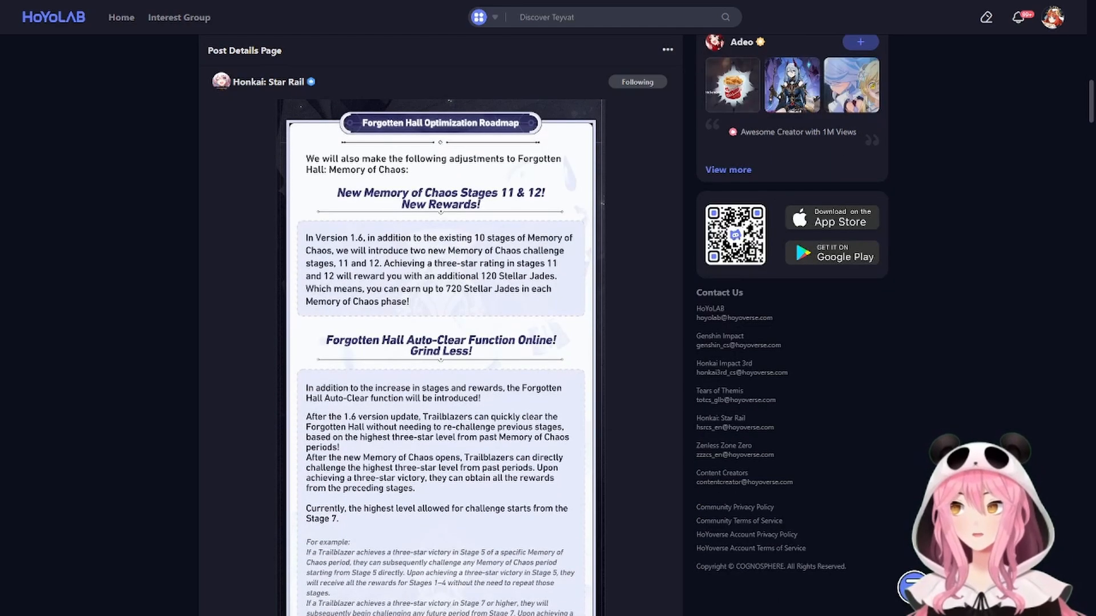
text(Furina)
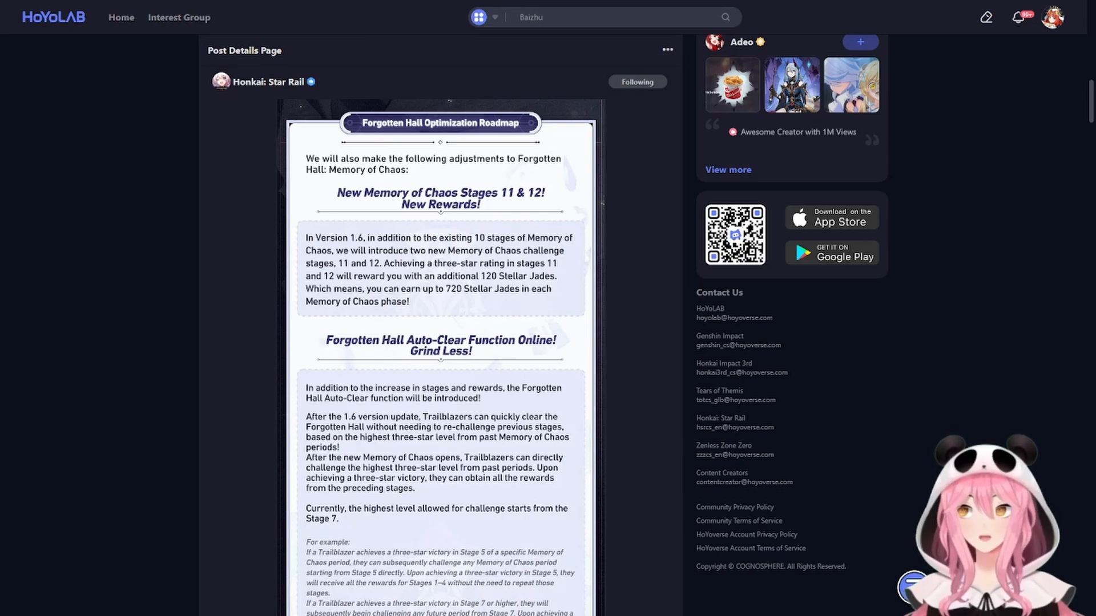
text(4.2)
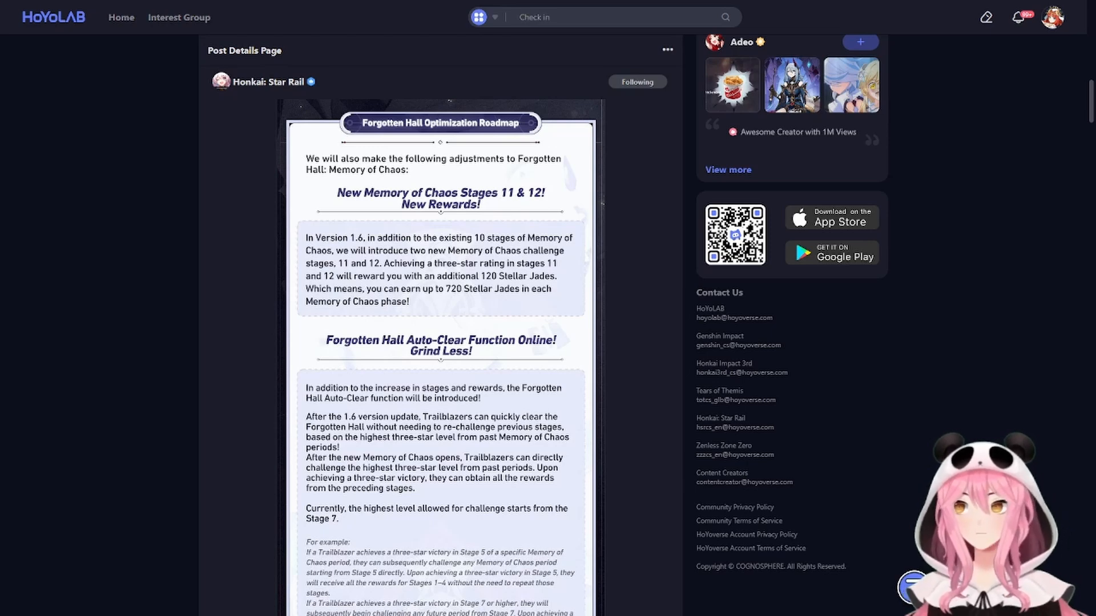
text(Rina)
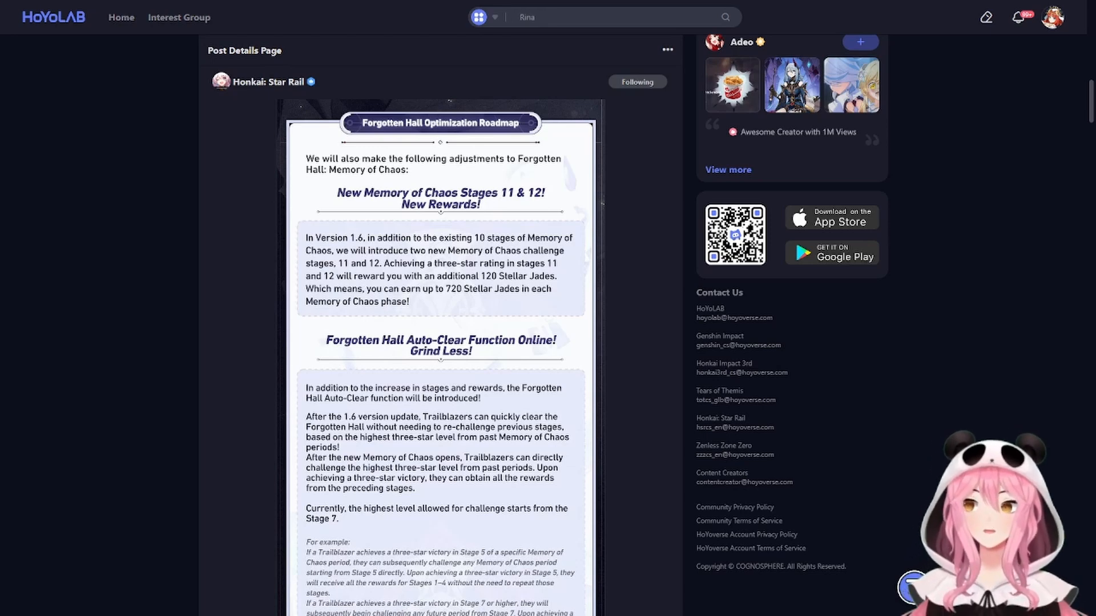
text(1.5)
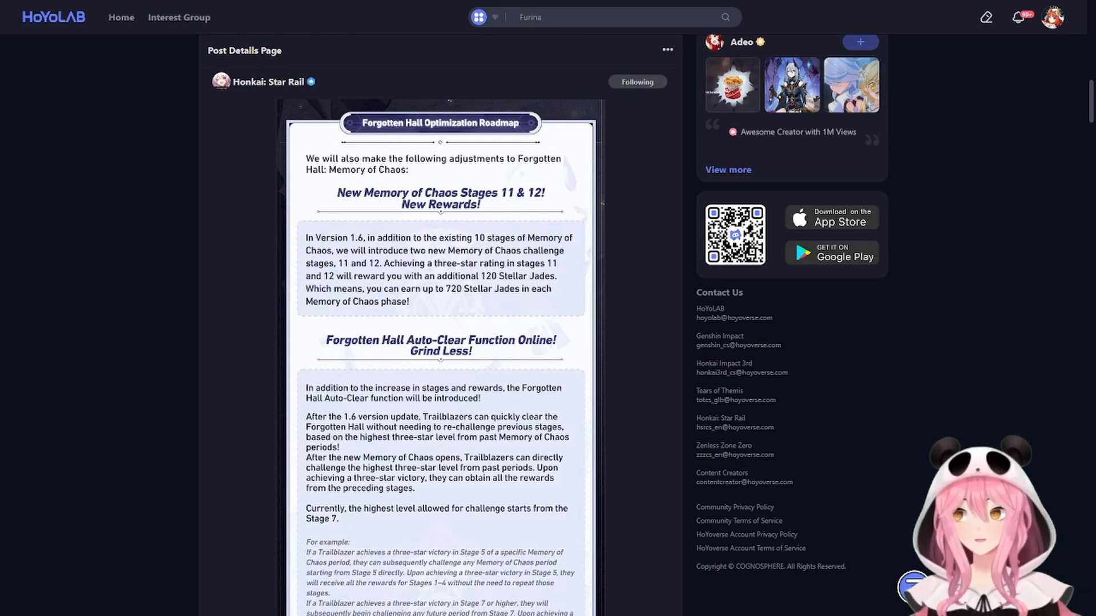
text(Baizhu)
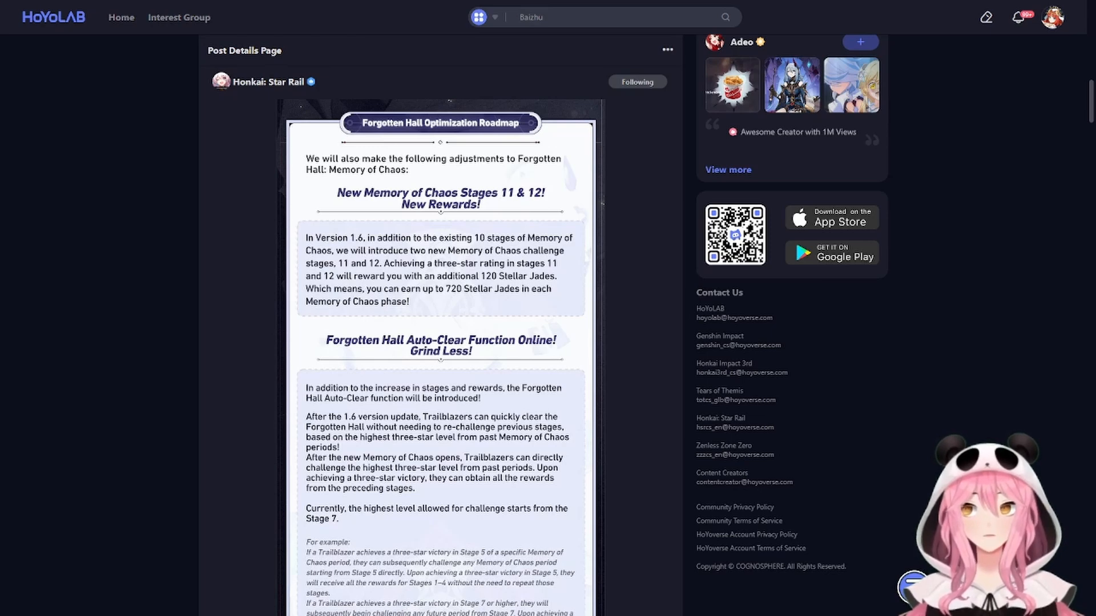
text(4.2)
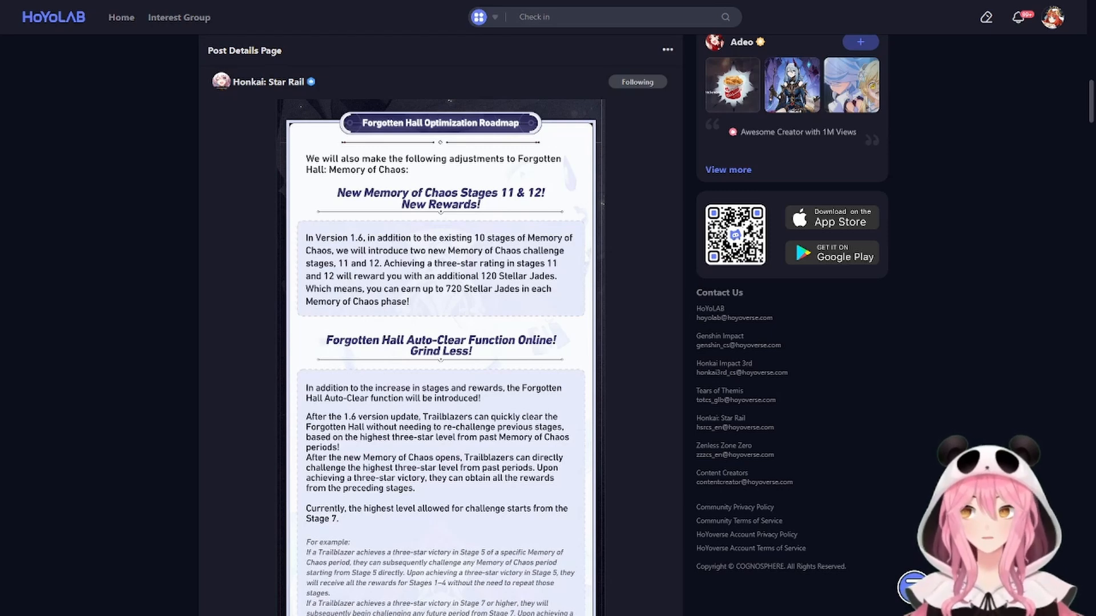
text(Rina)
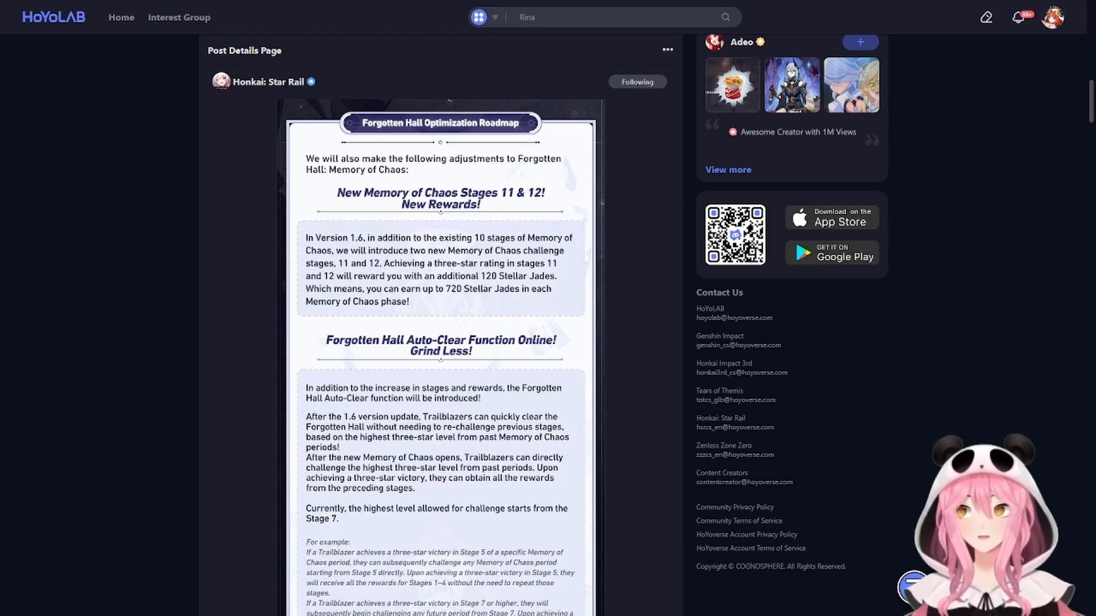
text(1.5)
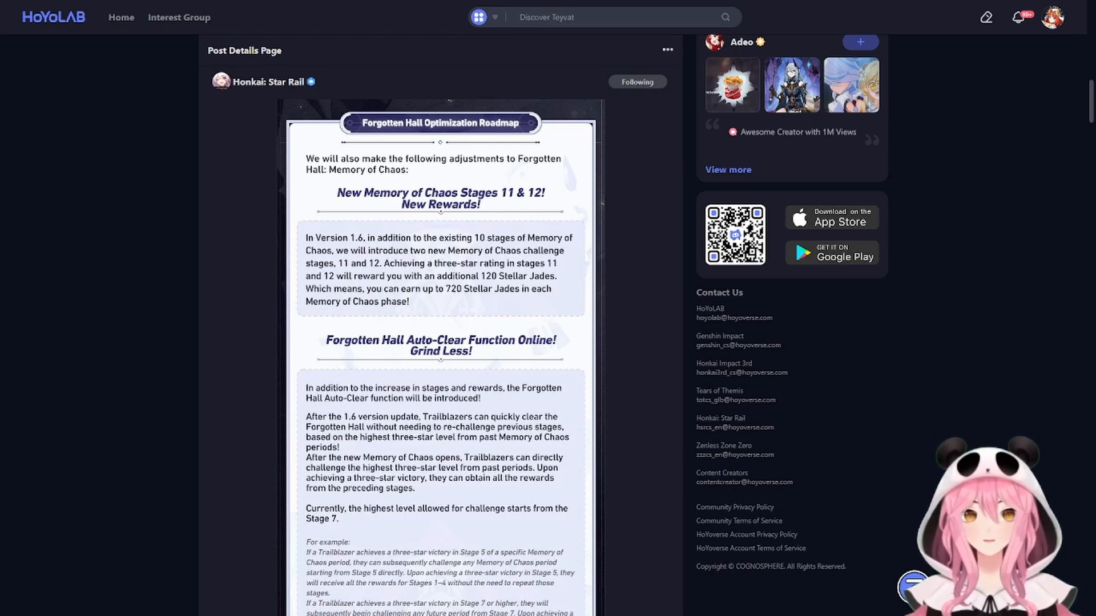
text(Furina)
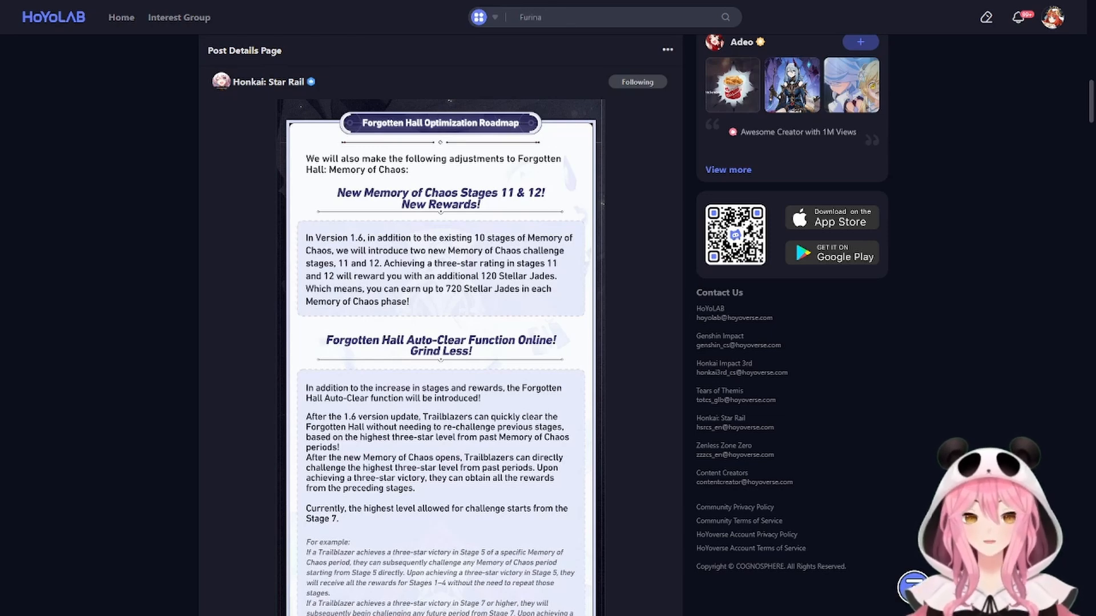
text(Baizhu)
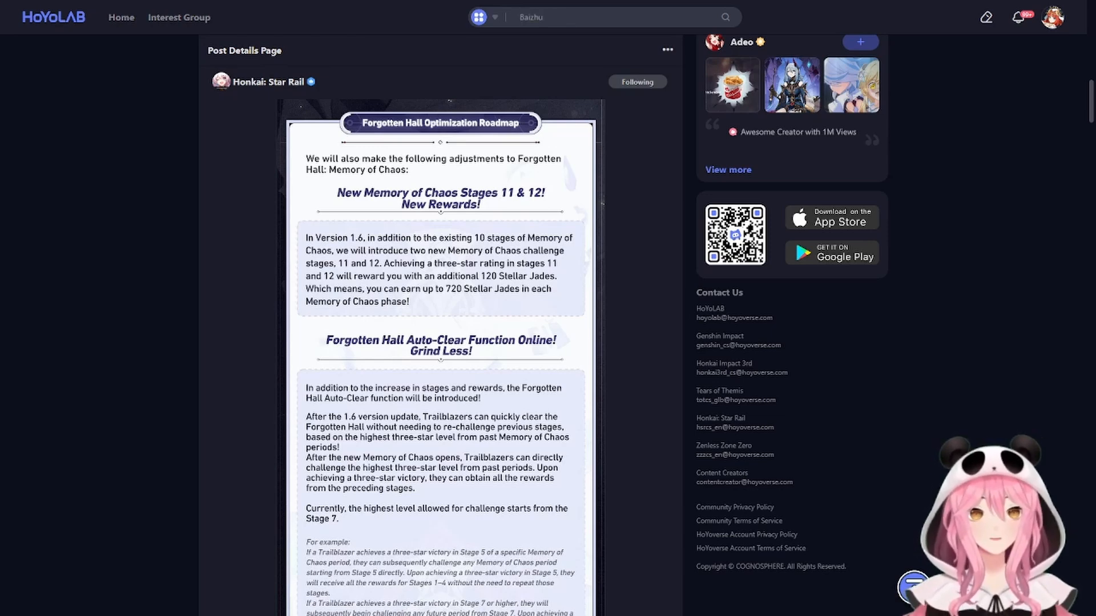
text(4.2)
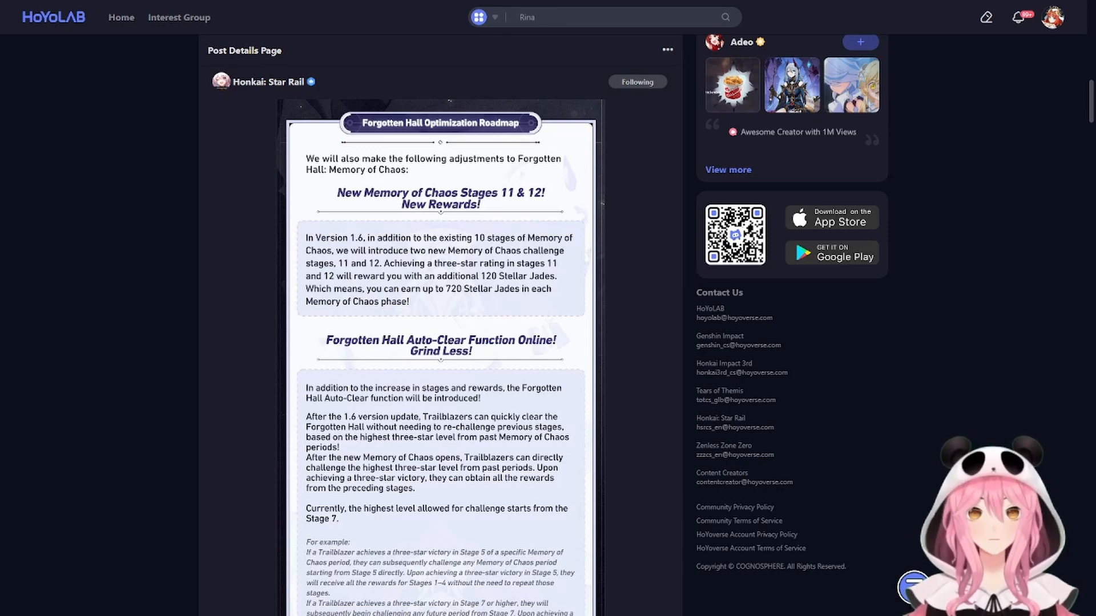
text(1.5)
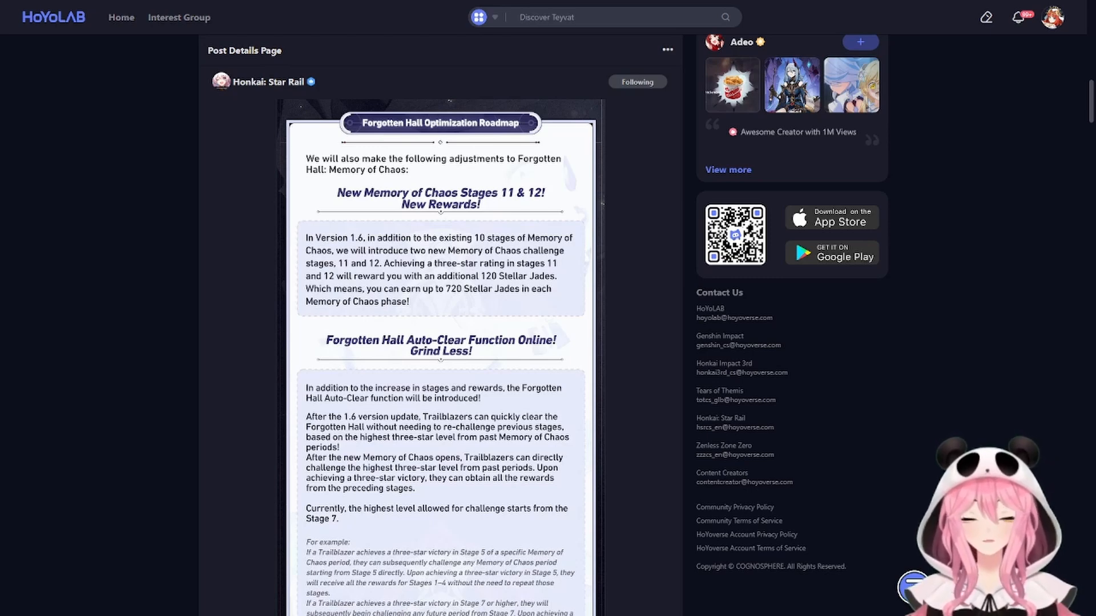
text(Furina)
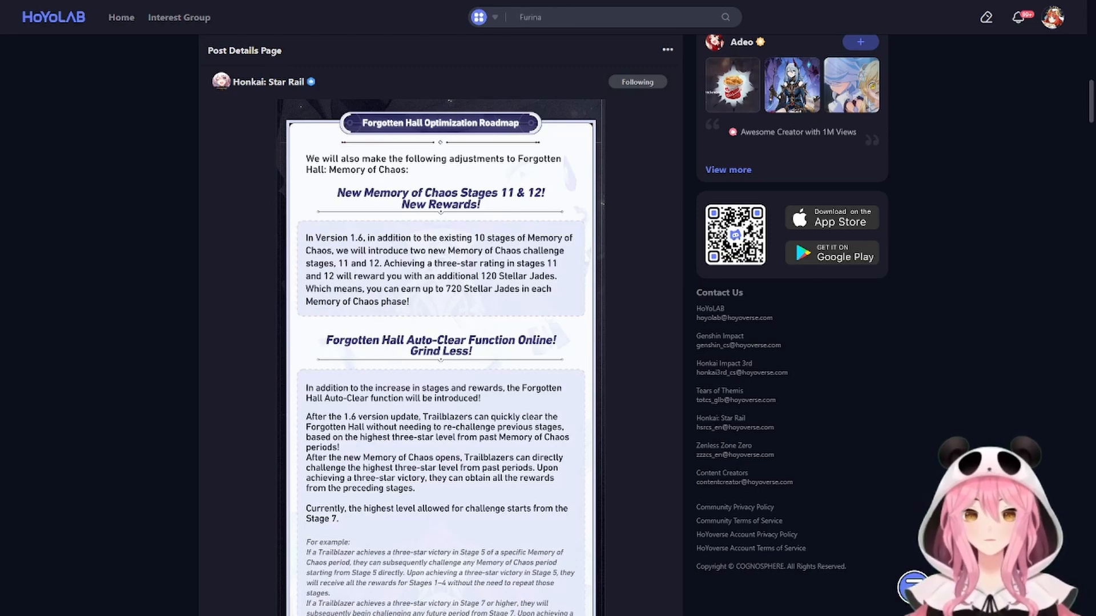
text(Baizhu)
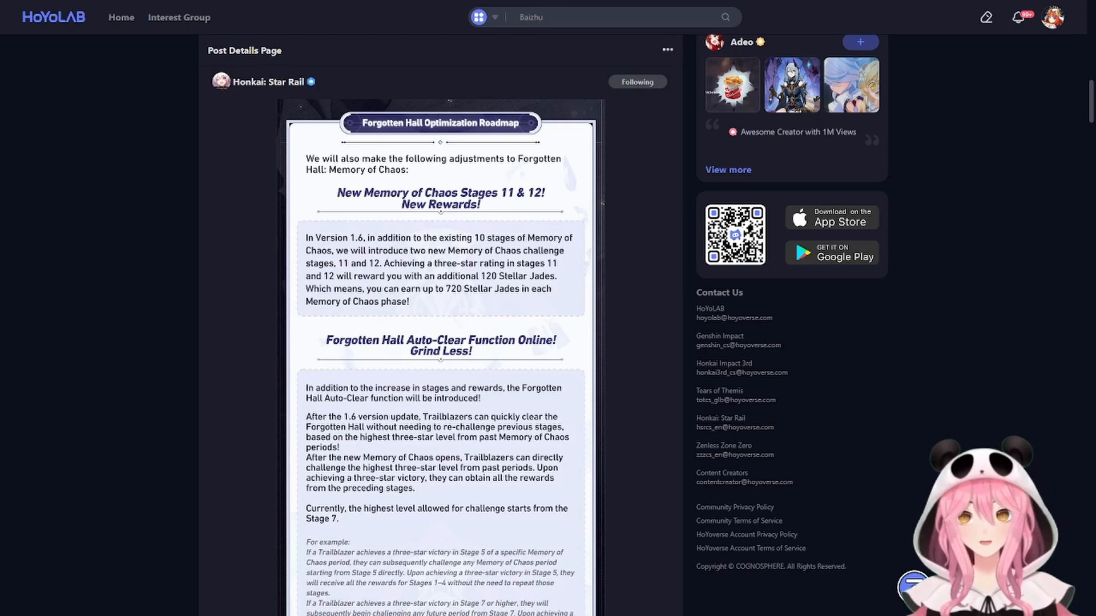
text(4.2)
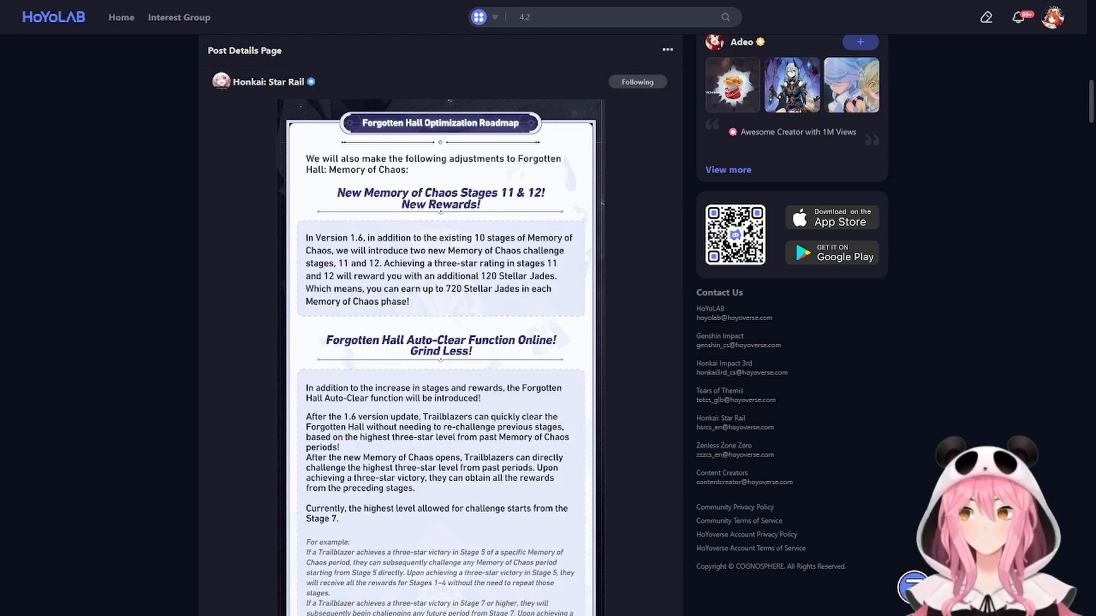
text(Rina)
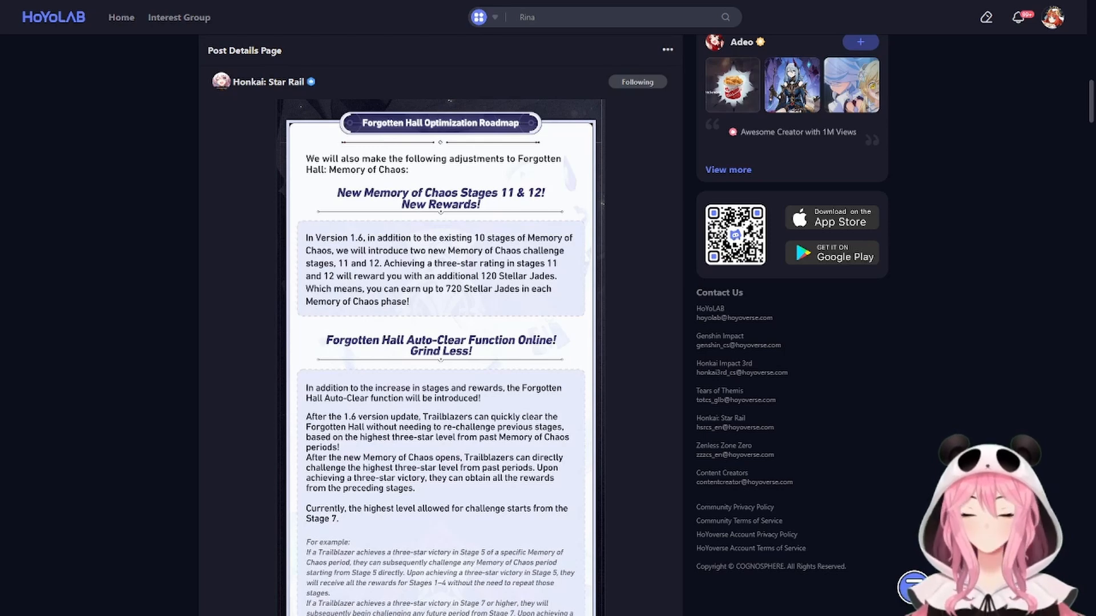
text(1.5)
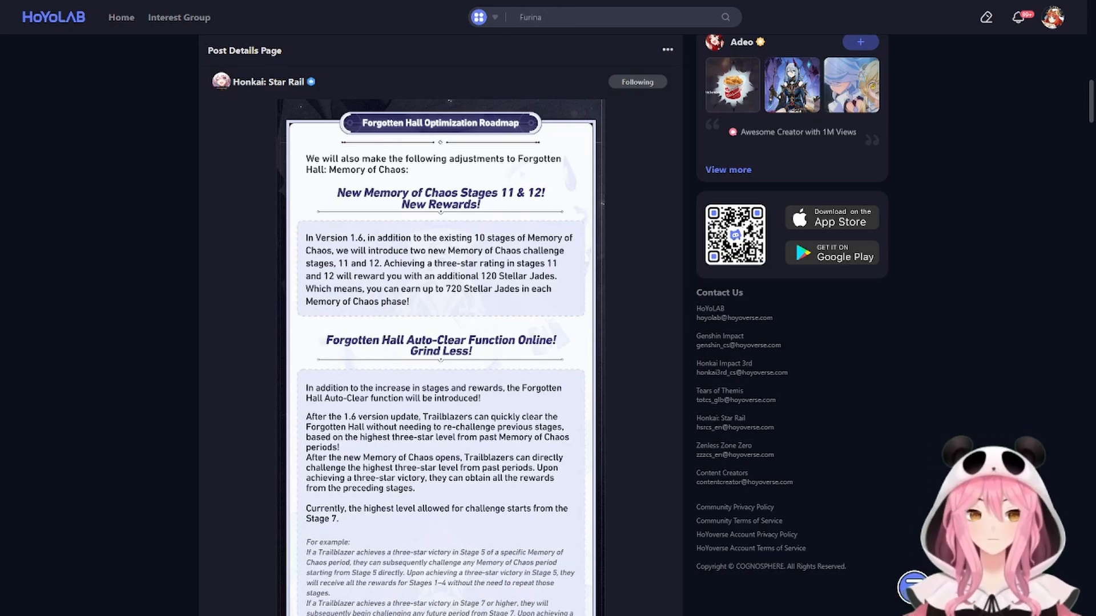
text(Baizhu)
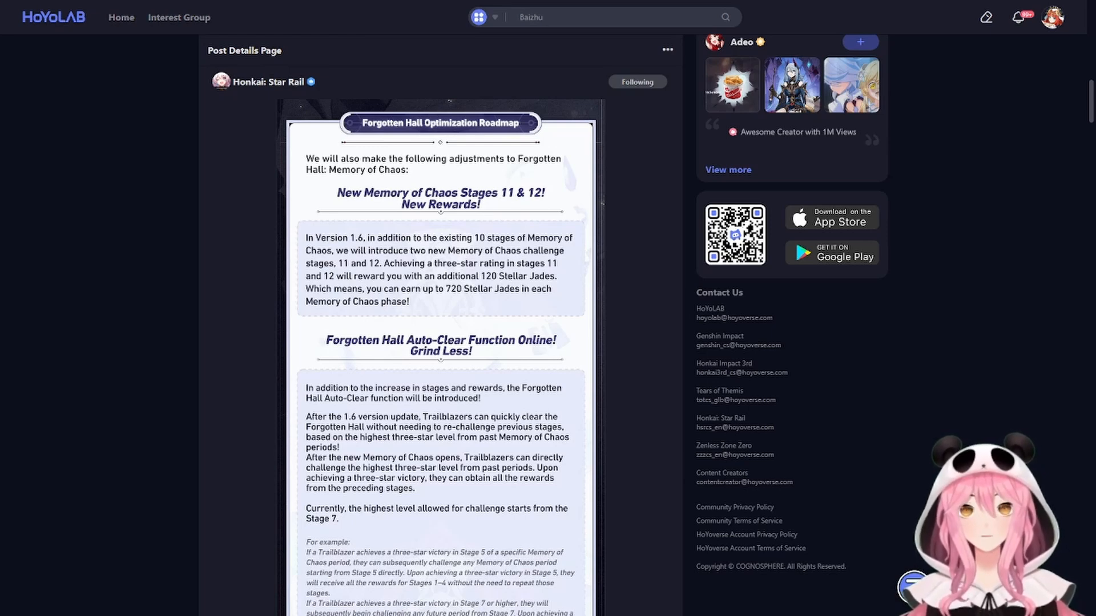
text(4.2)
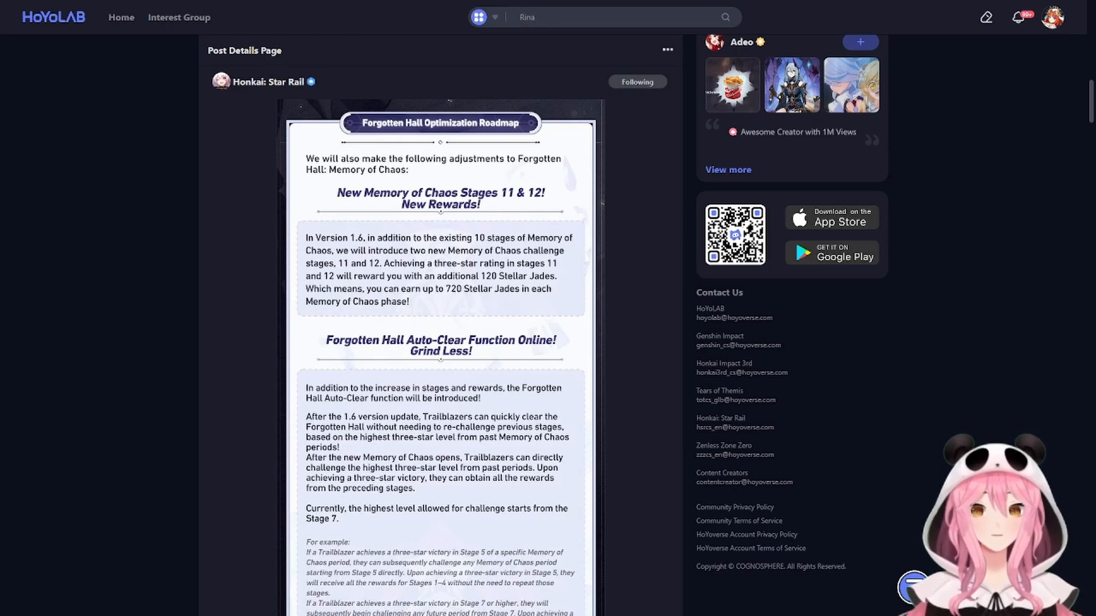
text(1.5)
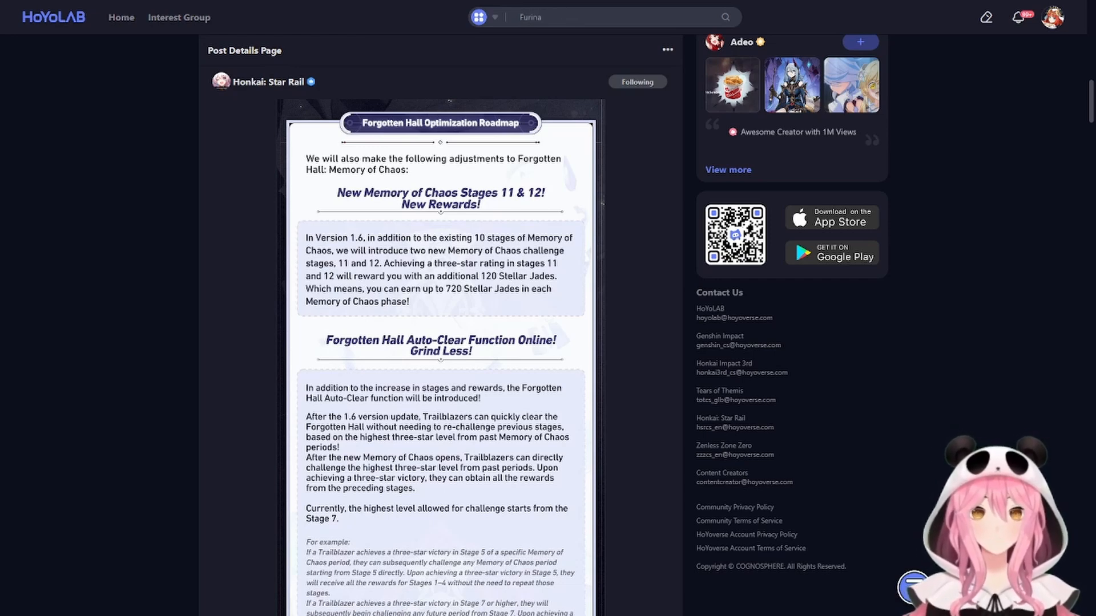
text(Baizhu)
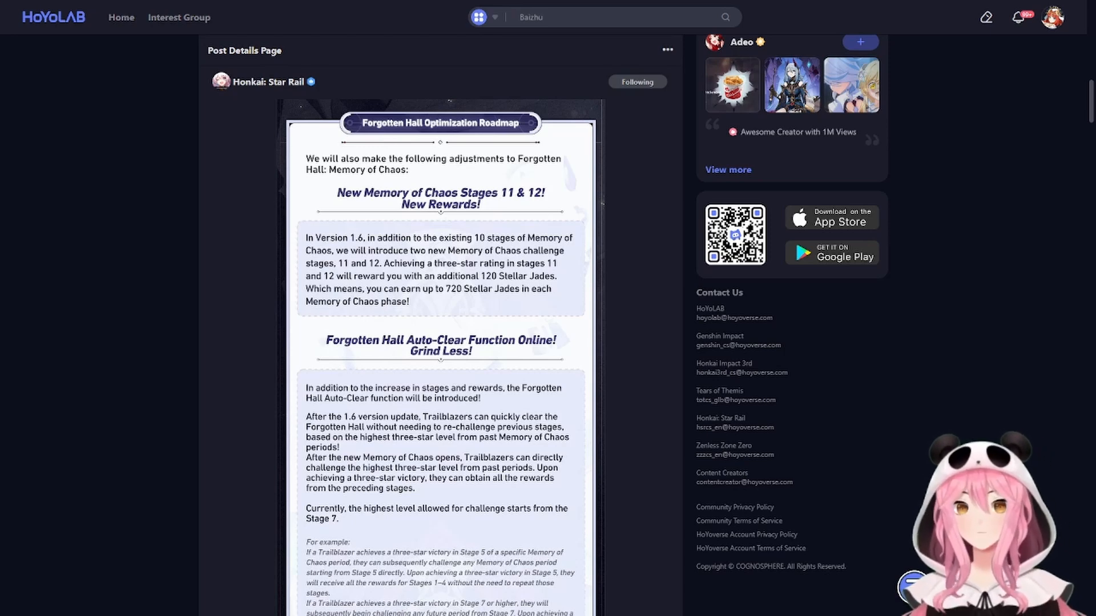
text(4.2)
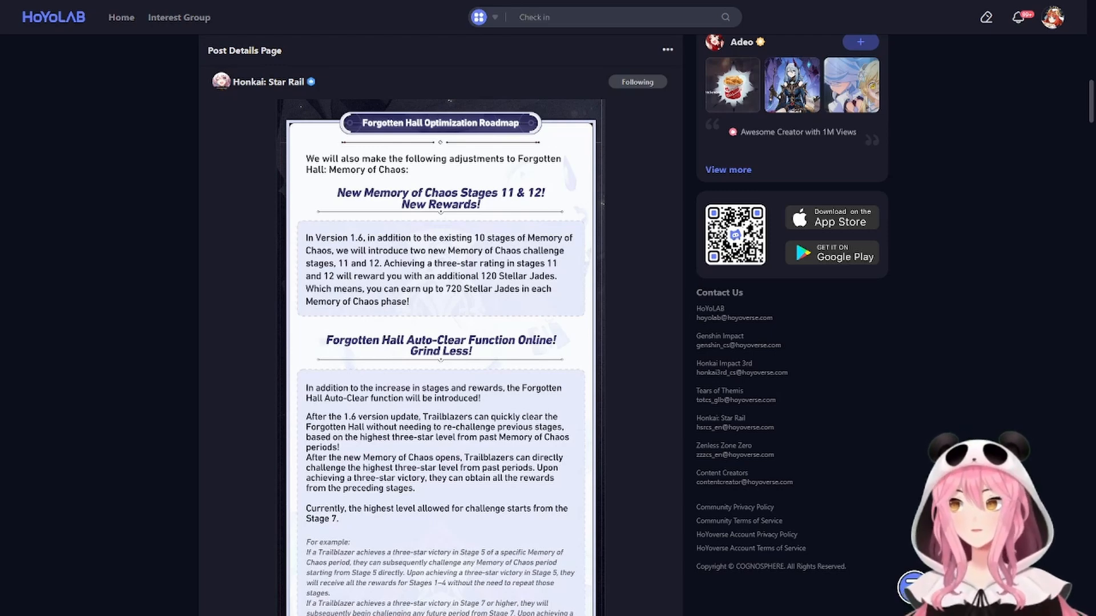
Step: Scroll past the Forgotten Hall Auto-Clear Function section to the Team Setup Memory, Challenge Retry heading
scroll(down, 3)
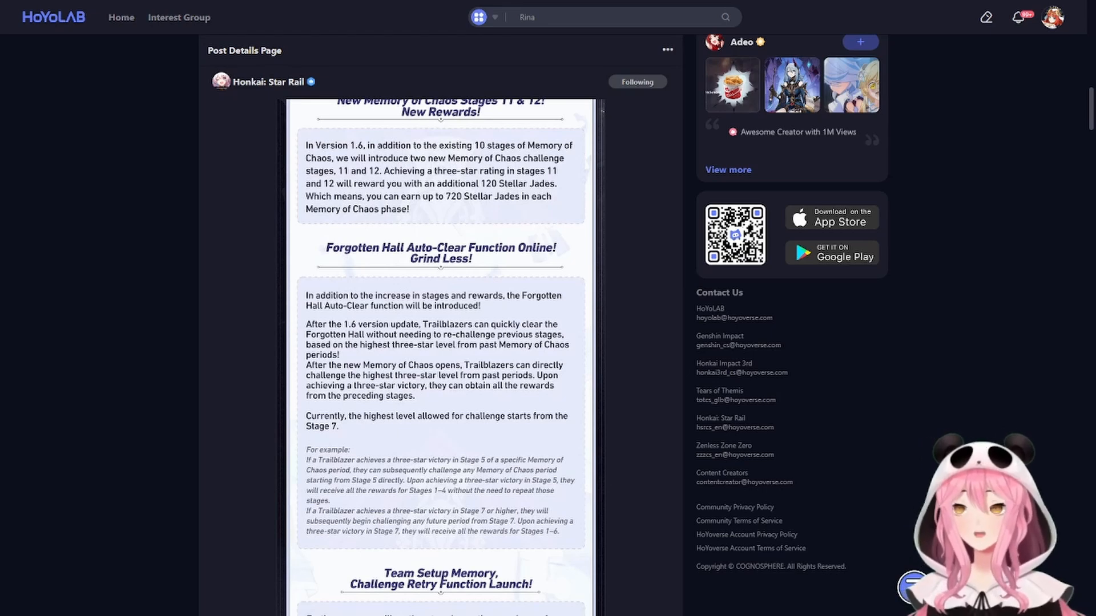
text(1.5)
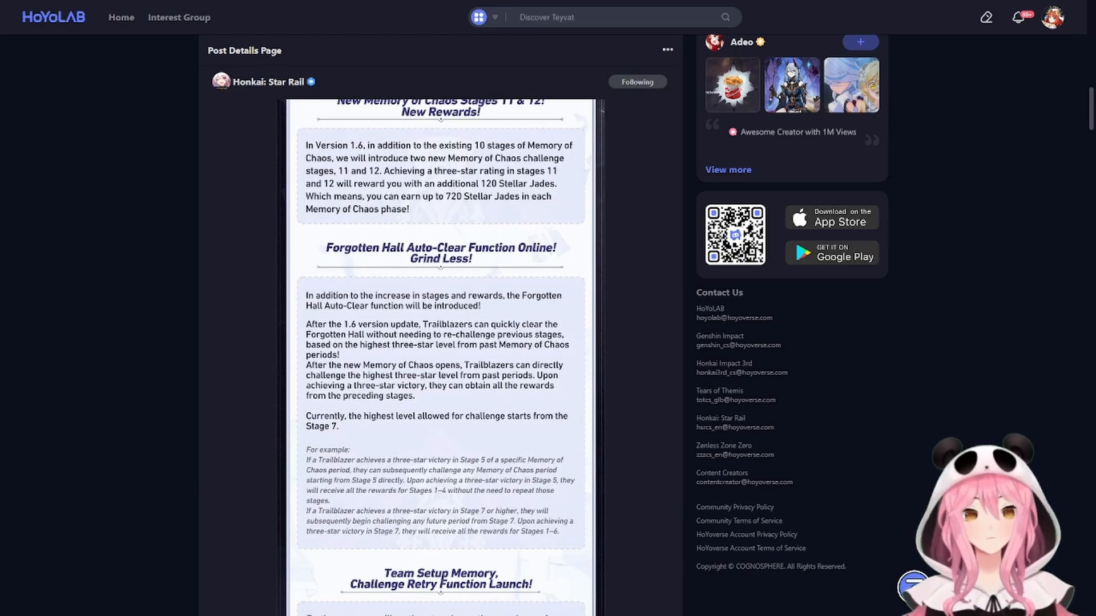
text(Furina)
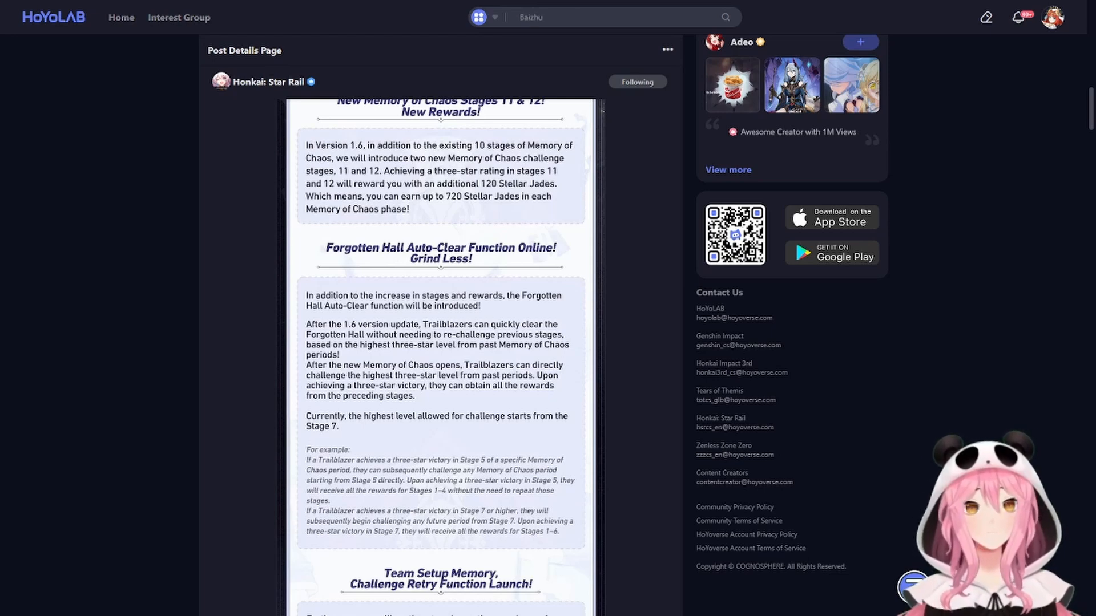
text(4.2)
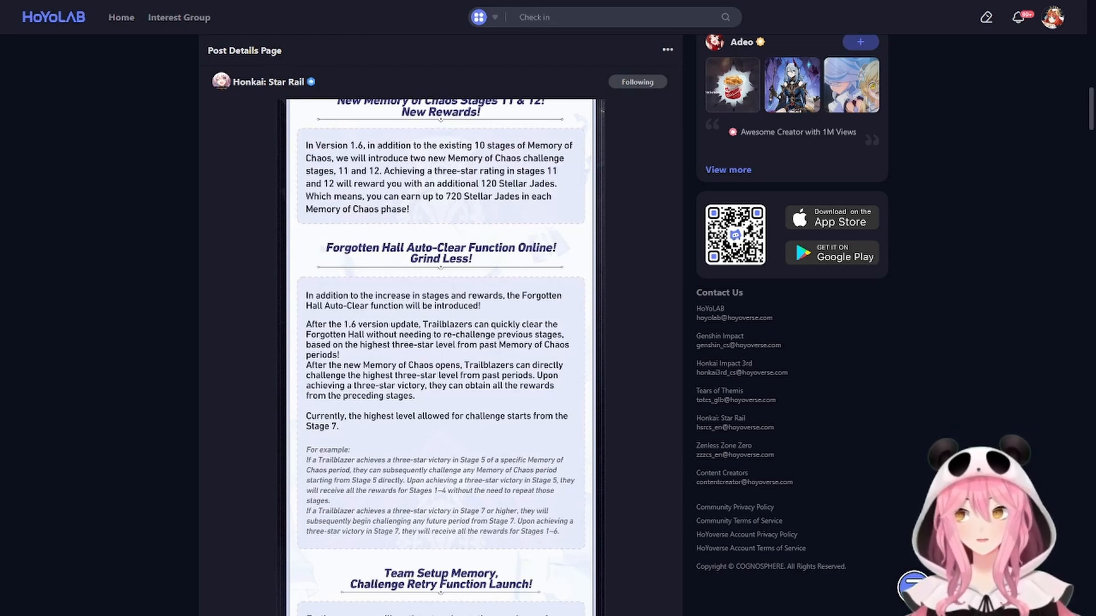
text(Rina)
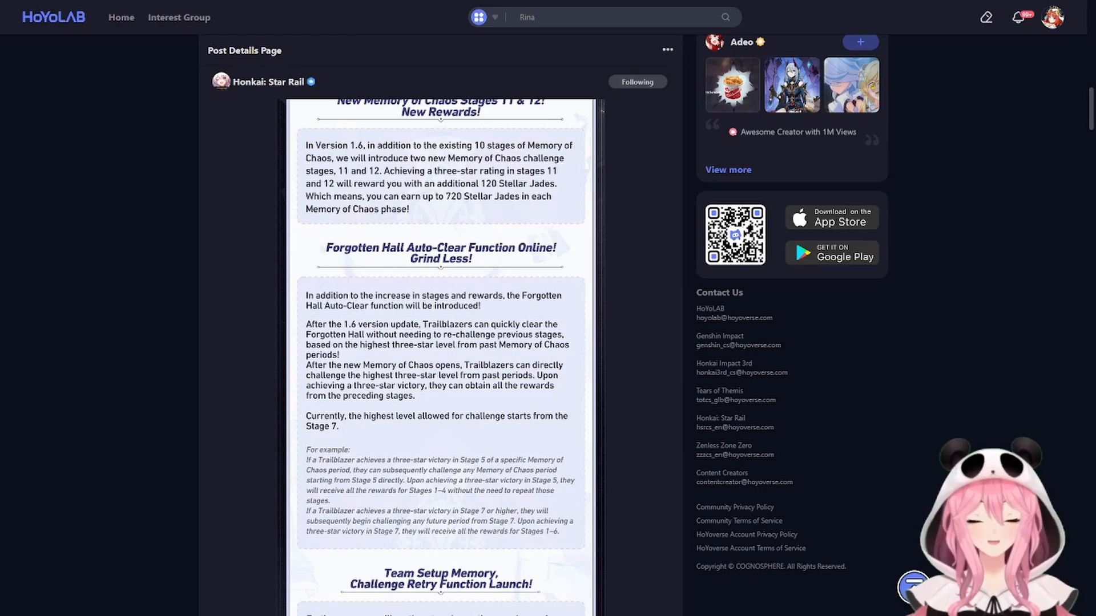
text(1.5)
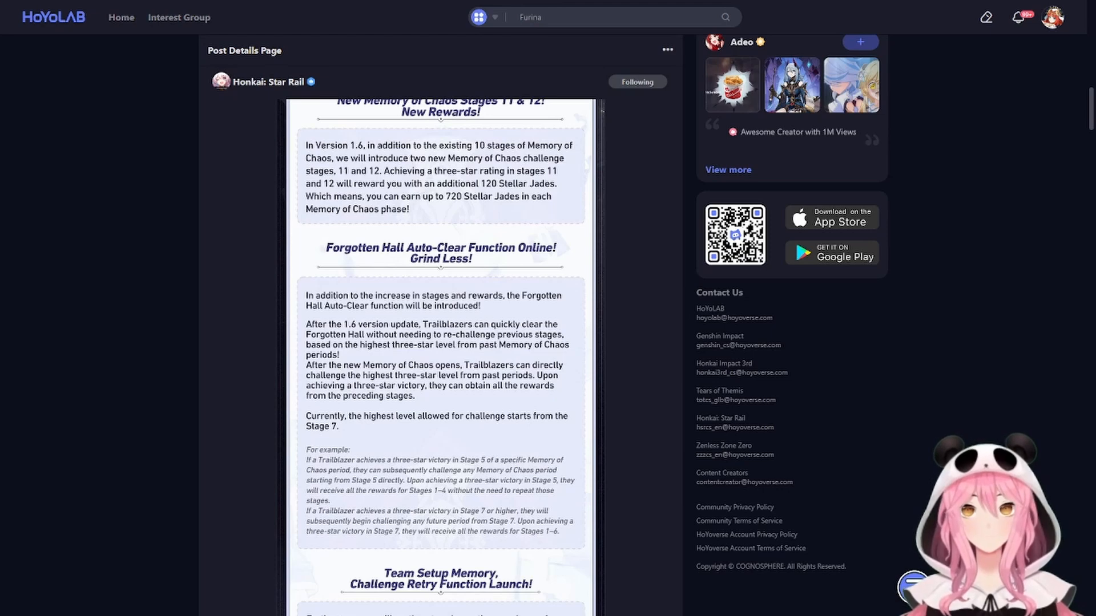
text(Baizhu)
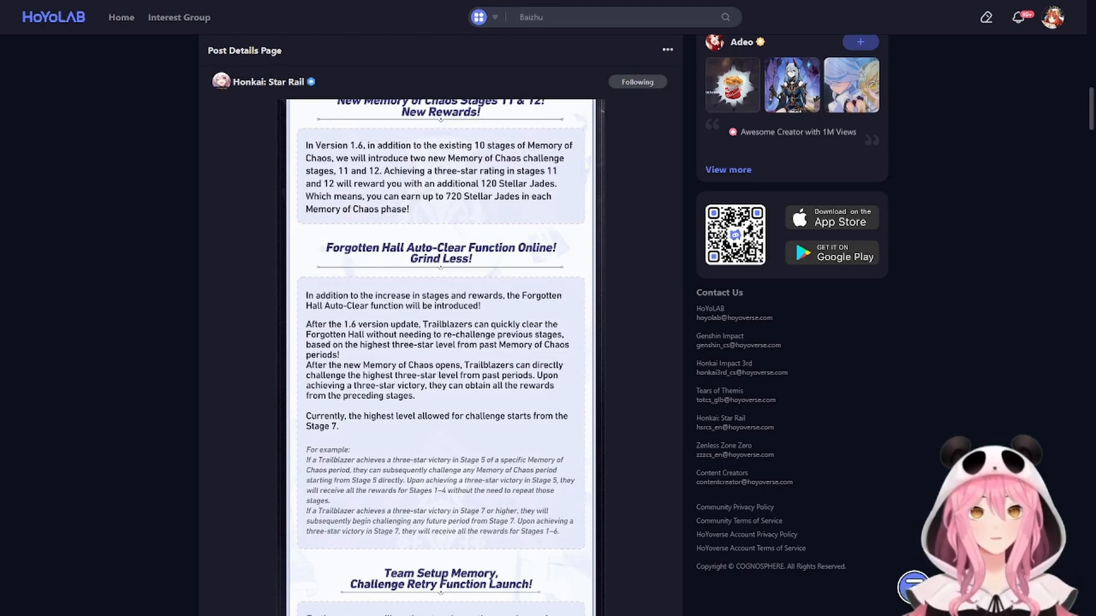
text(4.2)
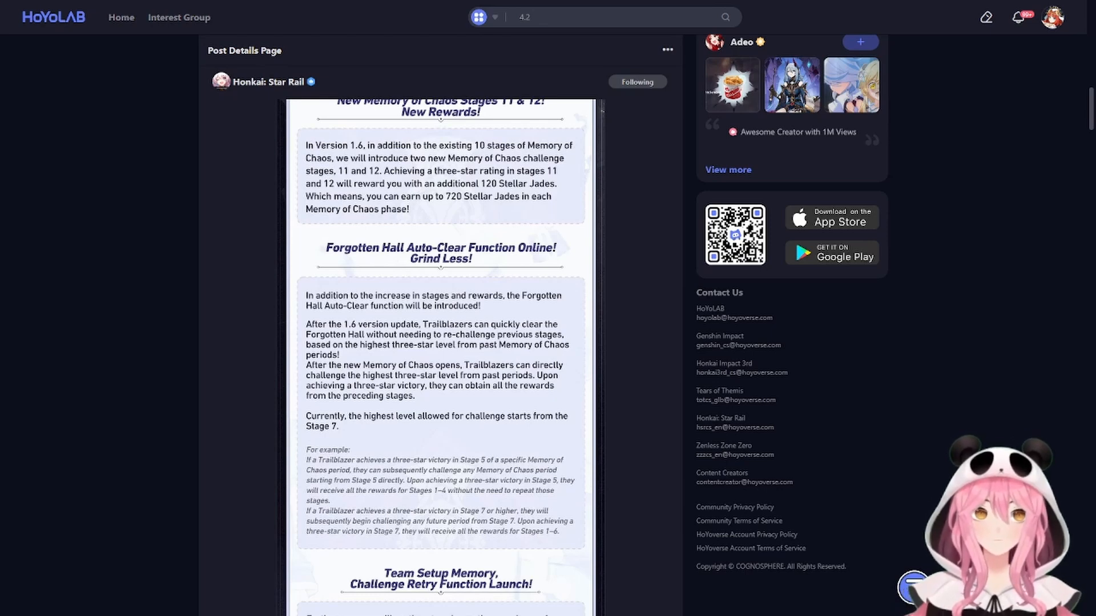
text(Rina)
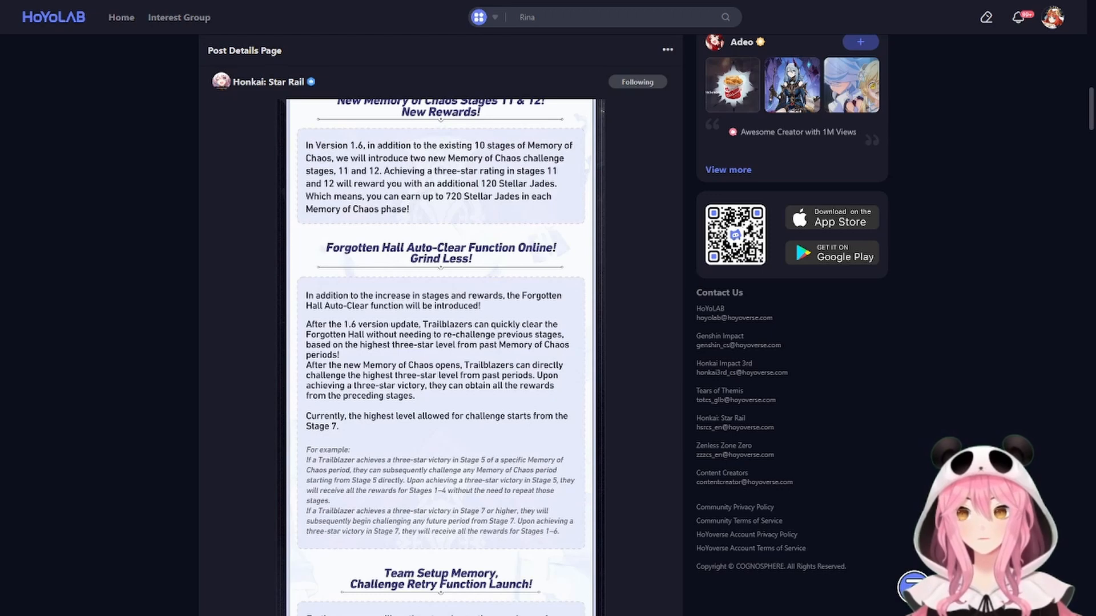
text(1.5)
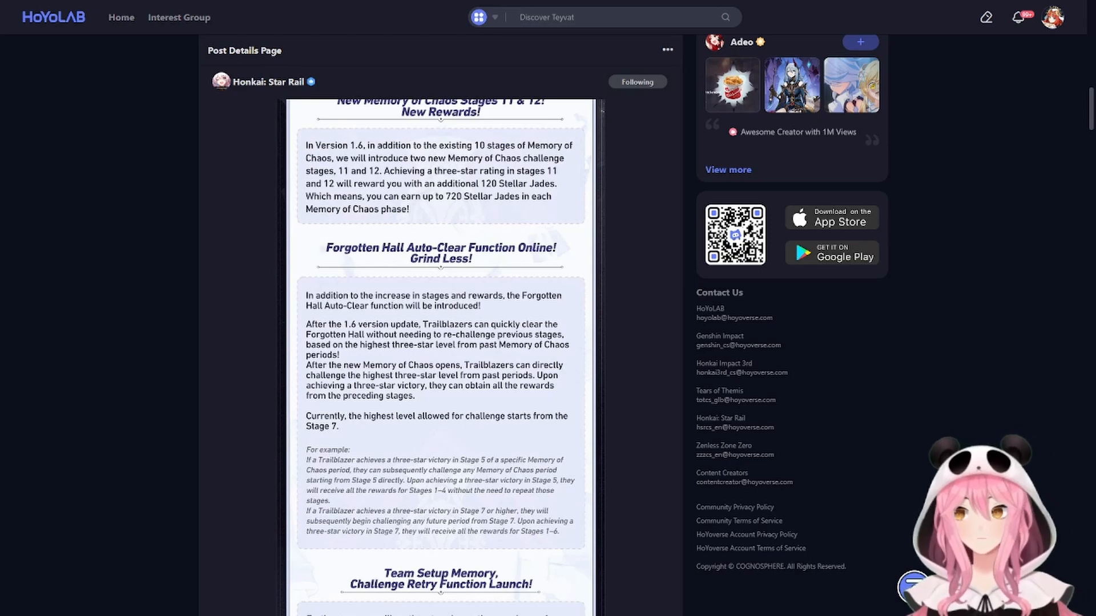
text(Furina)
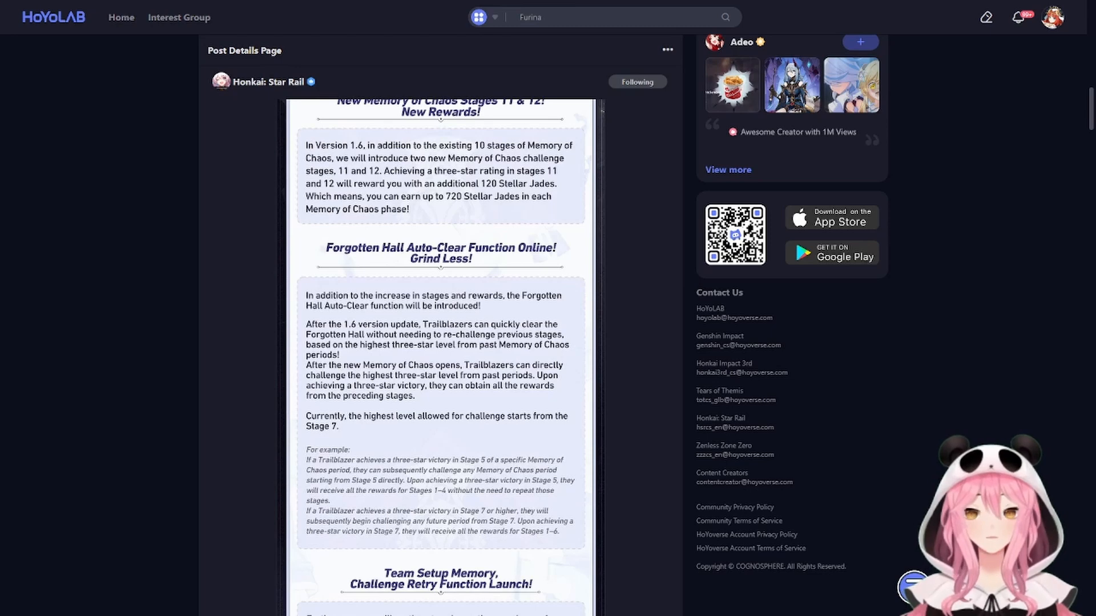
text(Baizhu)
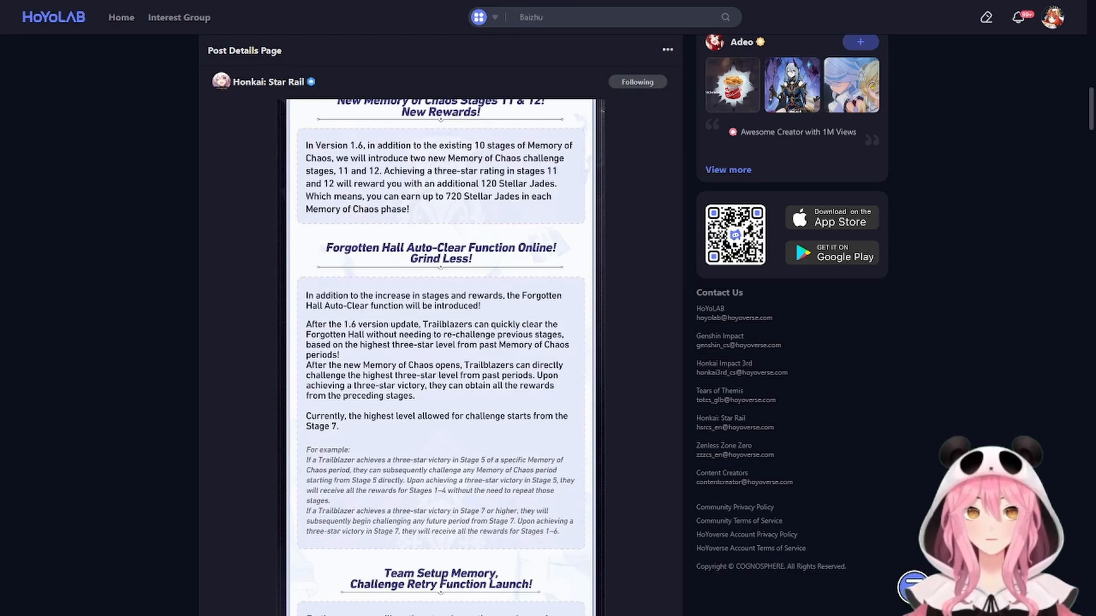
scroll(down, 3)
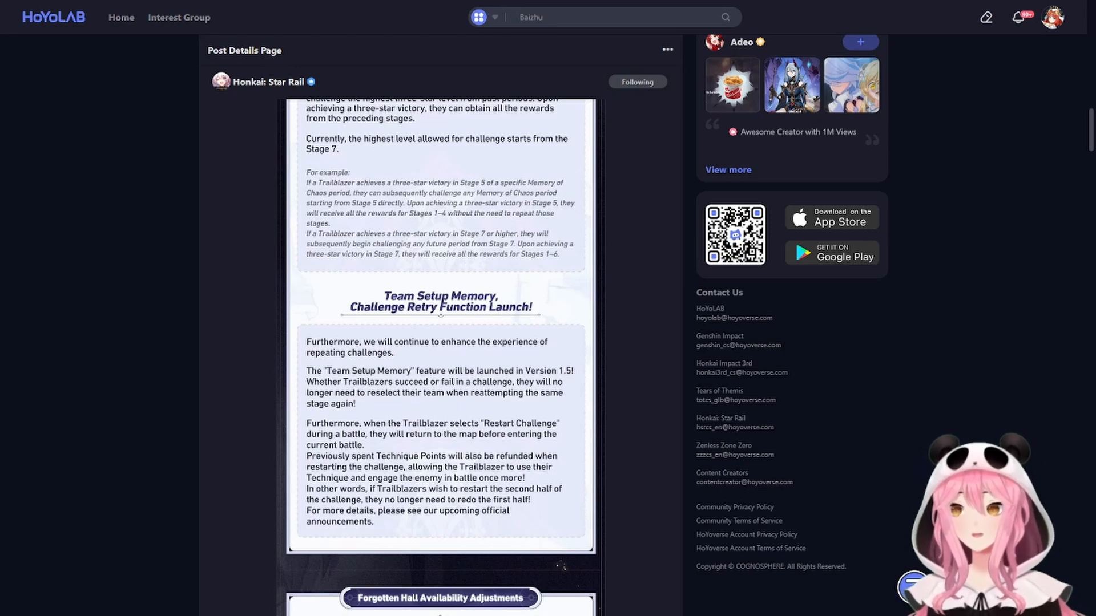
text(4.2)
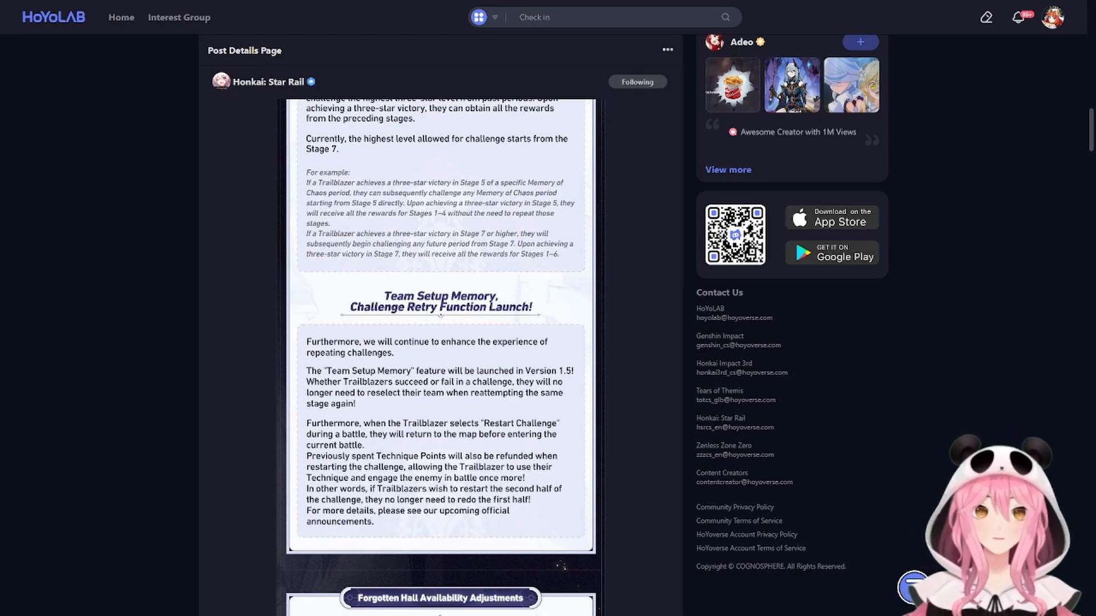
text(Rina)
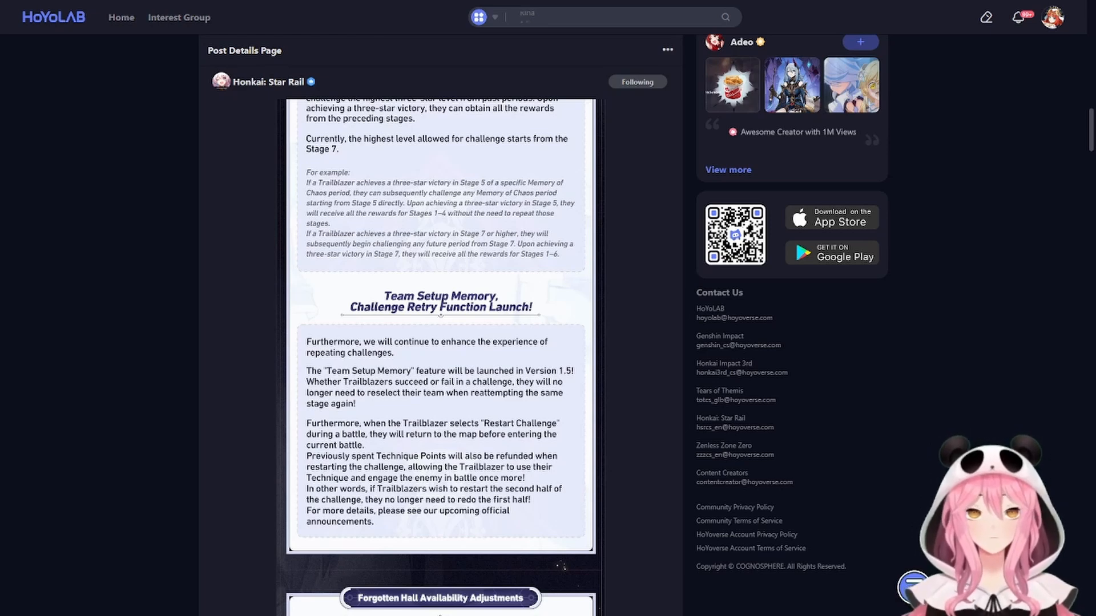
text(1.5)
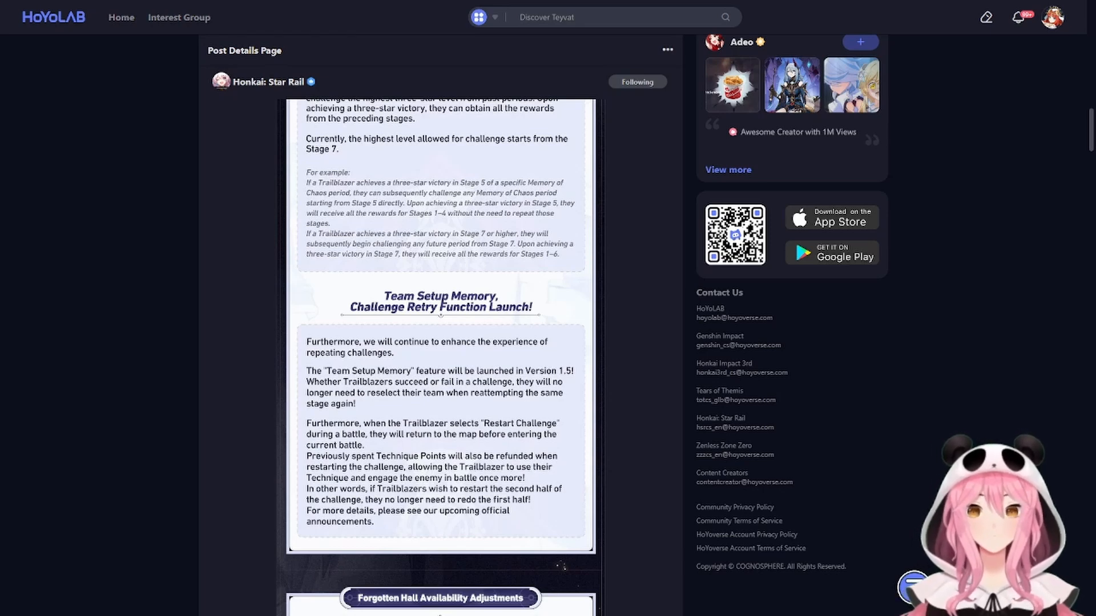
text(Furina)
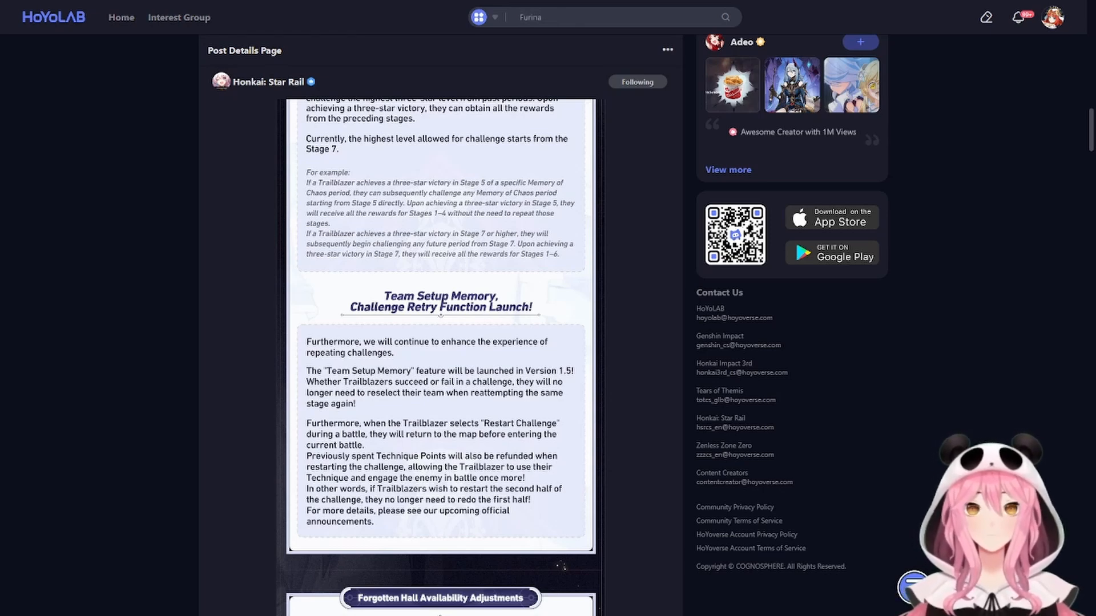
text(Baizhu)
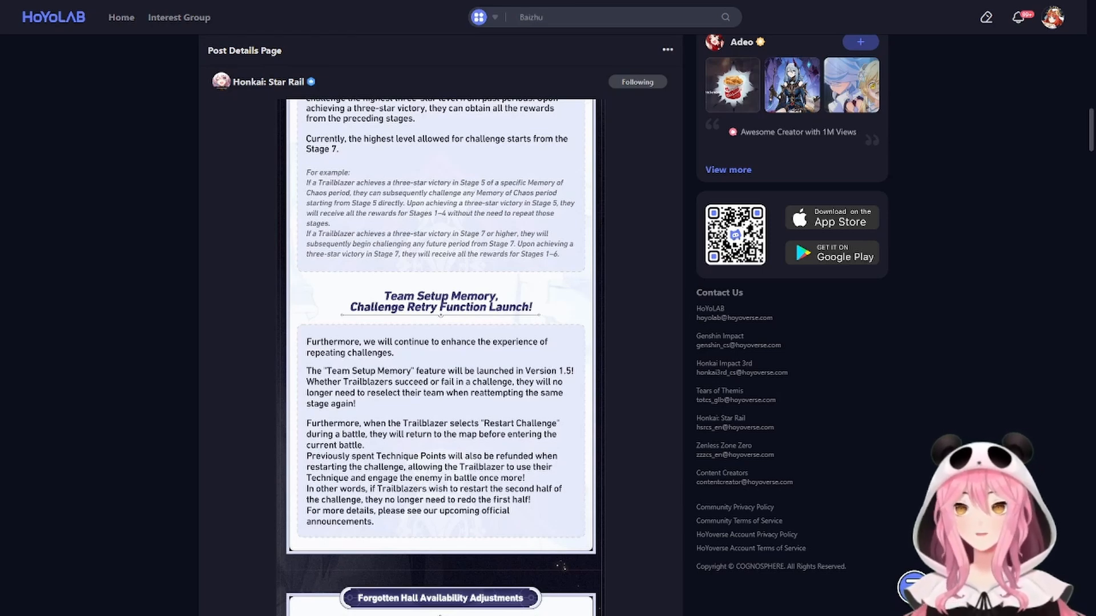
text(4.2)
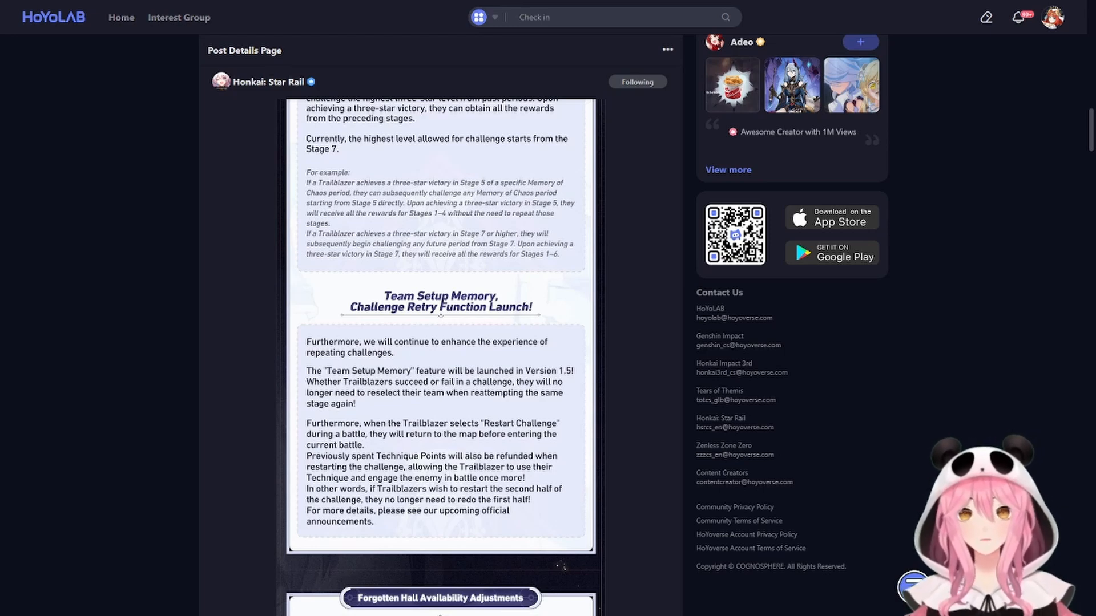
text(Rina)
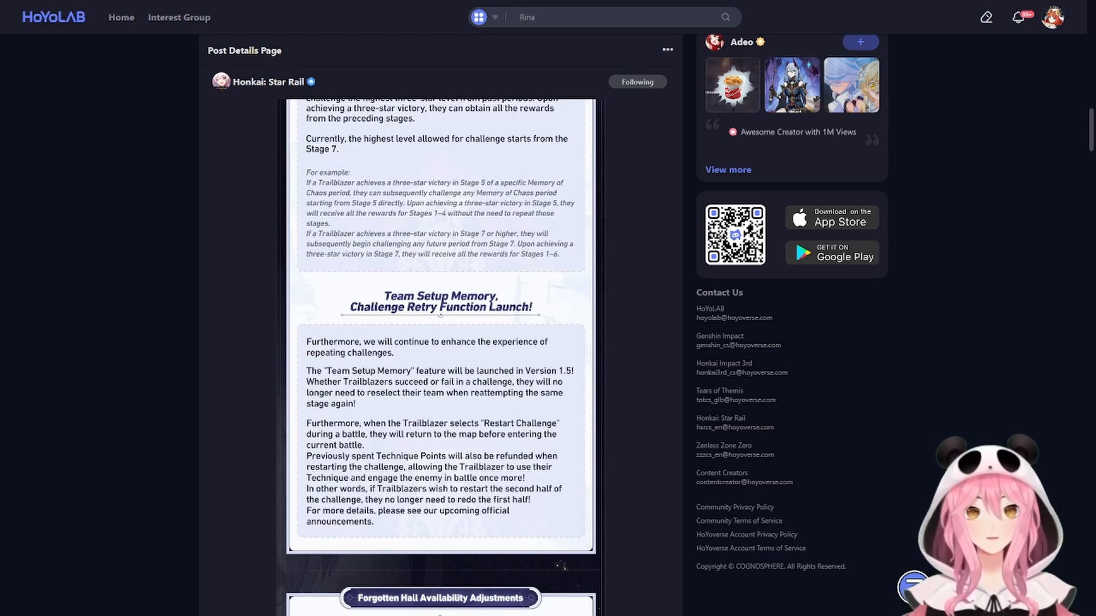
text(1.5)
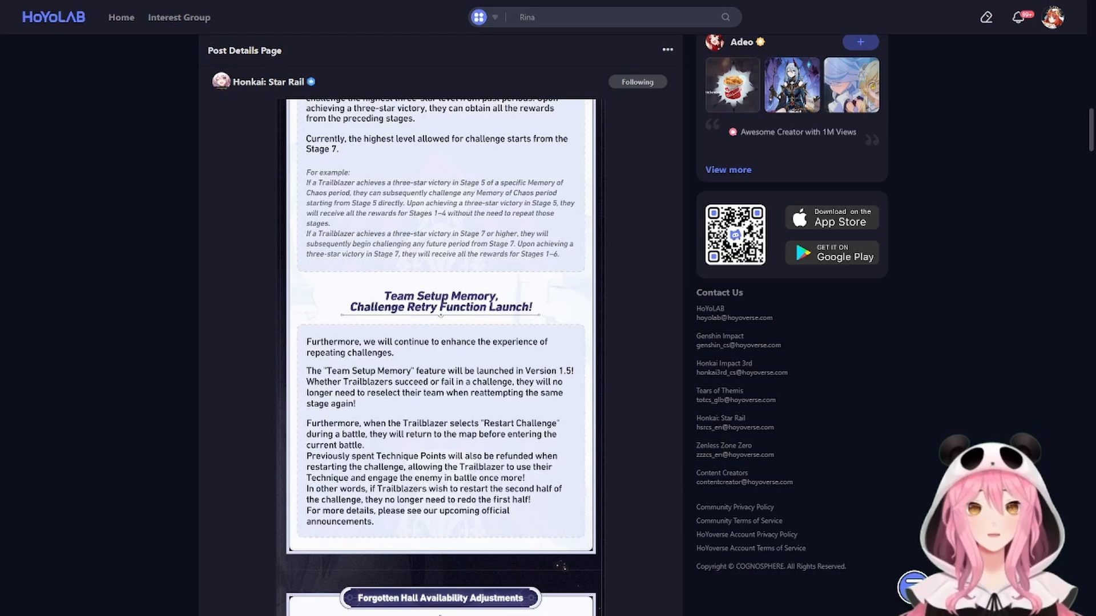
text(1.5)
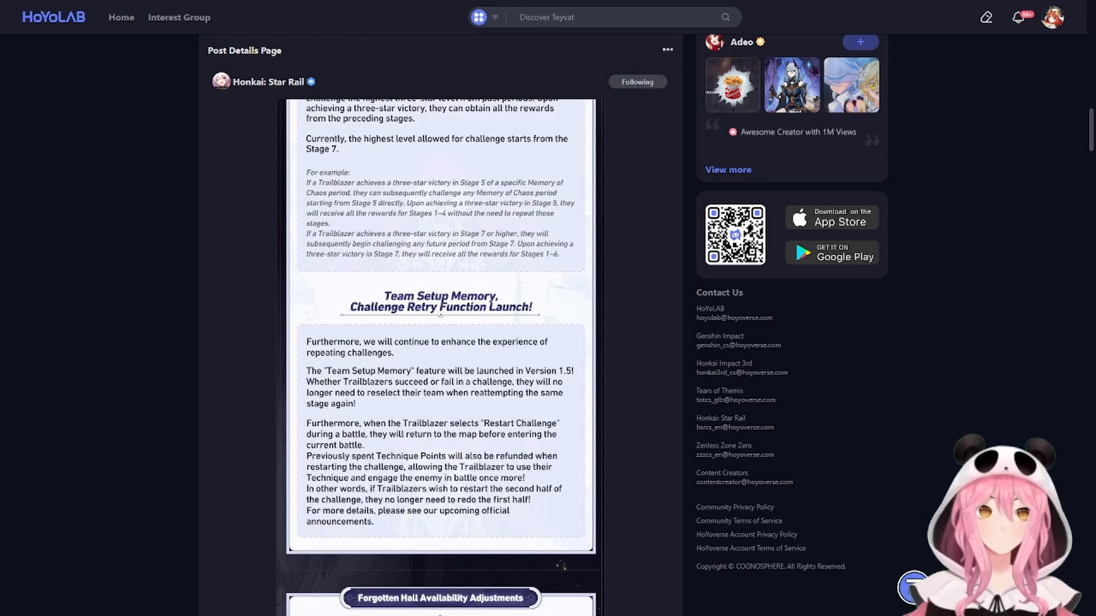
text(Furina)
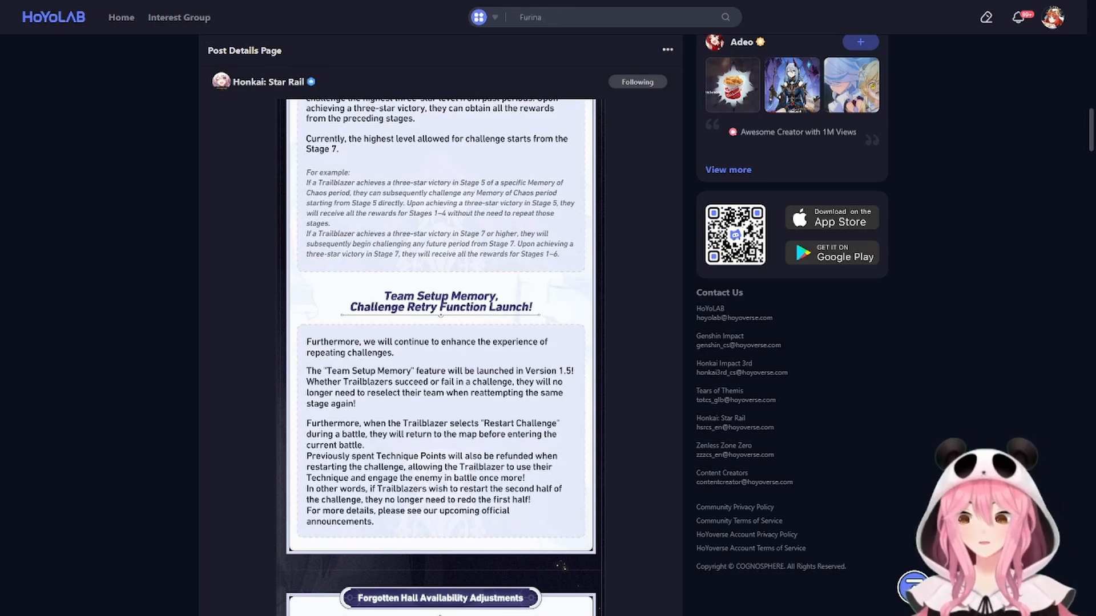
Step: Scroll slightly so the Forgotten Hall Availability Adjustments banner appears below the Team Setup Memory notes
scroll(down, 3)
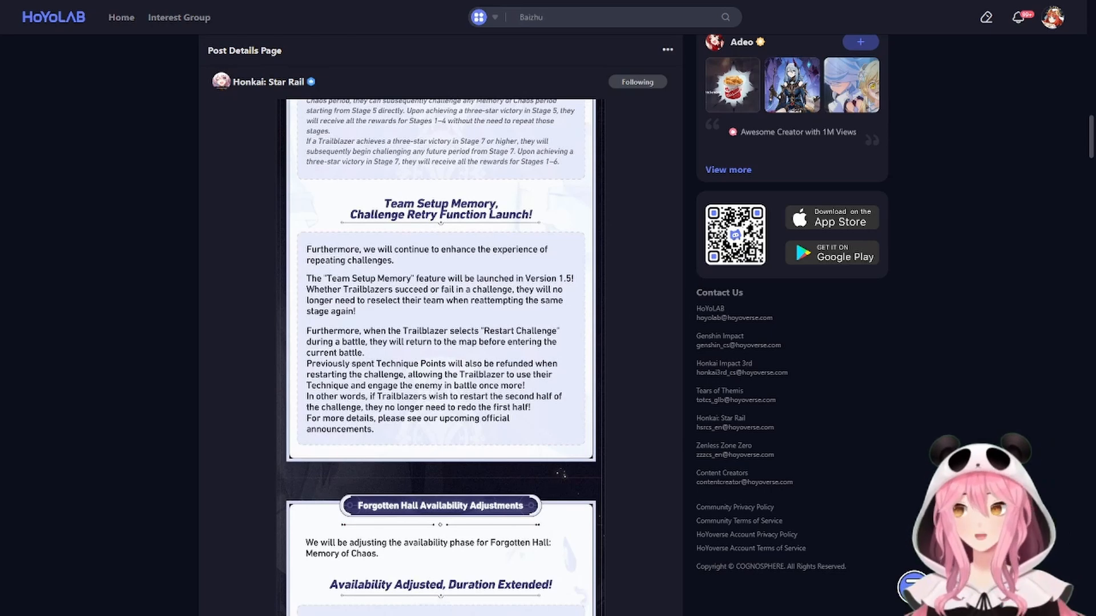
text(4.2)
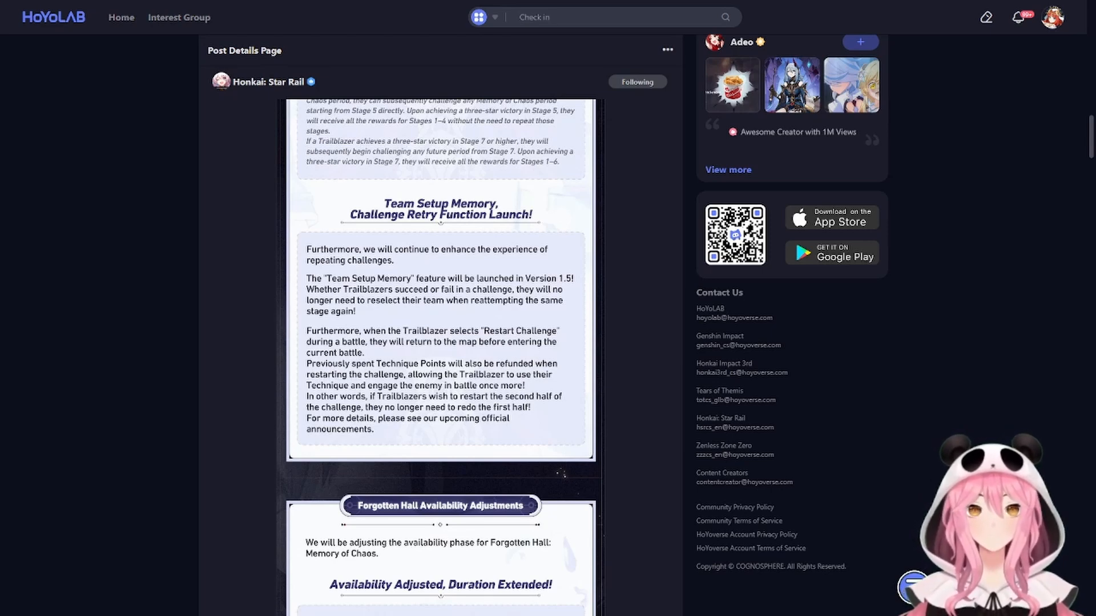
text(Rina)
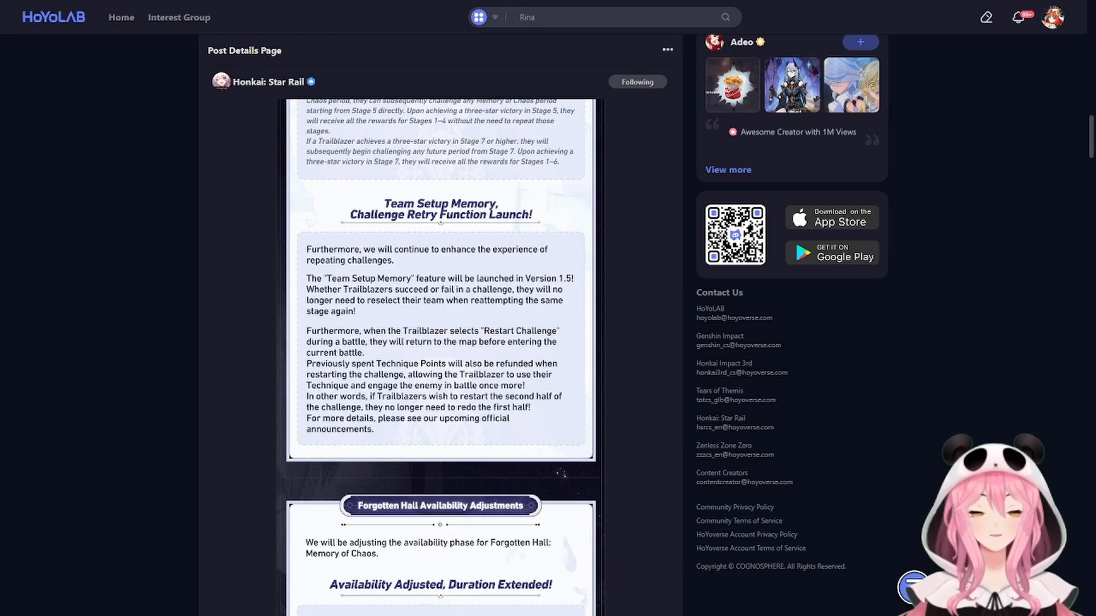
text(1.5)
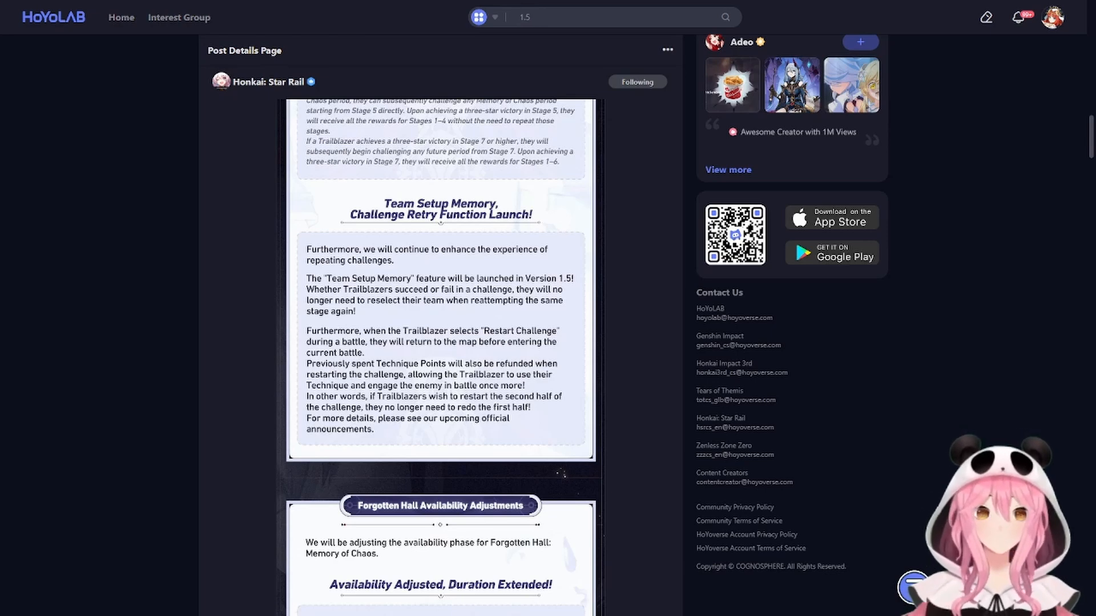
Step: Scroll to the 'Availability Adjusted, Duration Extended!' charts alternating Memory of Chaos and Pure Fiction weeks
scroll(down, 3)
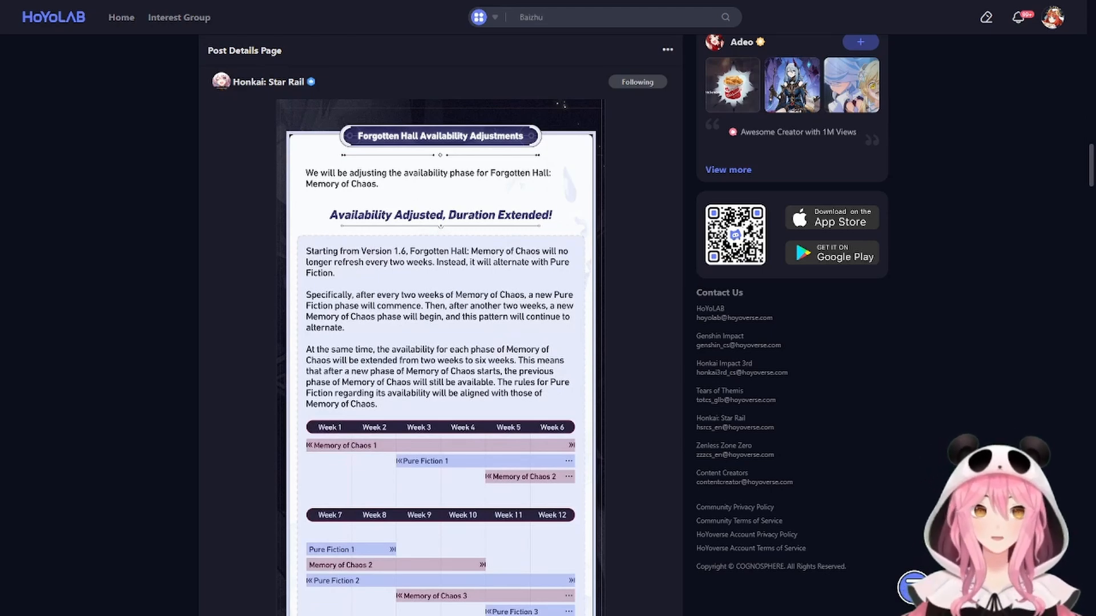
text(4.2)
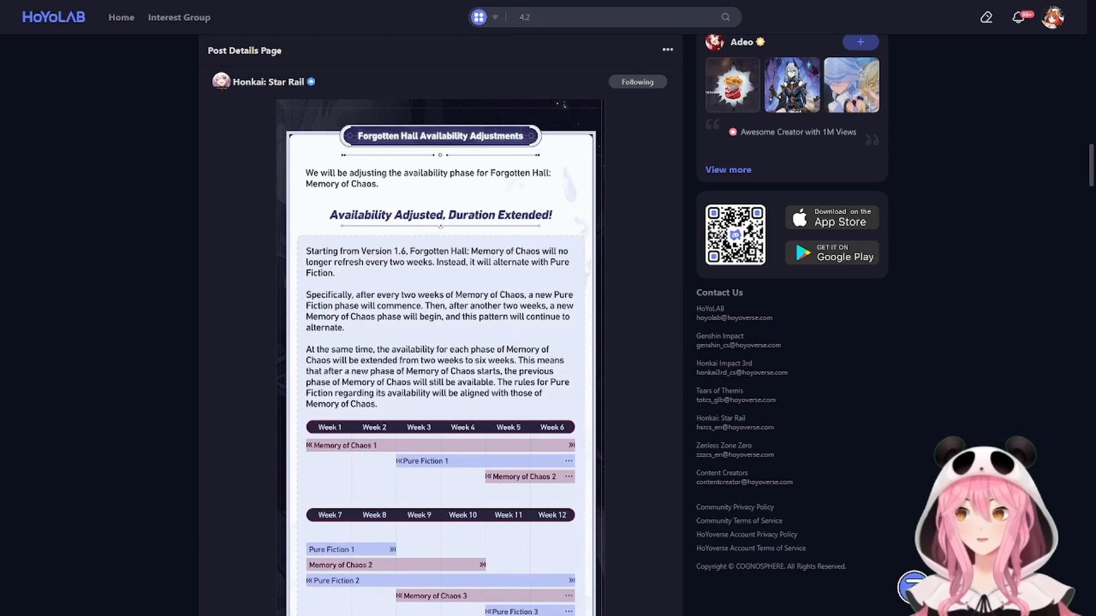
scroll(down, 3)
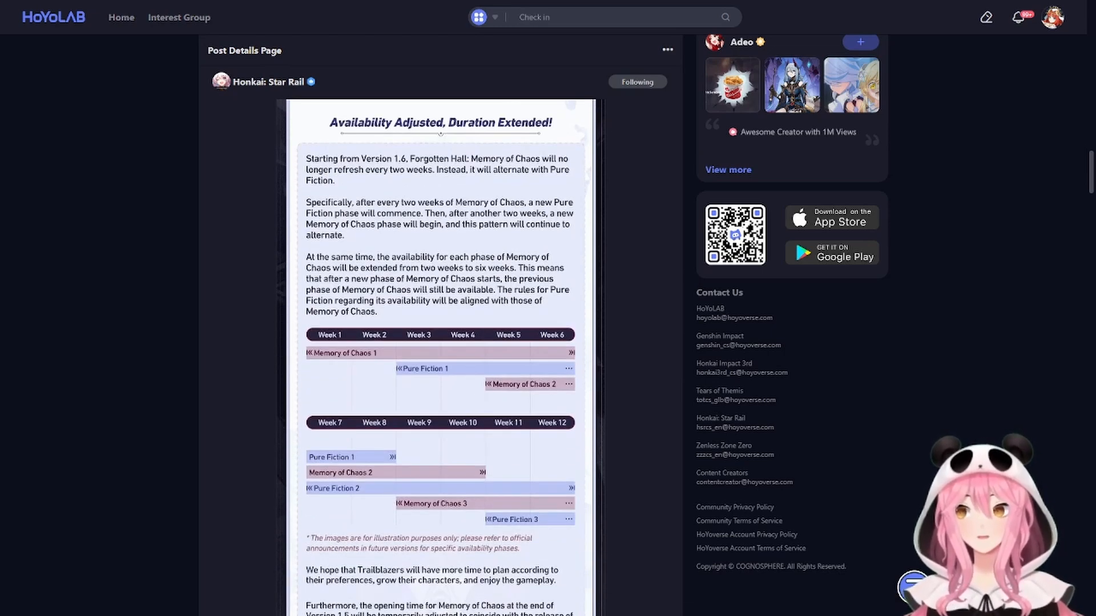
text(Rina)
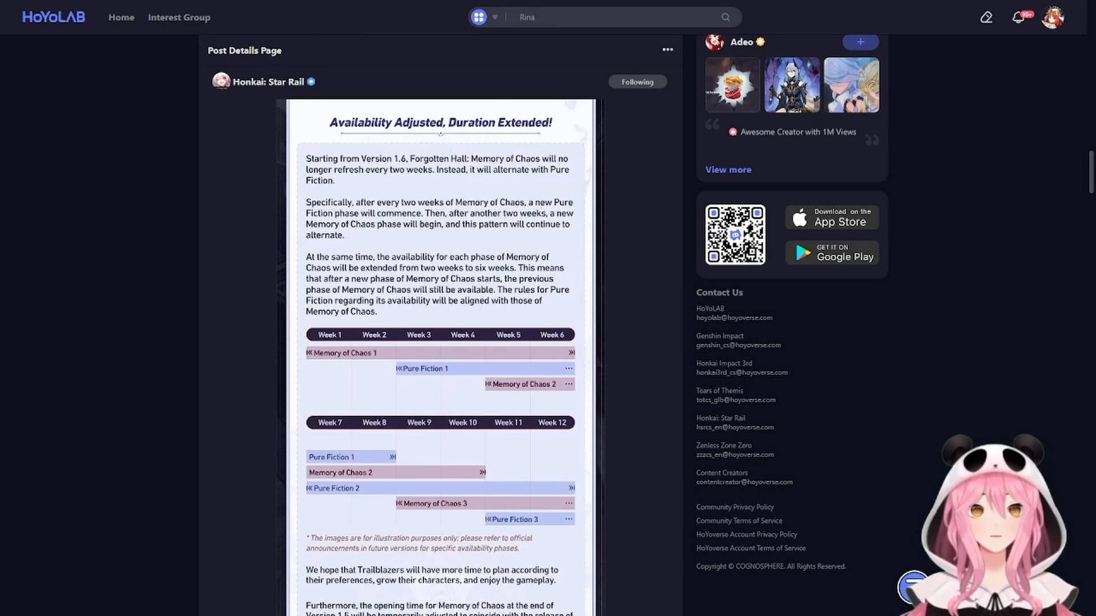
text(1.5)
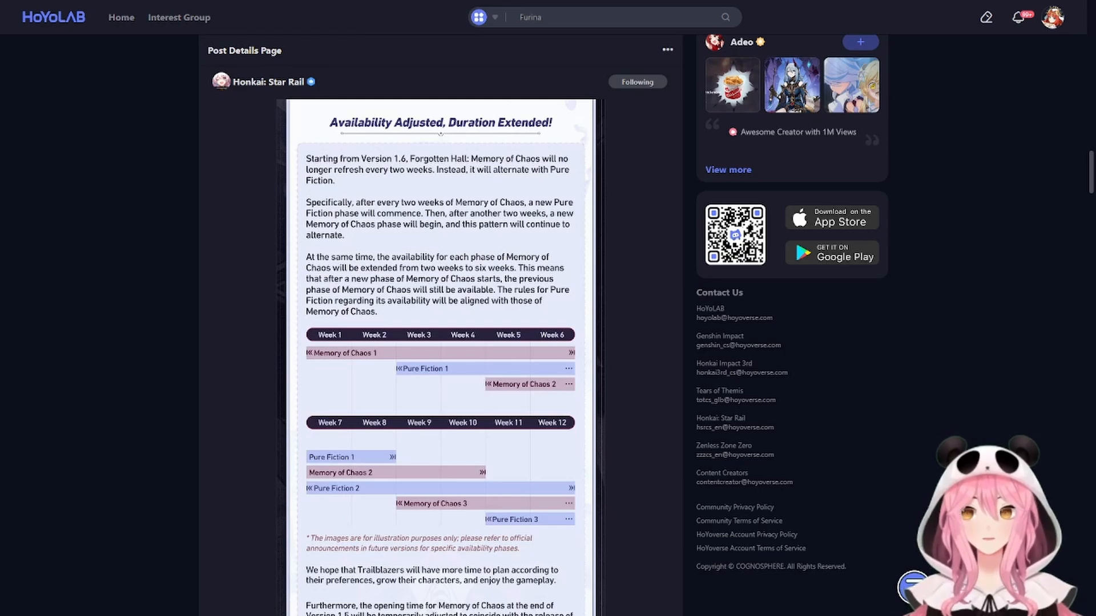
text(Baizhu)
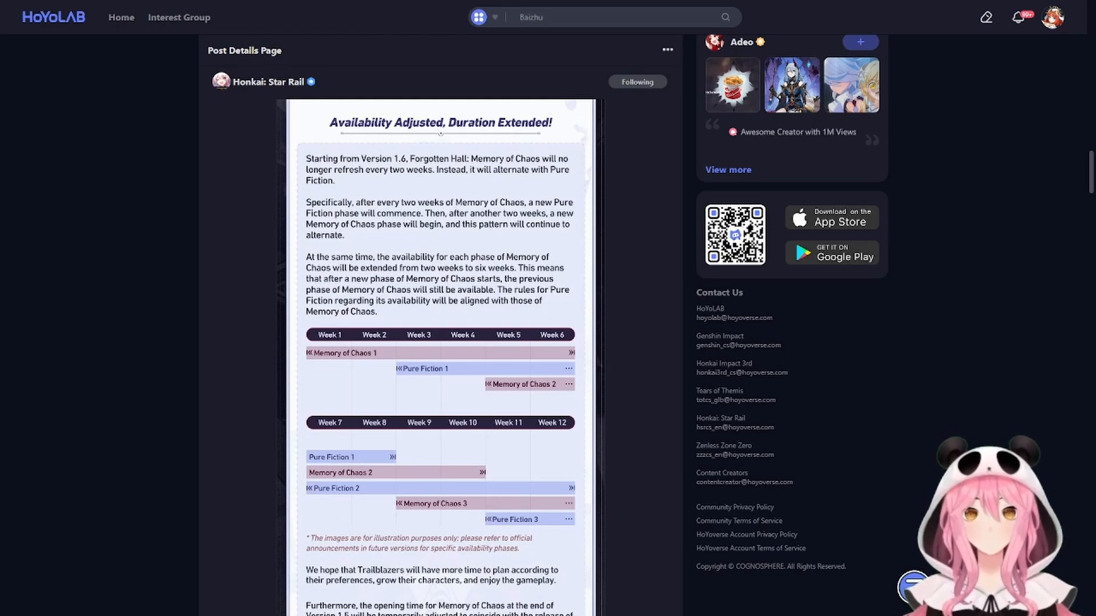
text(4.2)
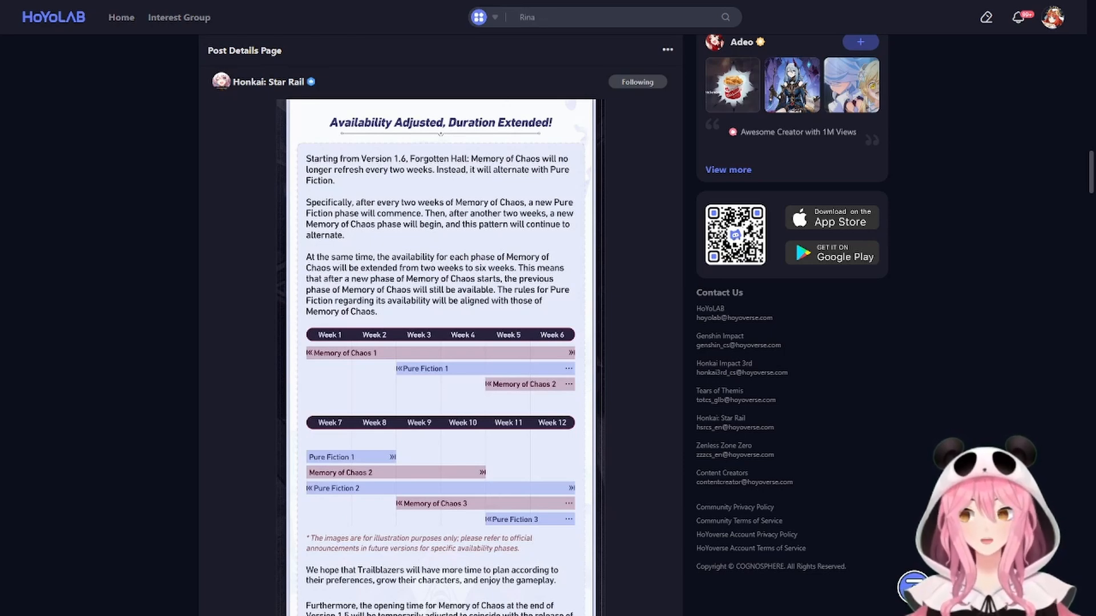
text(1.5)
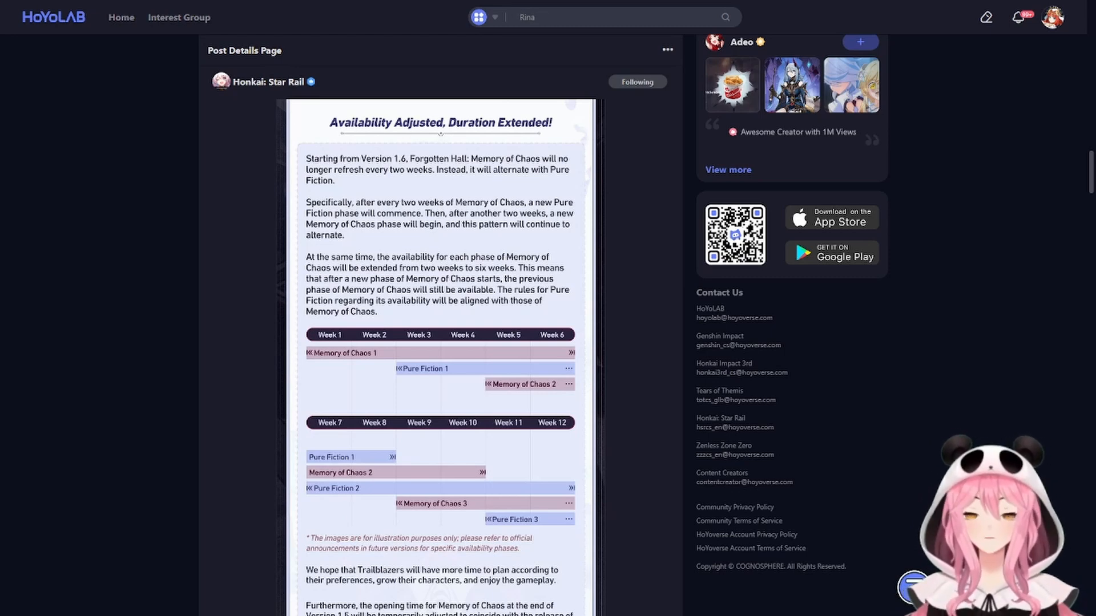
text(1.5)
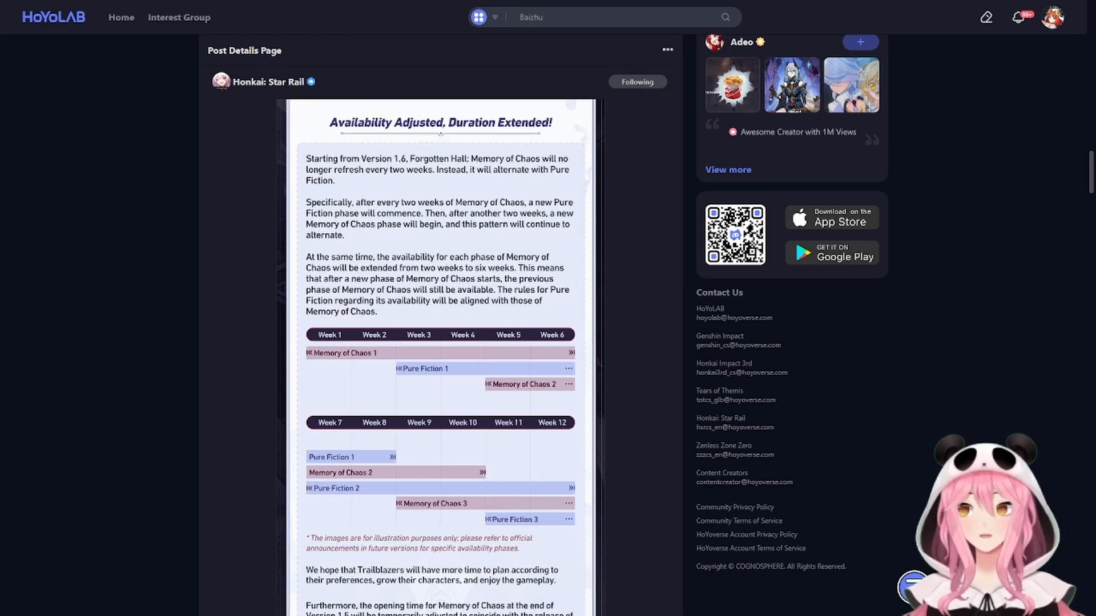
text(4.2)
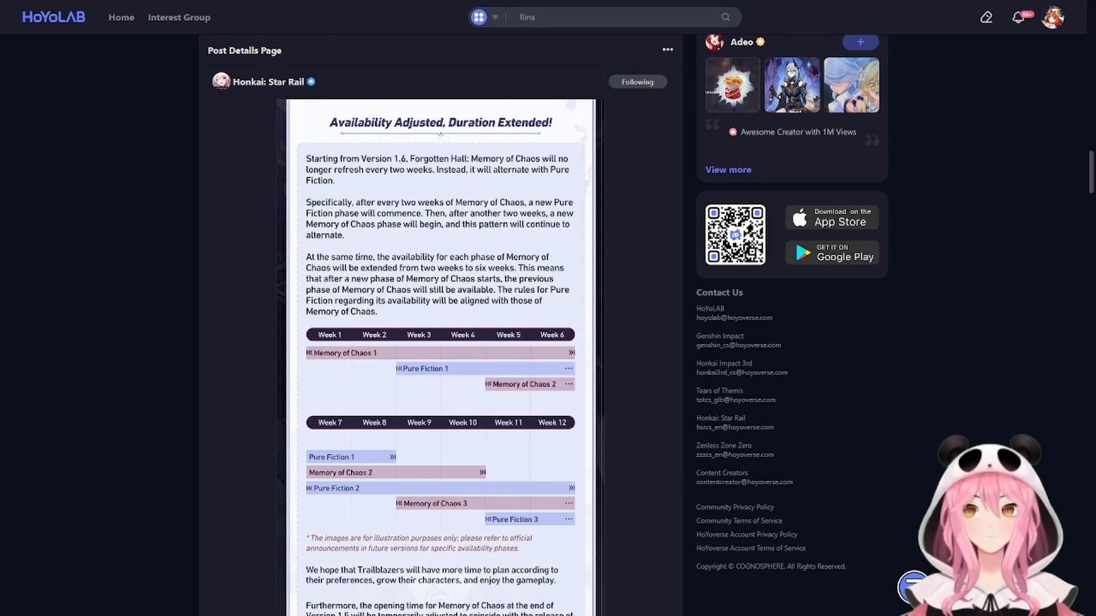
text(1.5)
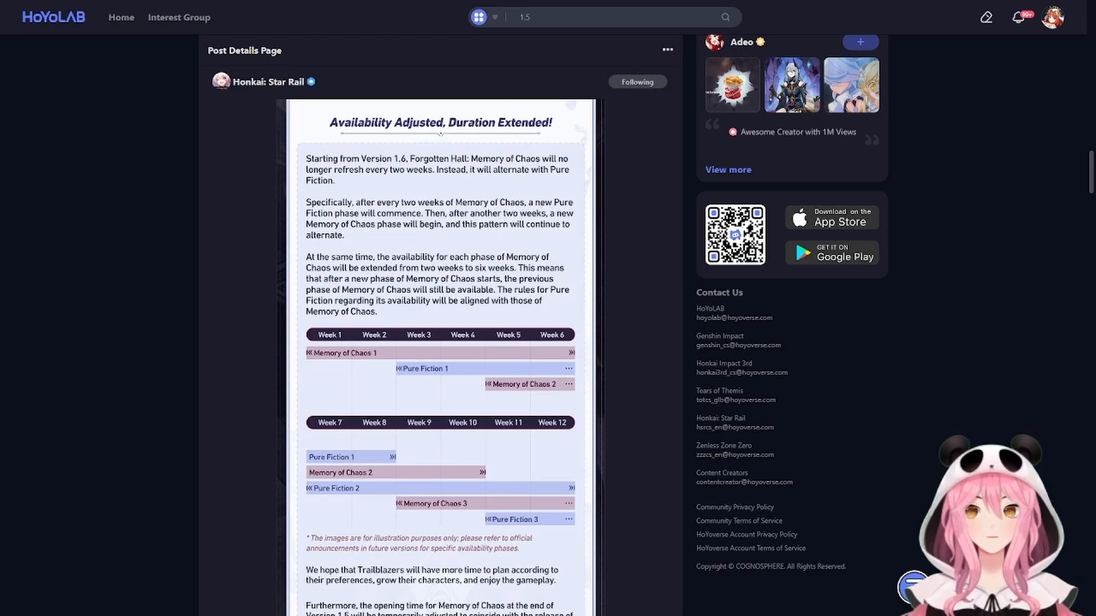
click(622, 17)
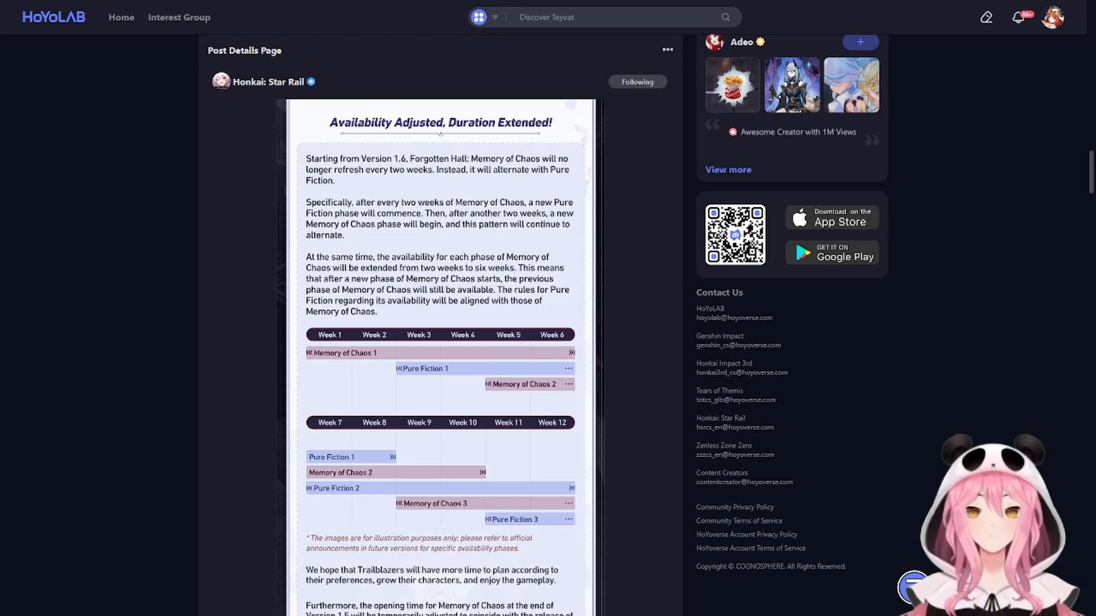
text(Furina)
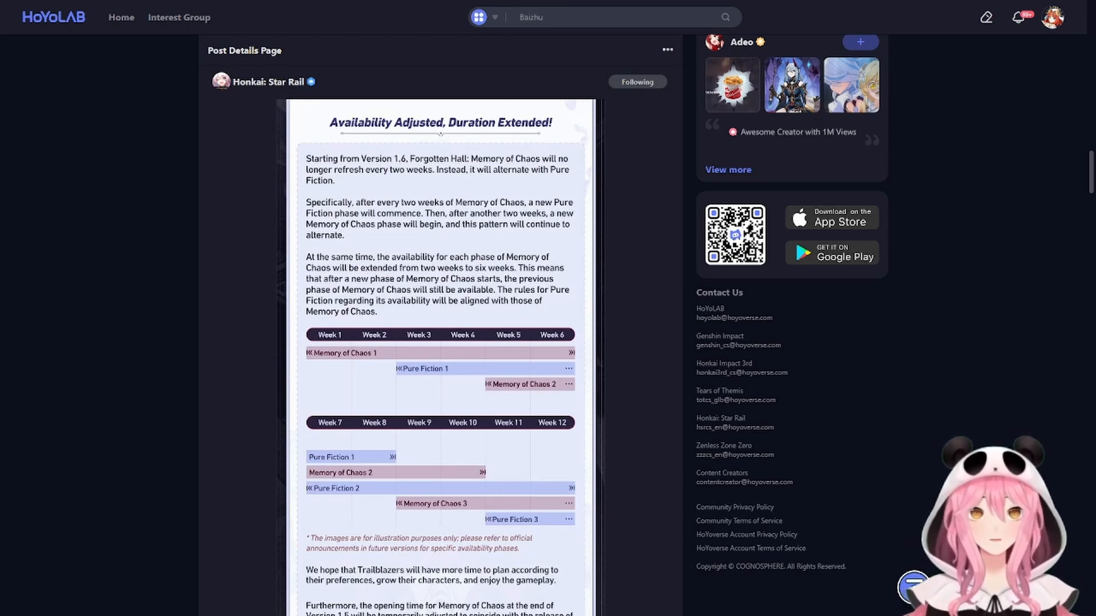
text(4.2)
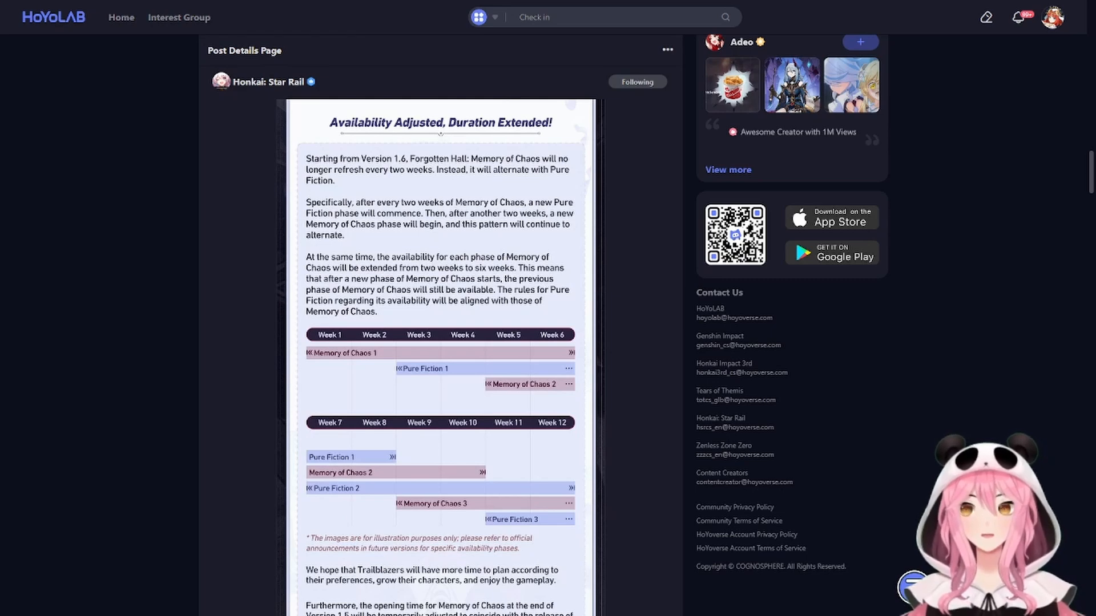
text(Rina)
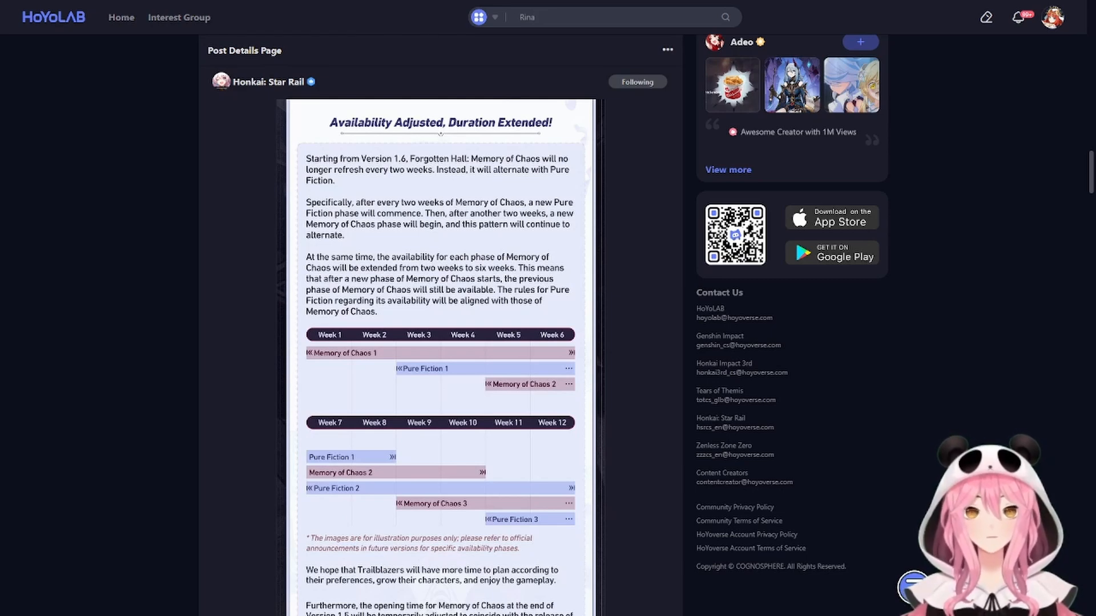
text(1.5)
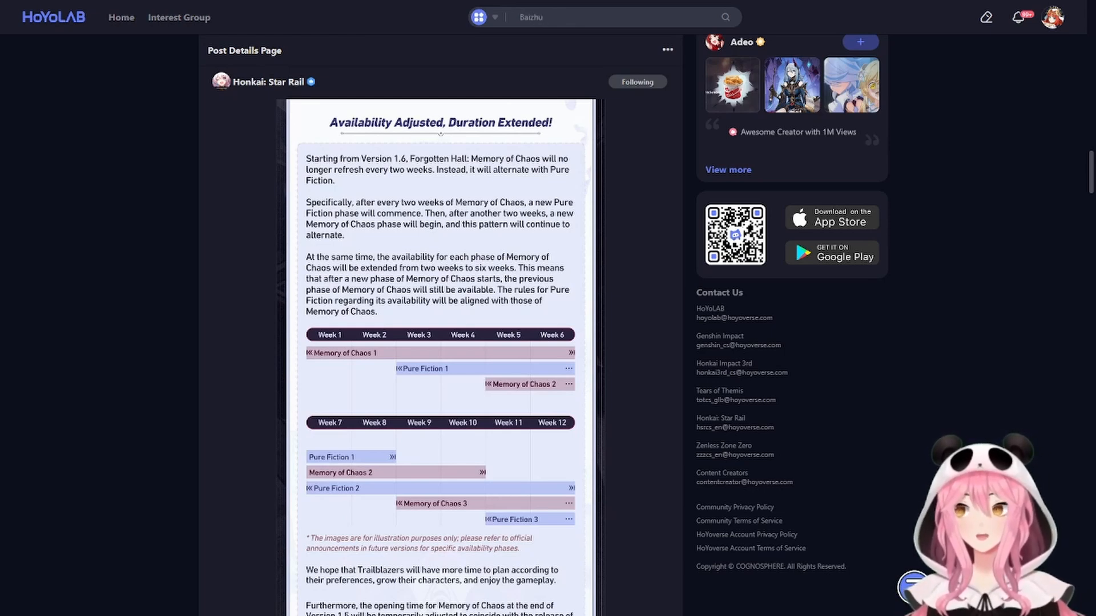
text(4.2)
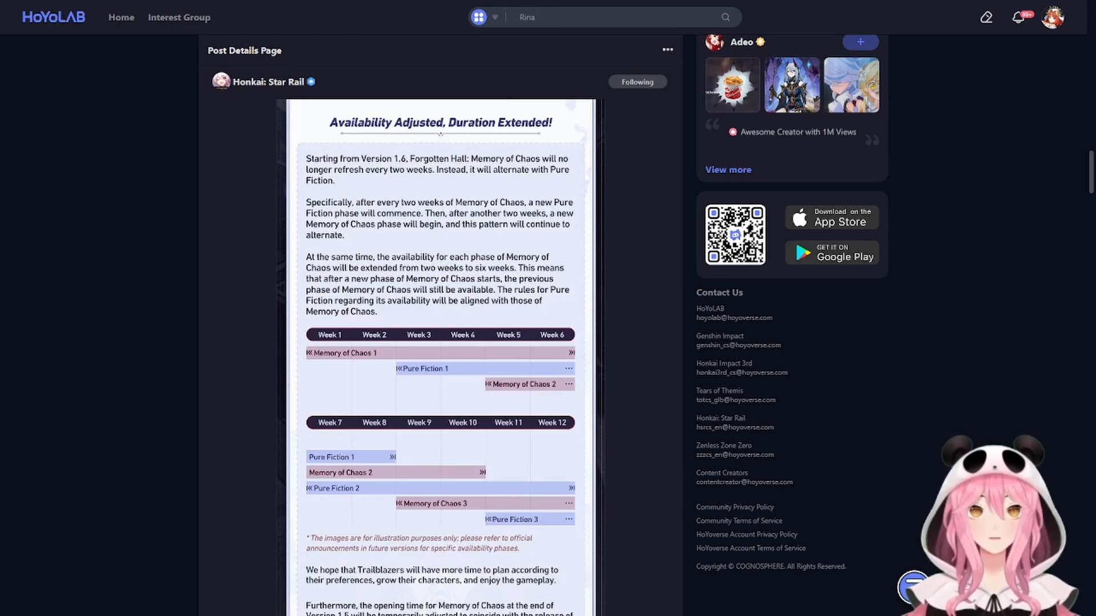
Step: Scroll past Additional Redeemable Reward to the Nameless Honor Optimization Roadmap and Reward Levels Increased
scroll(down, 3)
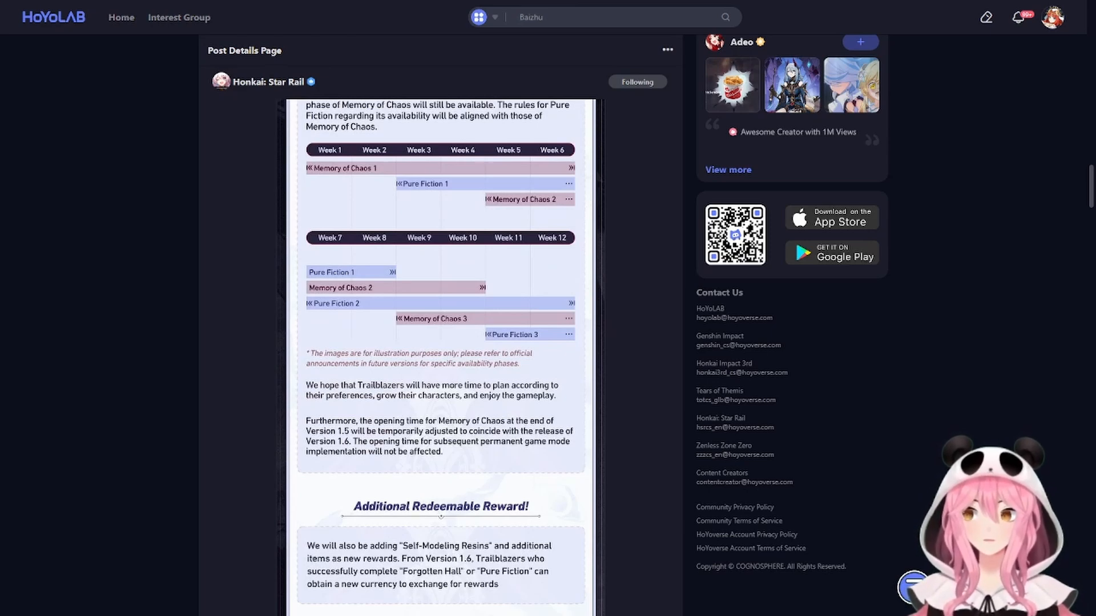
text(4.2)
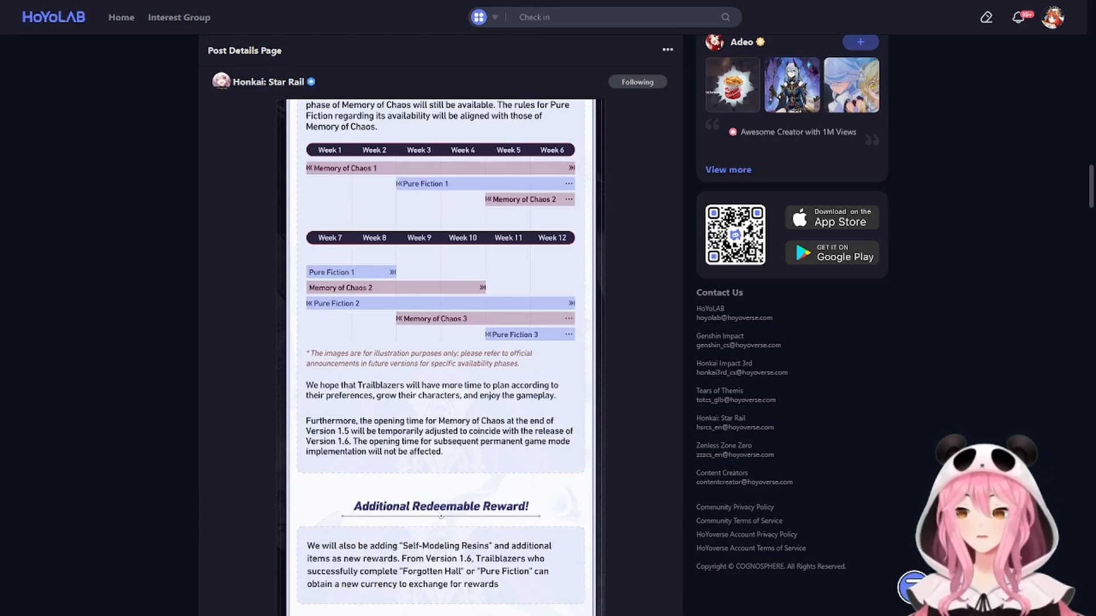
scroll(down, 3)
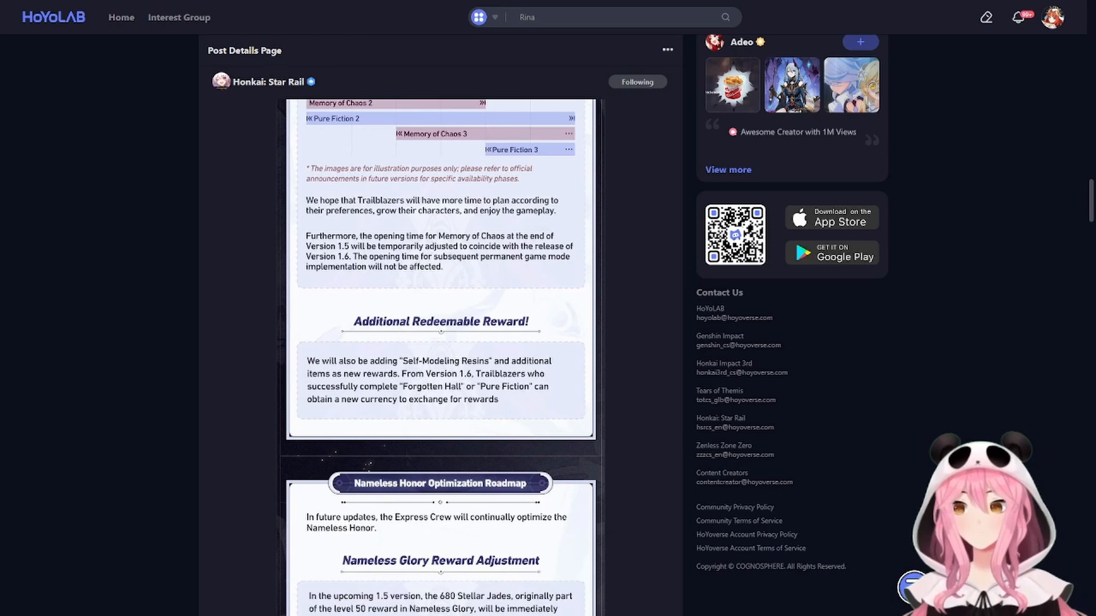
text(1.5)
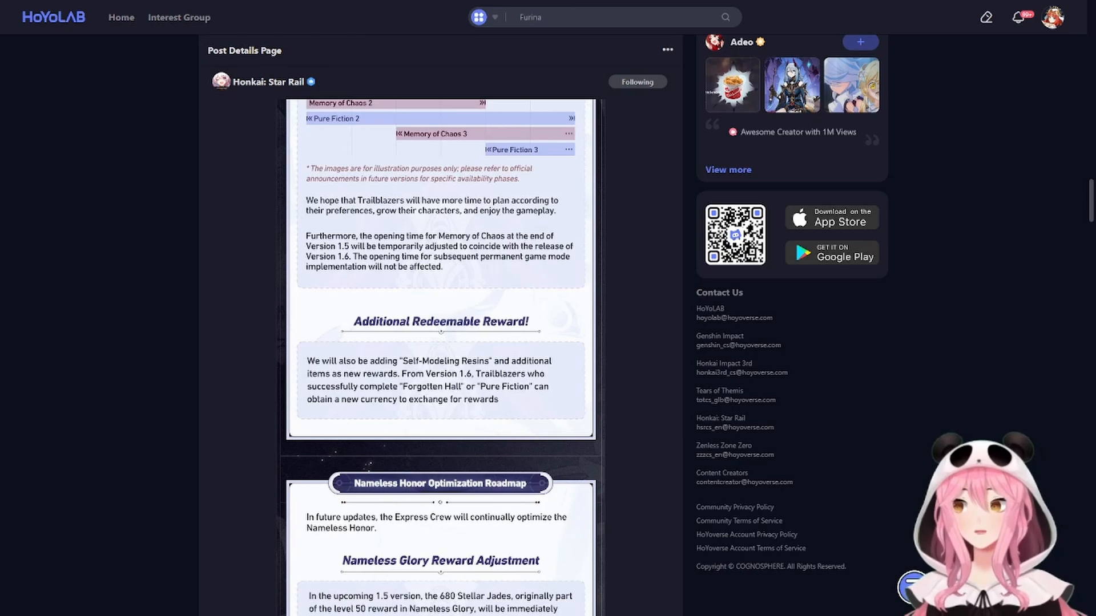
text(Baizhu)
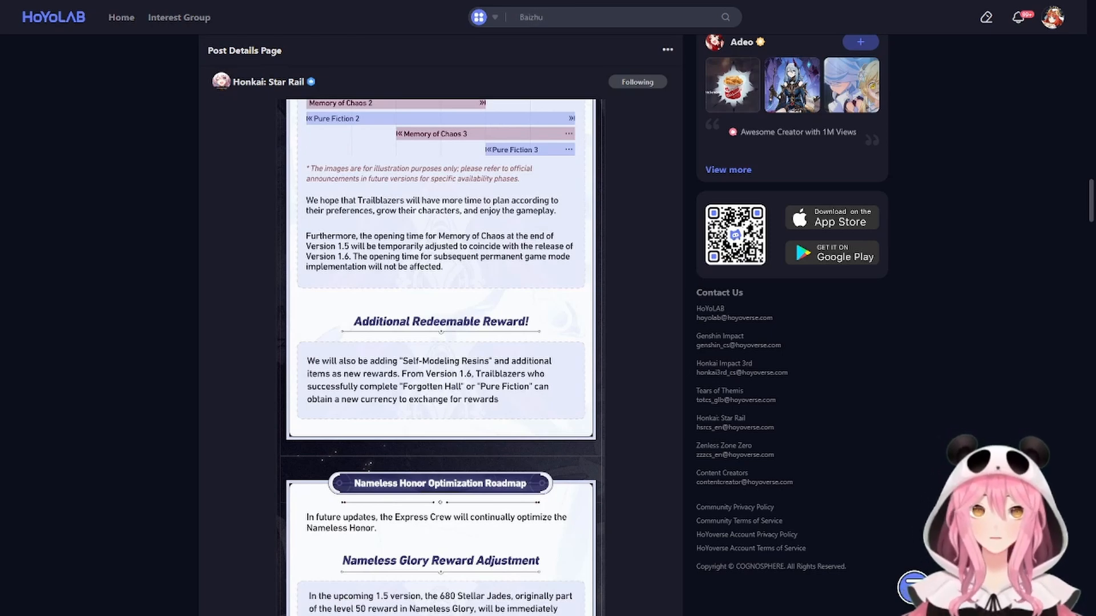
text(4.2)
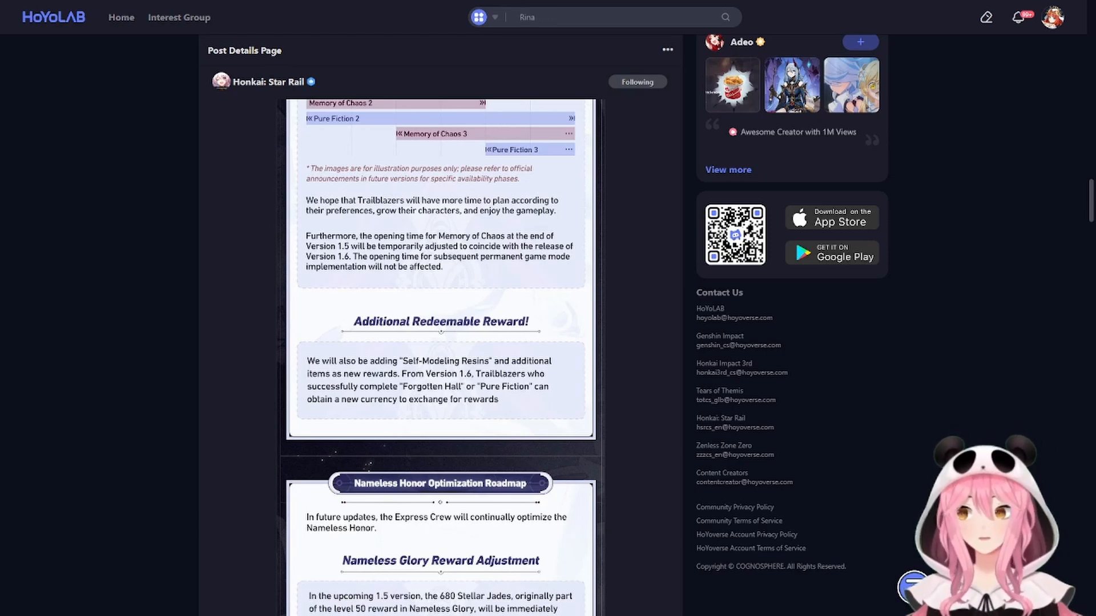
text(1.5)
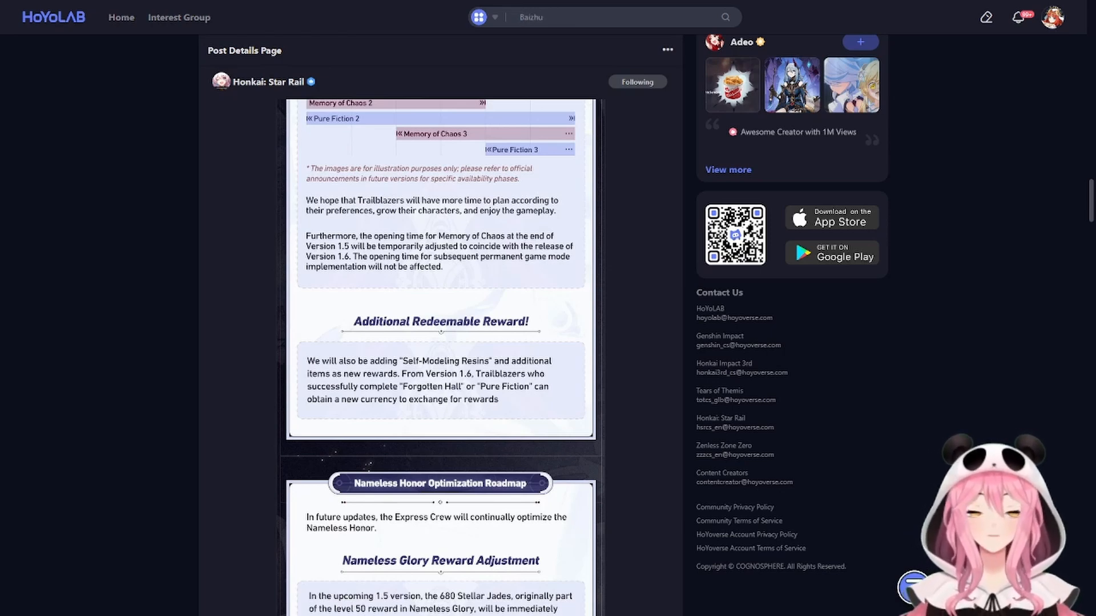
text(4.2)
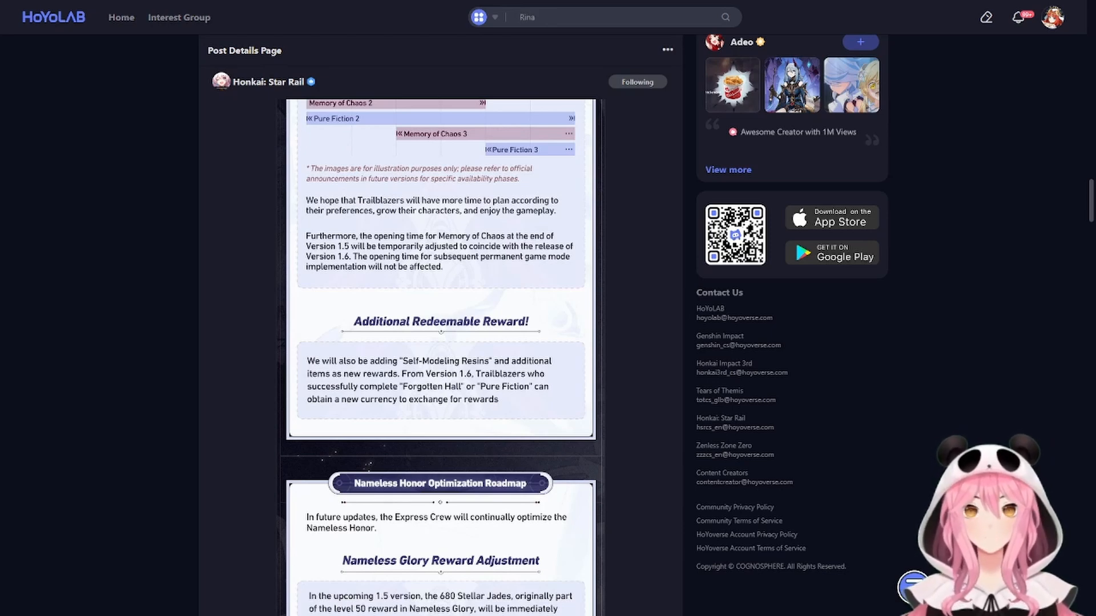
text(1.5)
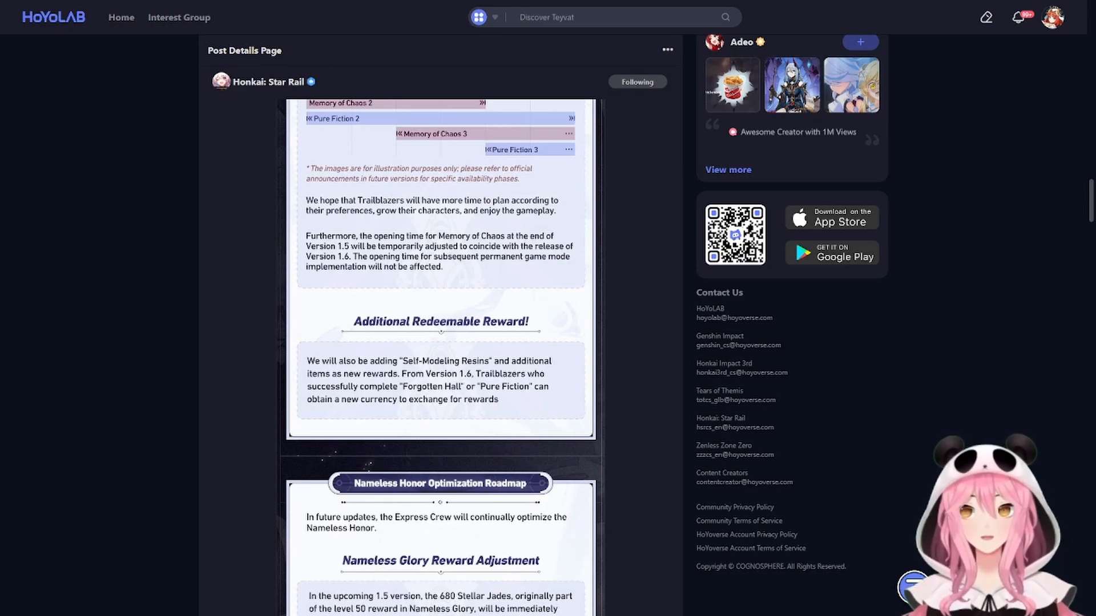
text(Furina)
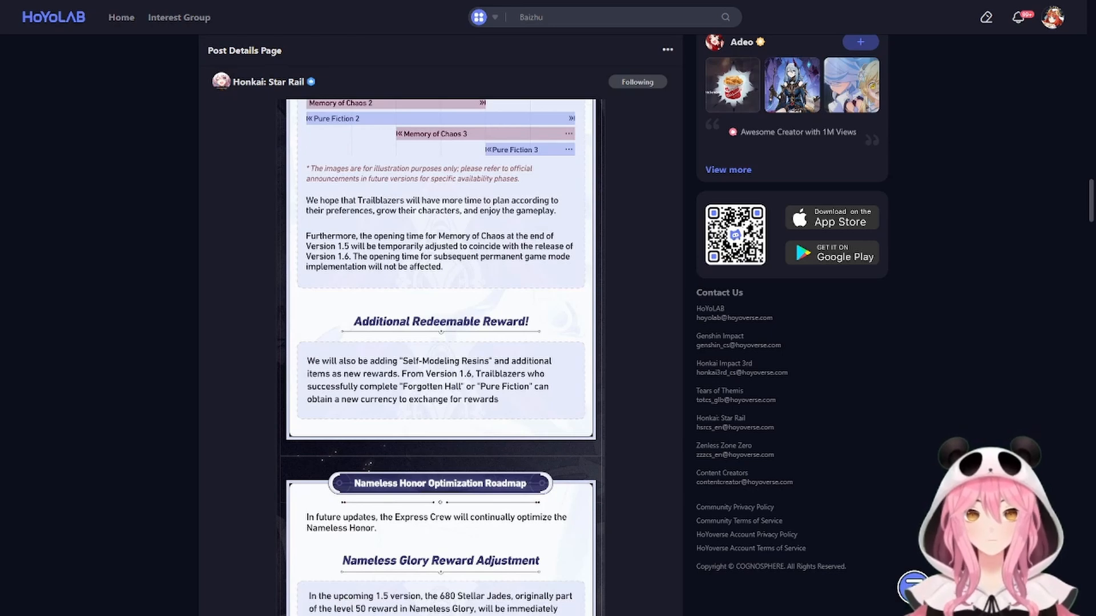
text(4.2)
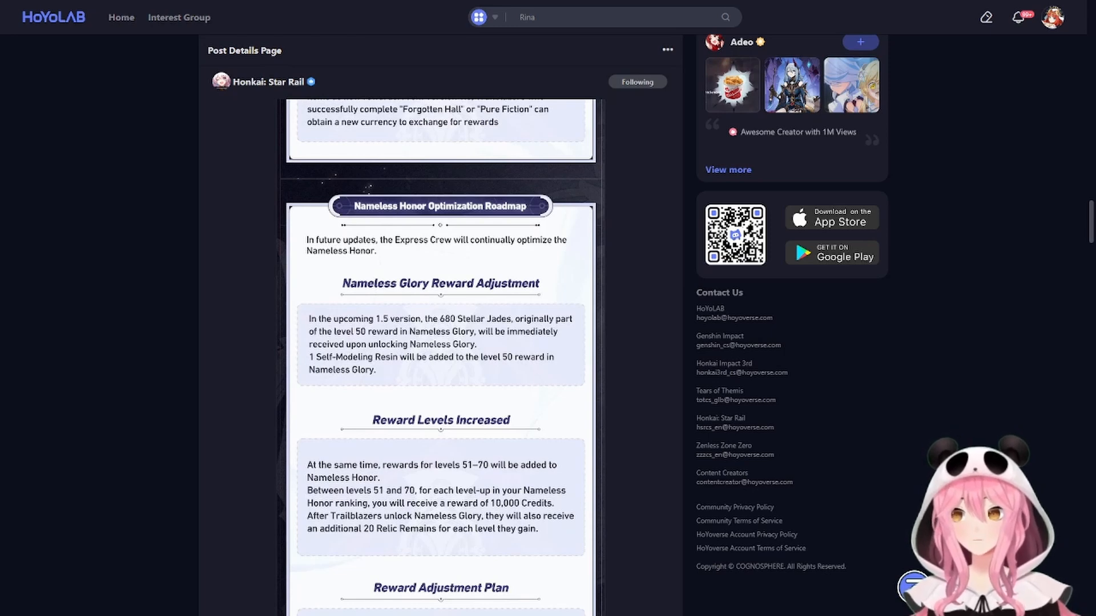
Step: Scroll past Reward Adjustment Plan to Nameless Honor Mission Optimization and the relic-related optimizations heading
text(1.5)
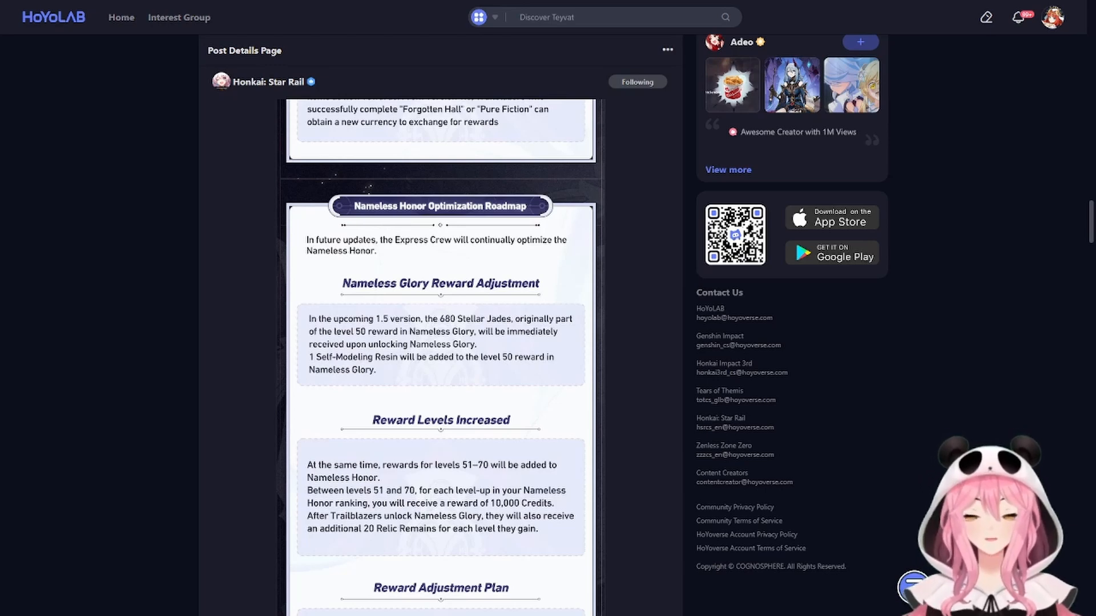
text(Furina)
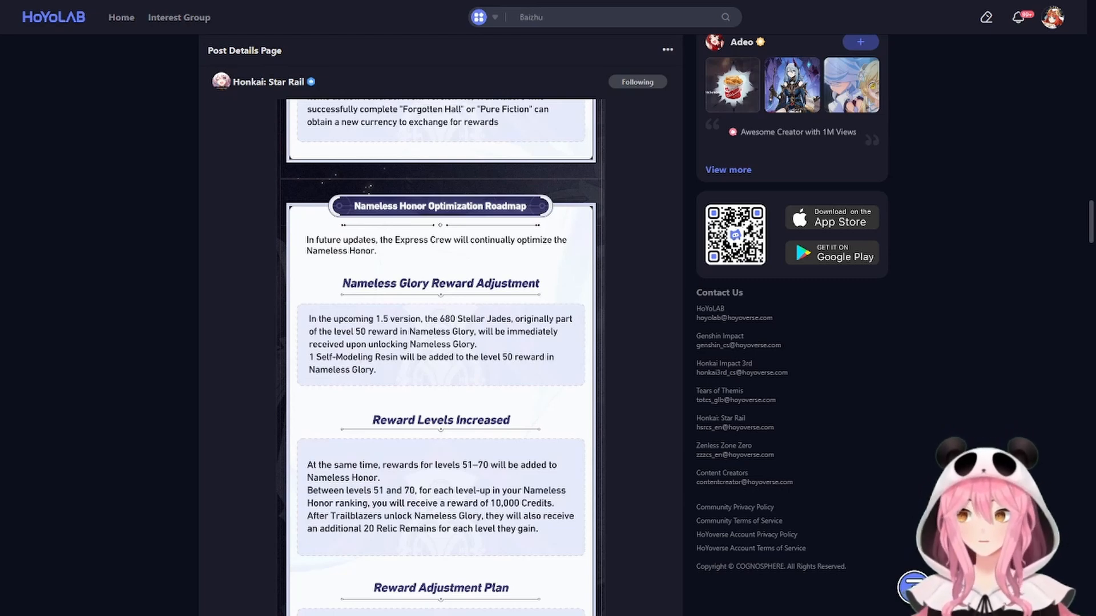
text(4.2)
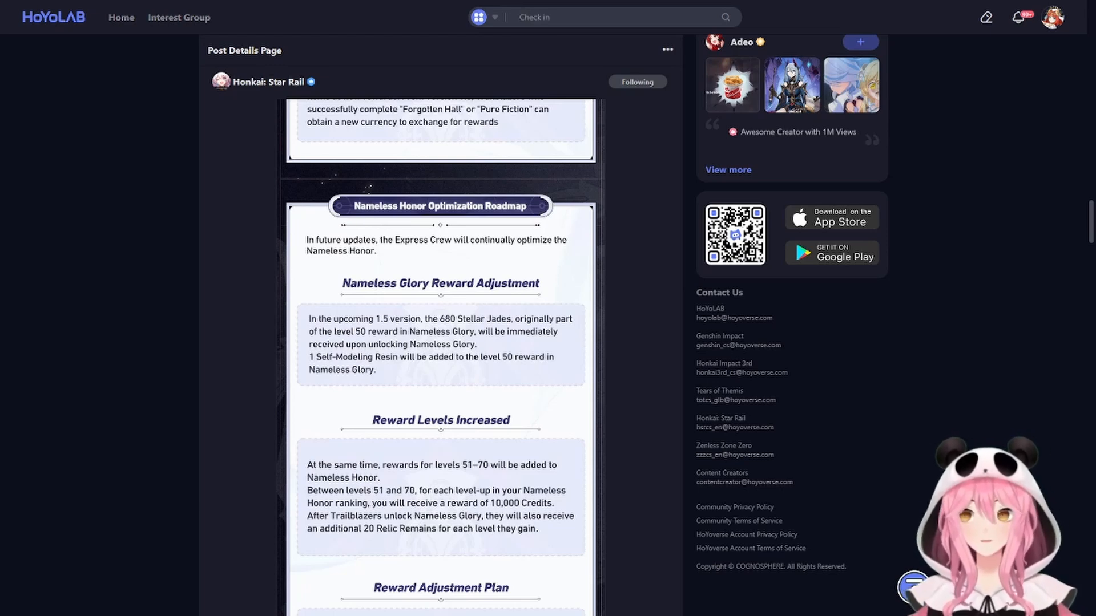
text(Rina)
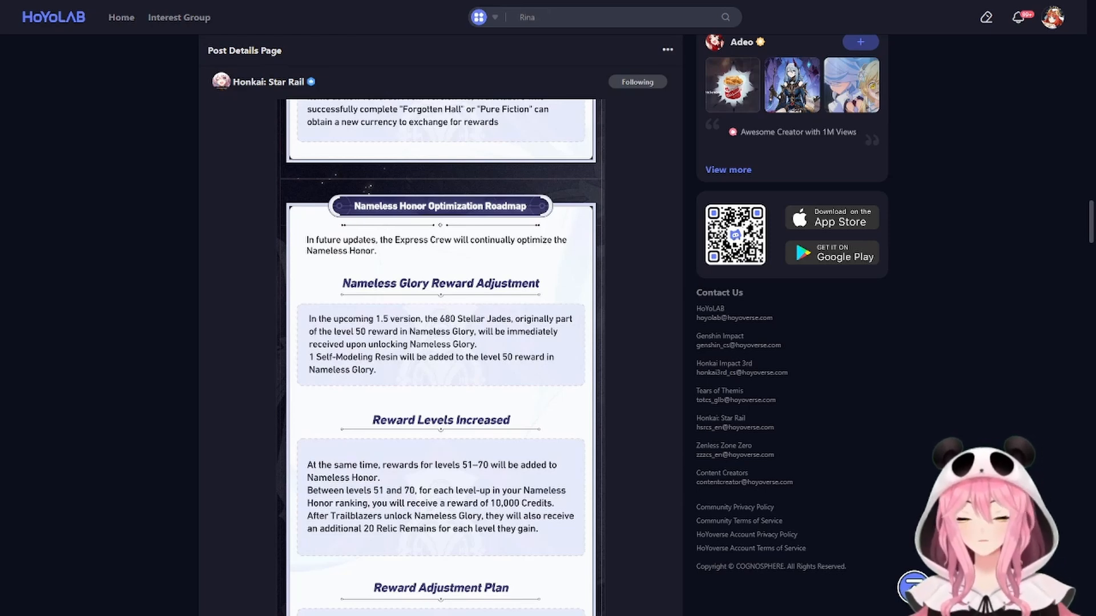
text(1.5)
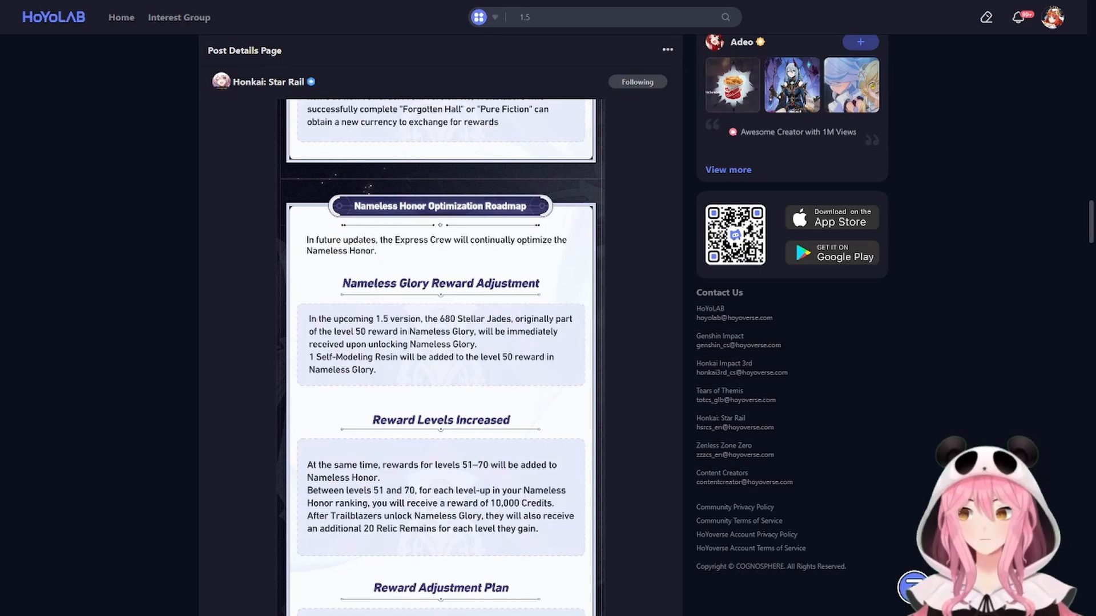
scroll(down, 3)
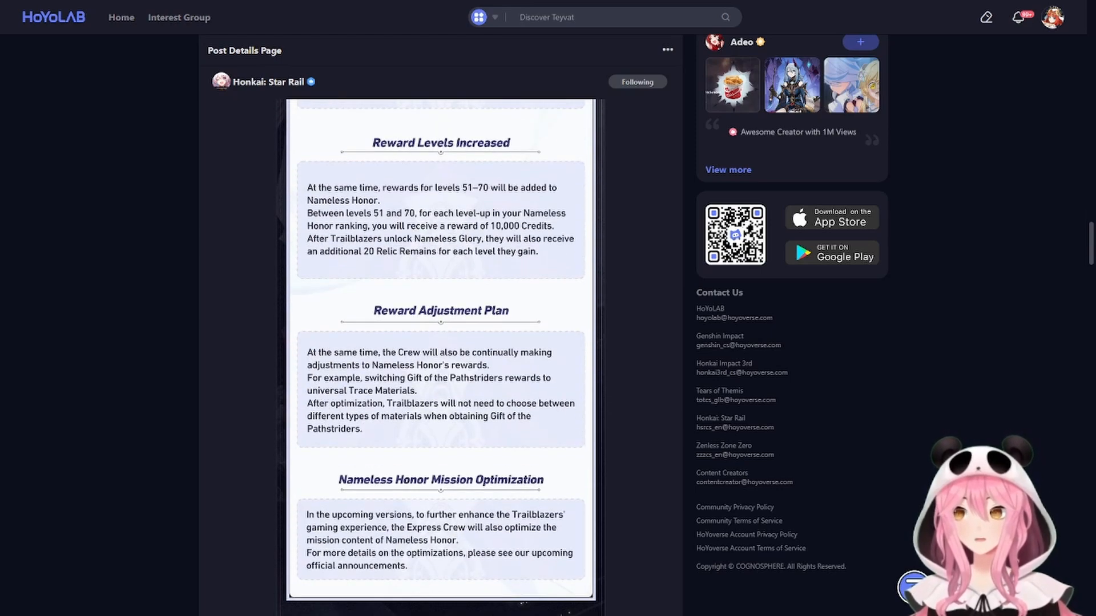
text(Furina)
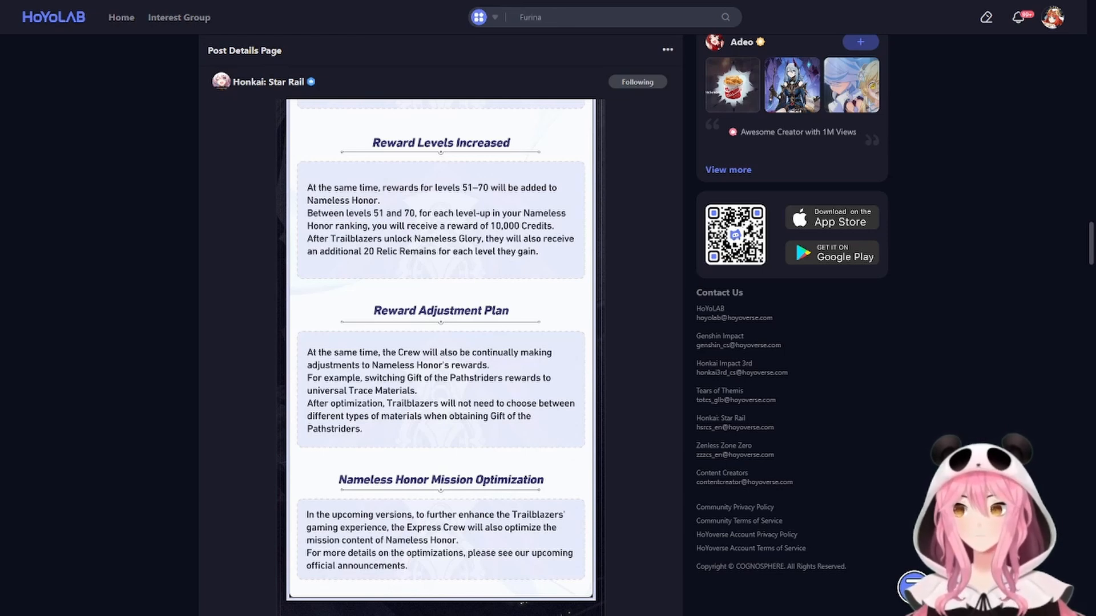
scroll(down, 3)
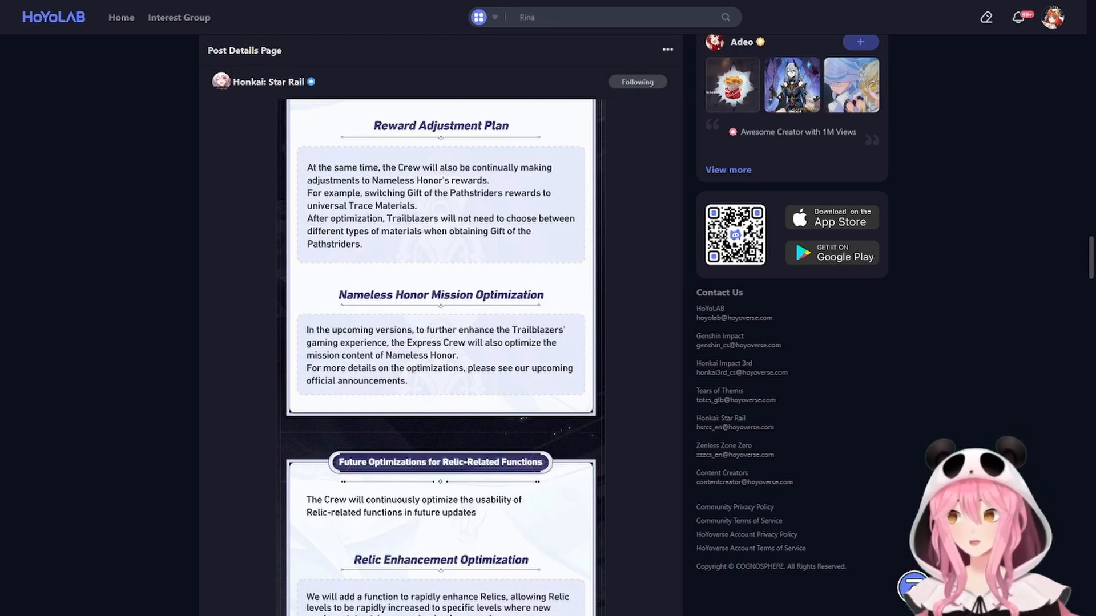
scroll(down, 3)
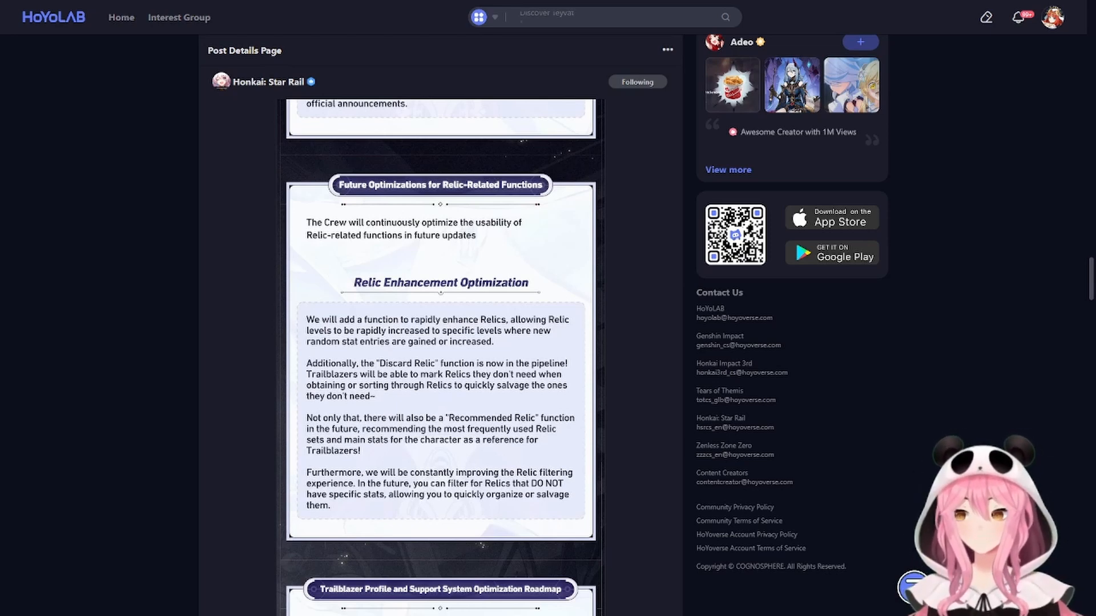
text(Furina)
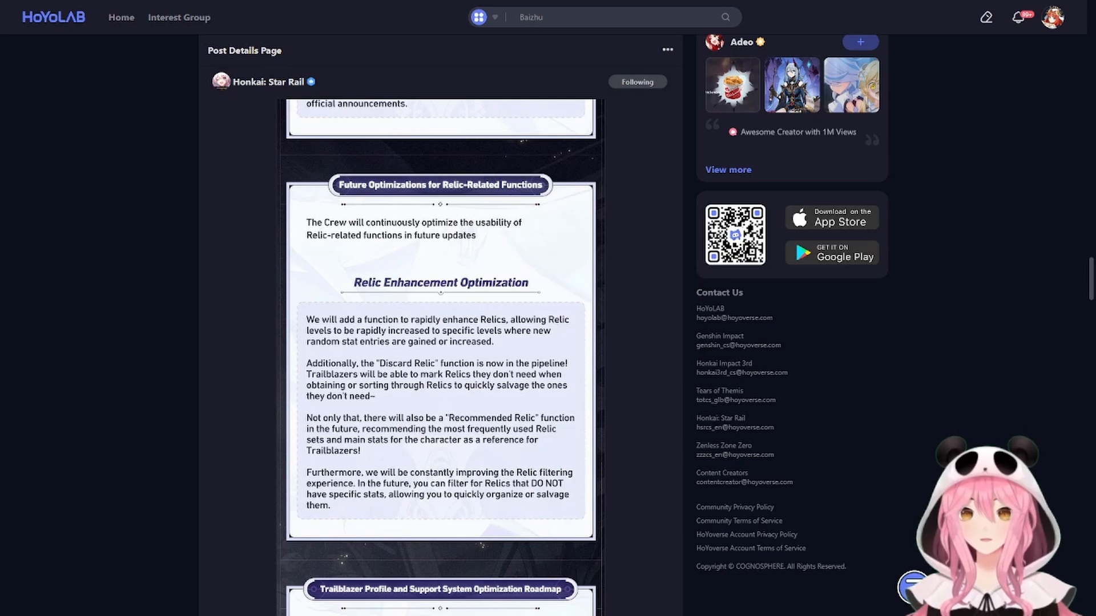
text(4.2)
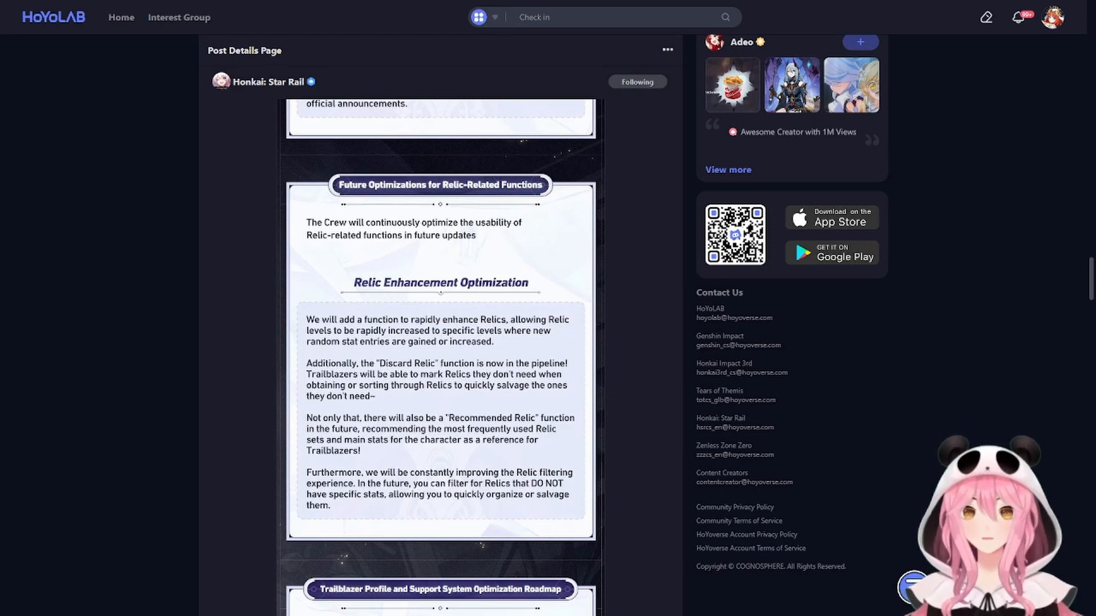
text(Rina)
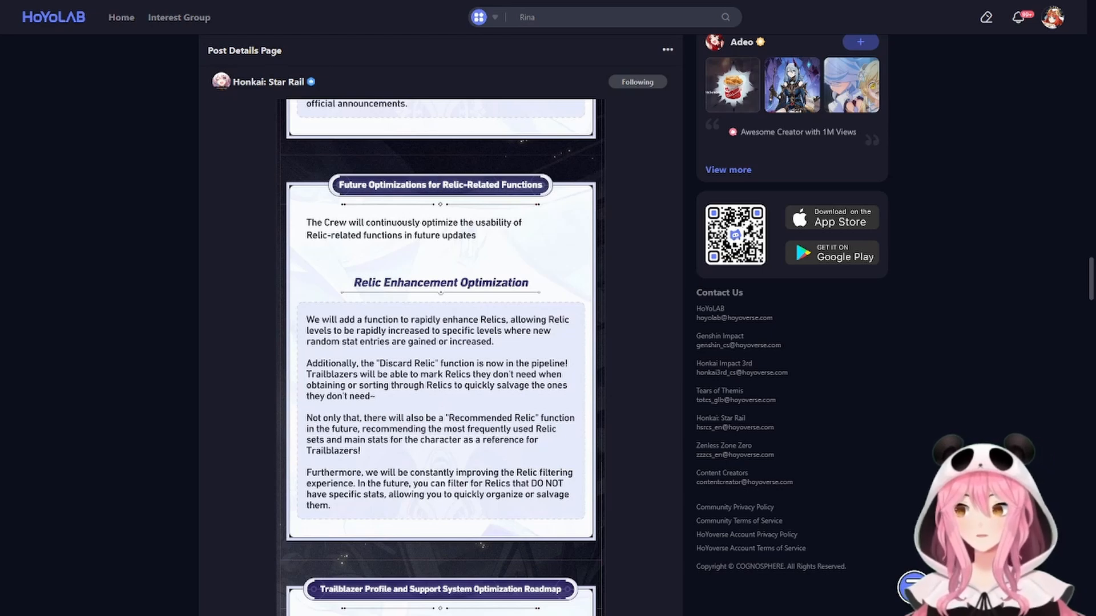
text(1.5)
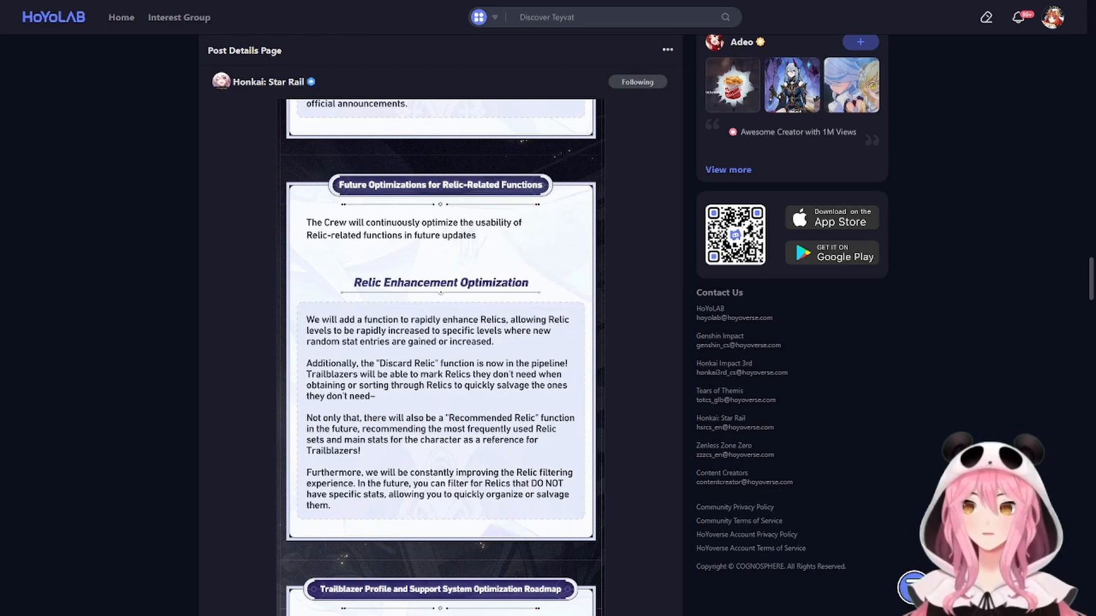
text(Furina)
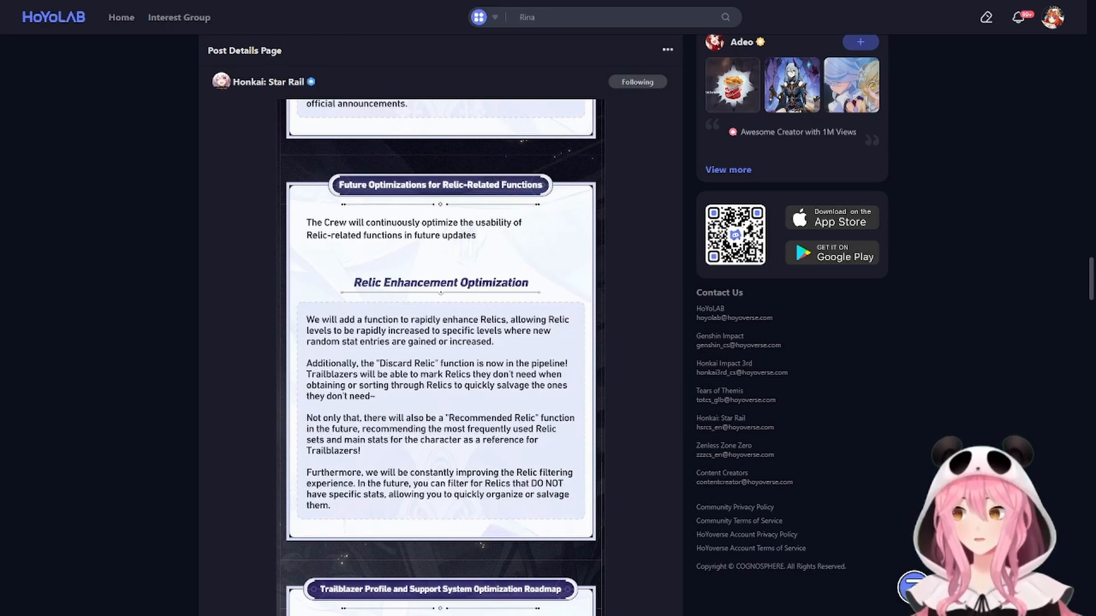
text(1.5)
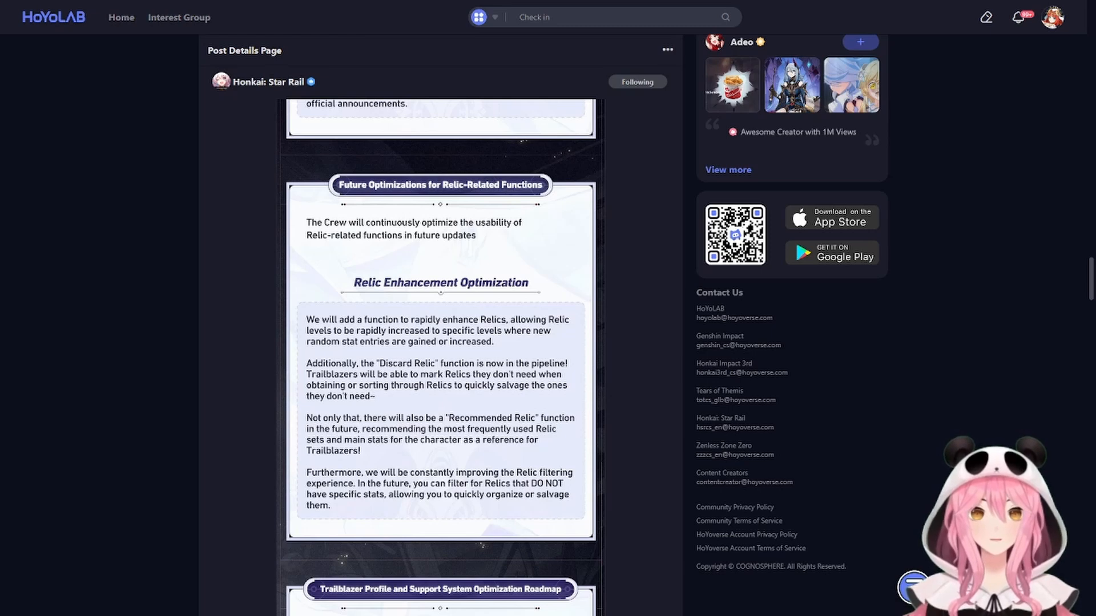
text(Rina)
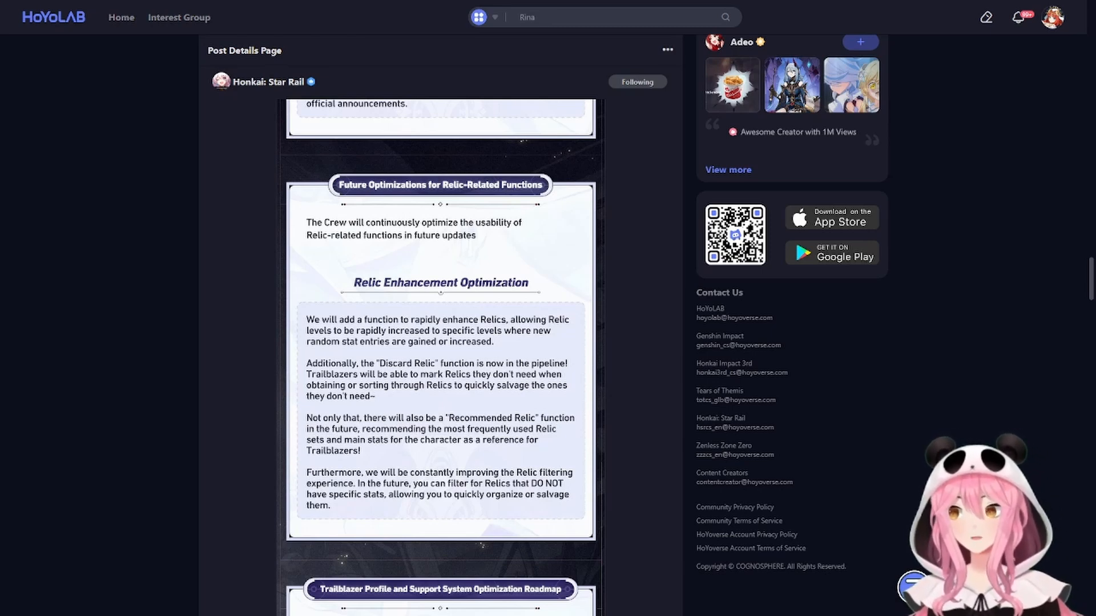
text(1.5)
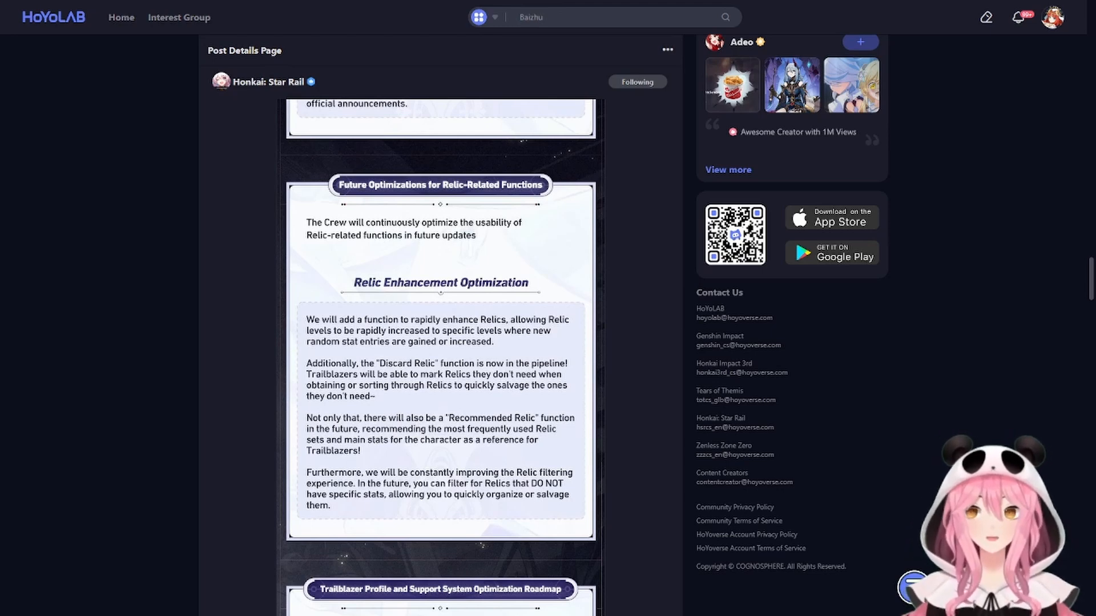
text(4.2)
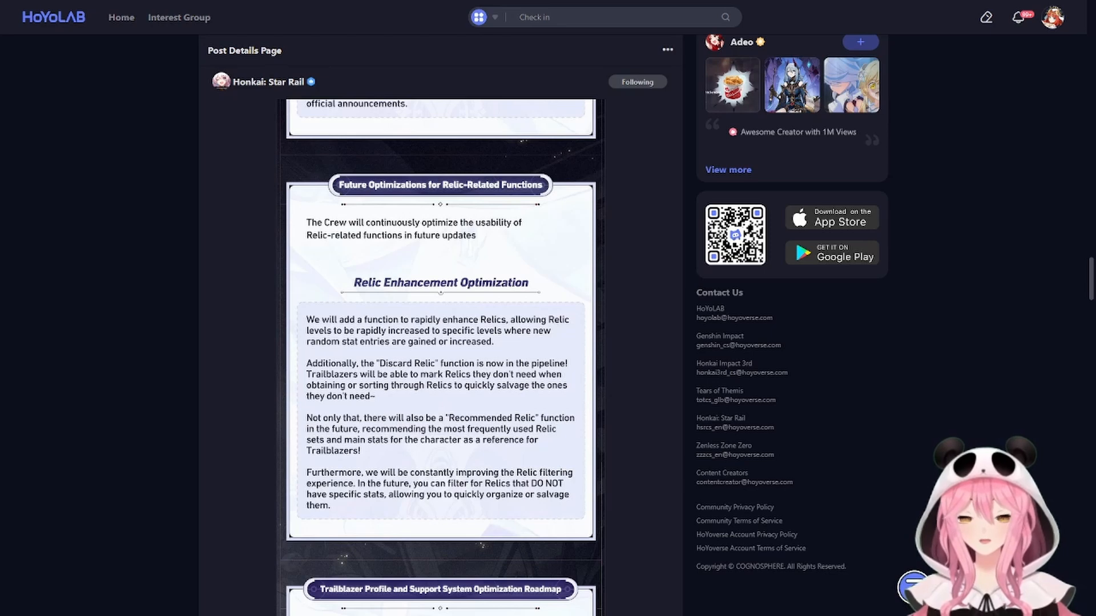
text(Rina)
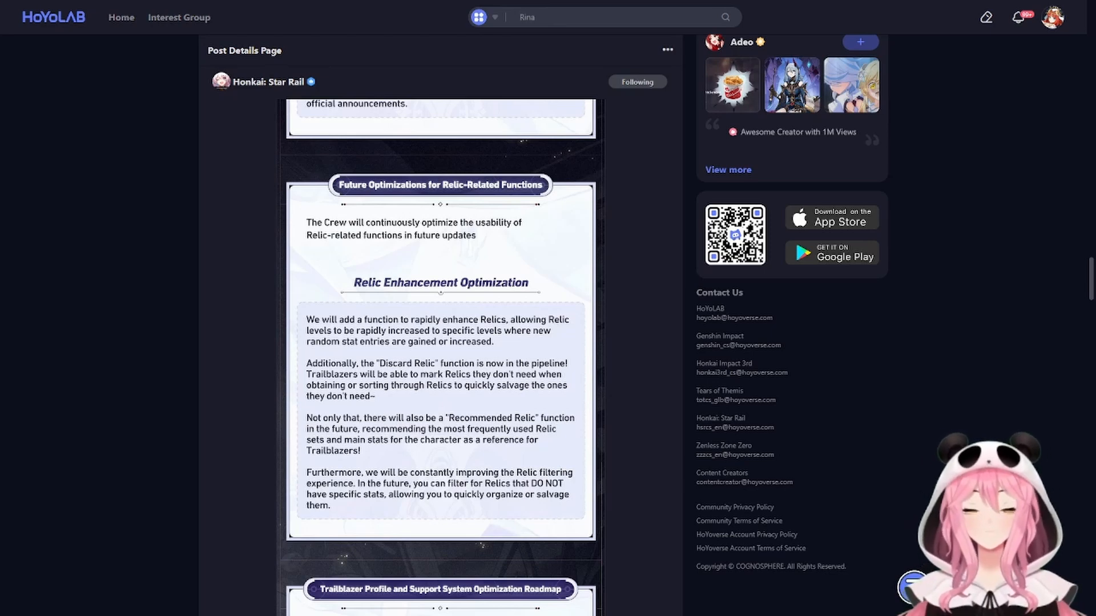
Step: Scroll to the Trailblazer Profile and Support System Optimization Roadmap ending at the Star Rail logo
scroll(down, 3)
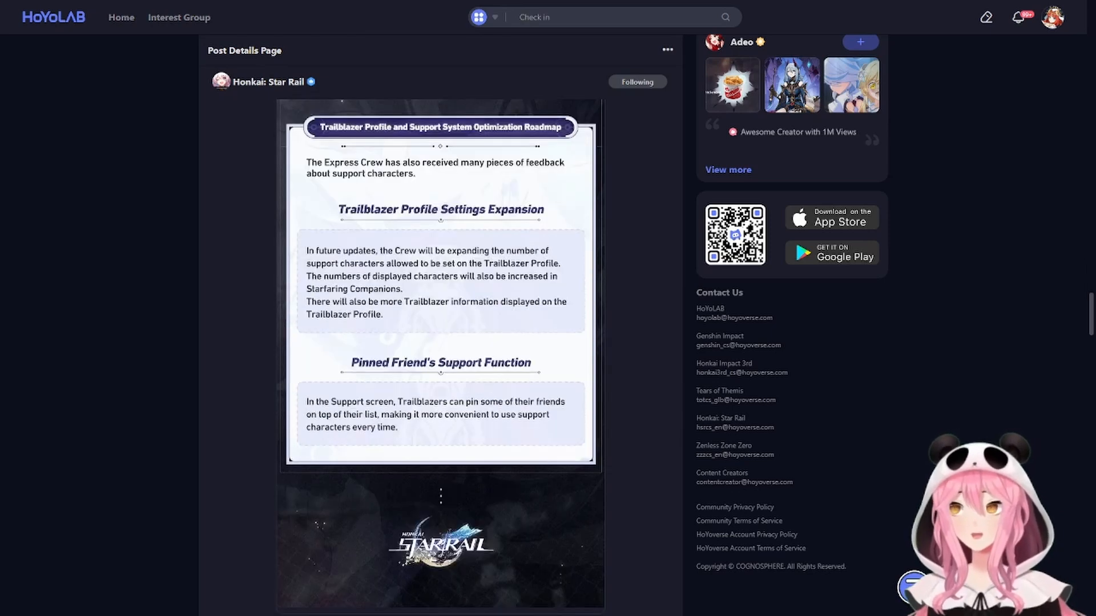
text(Rina)
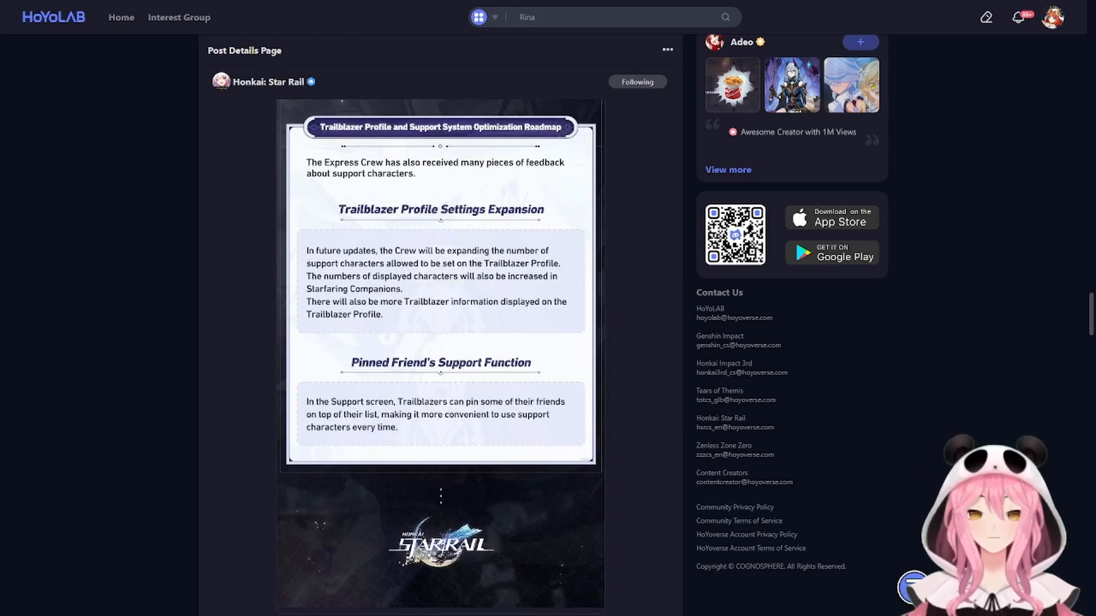
text(1.5)
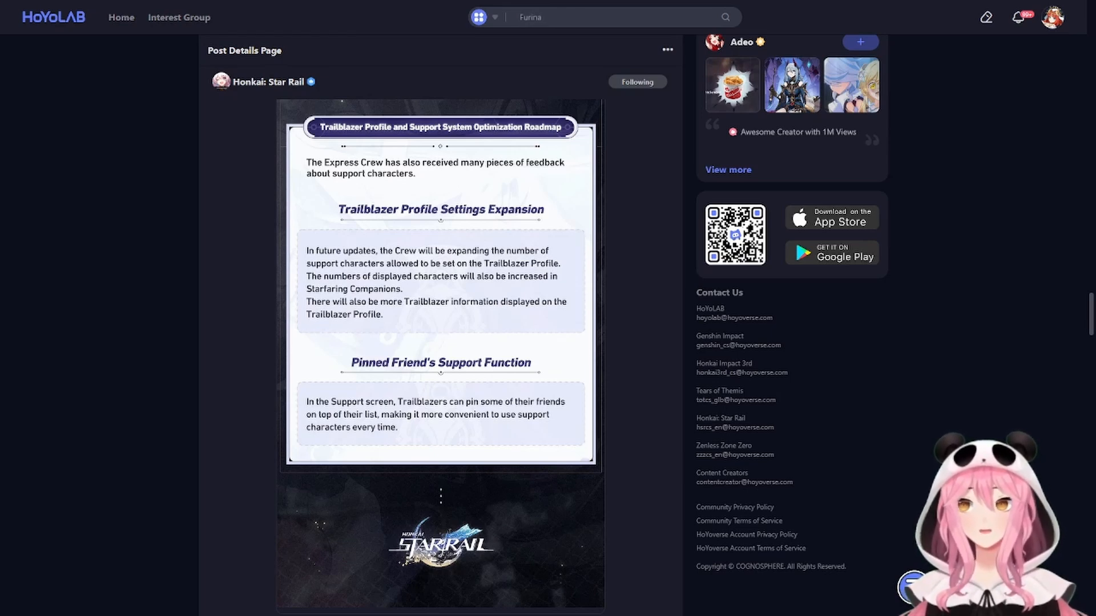
text(1.5)
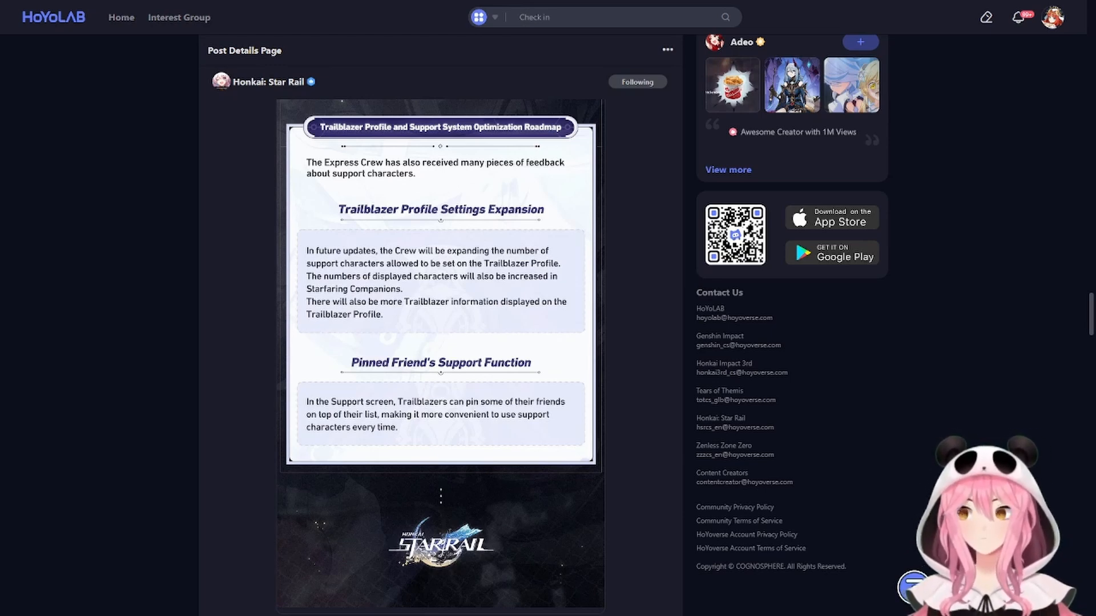
text(Rina)
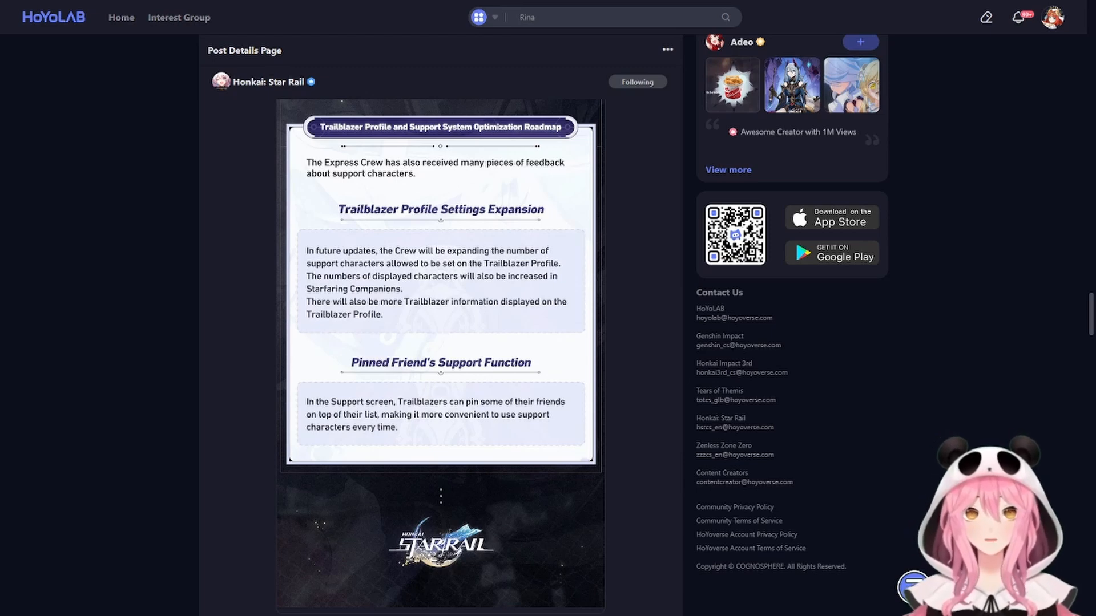
text(1.5)
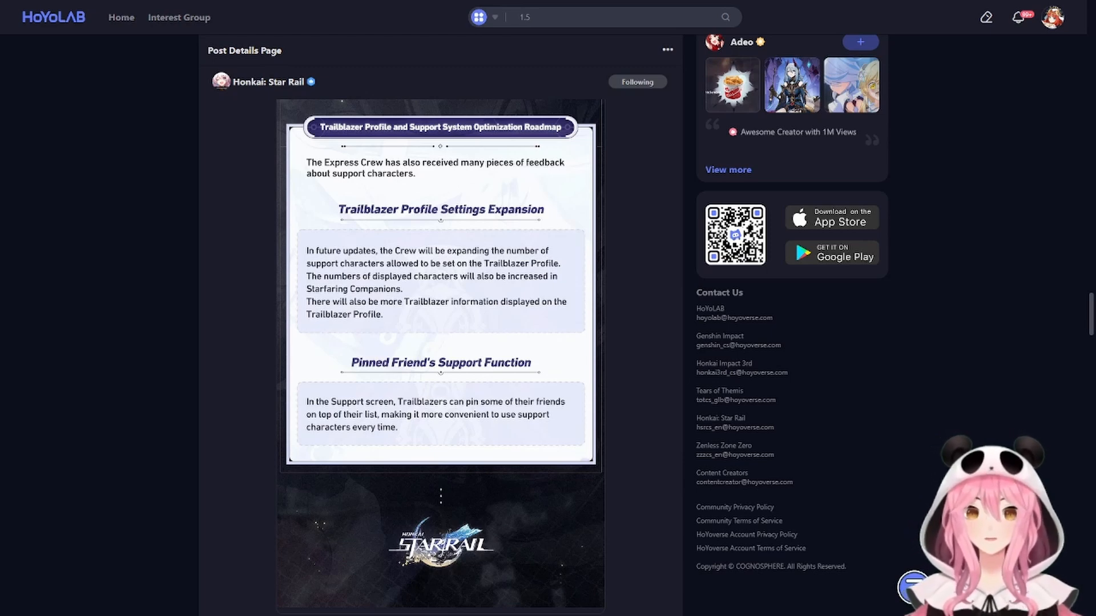
click(622, 17)
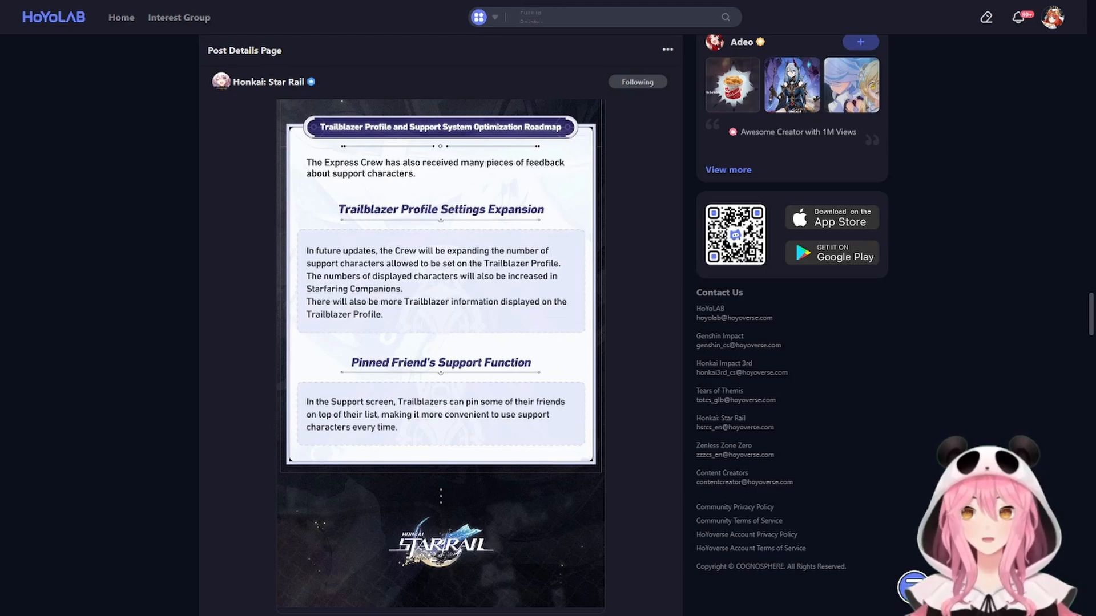
text(Baizhu)
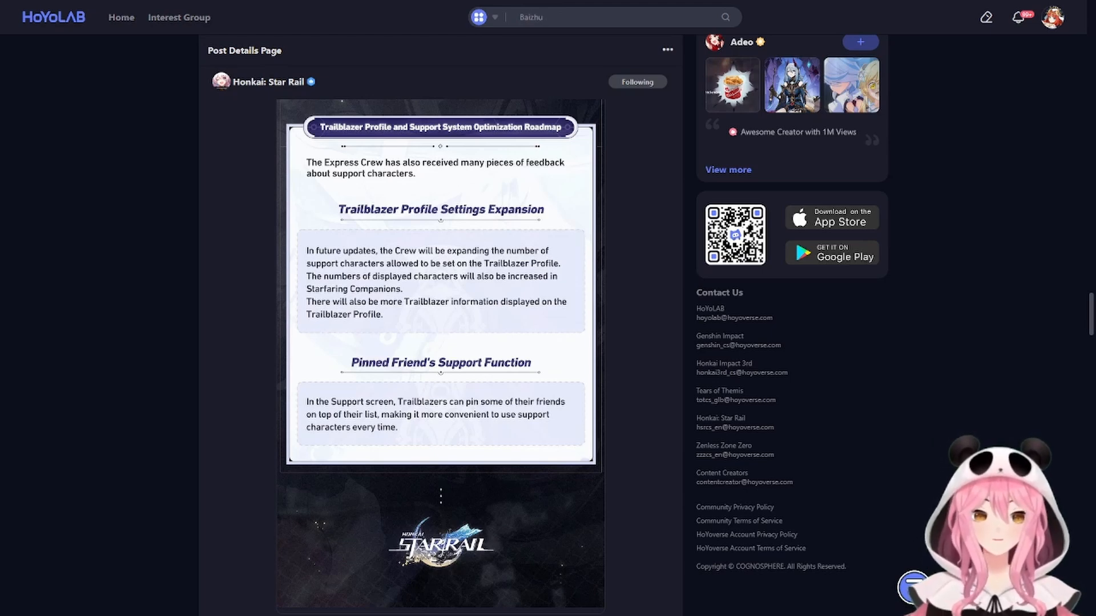
text(4.2)
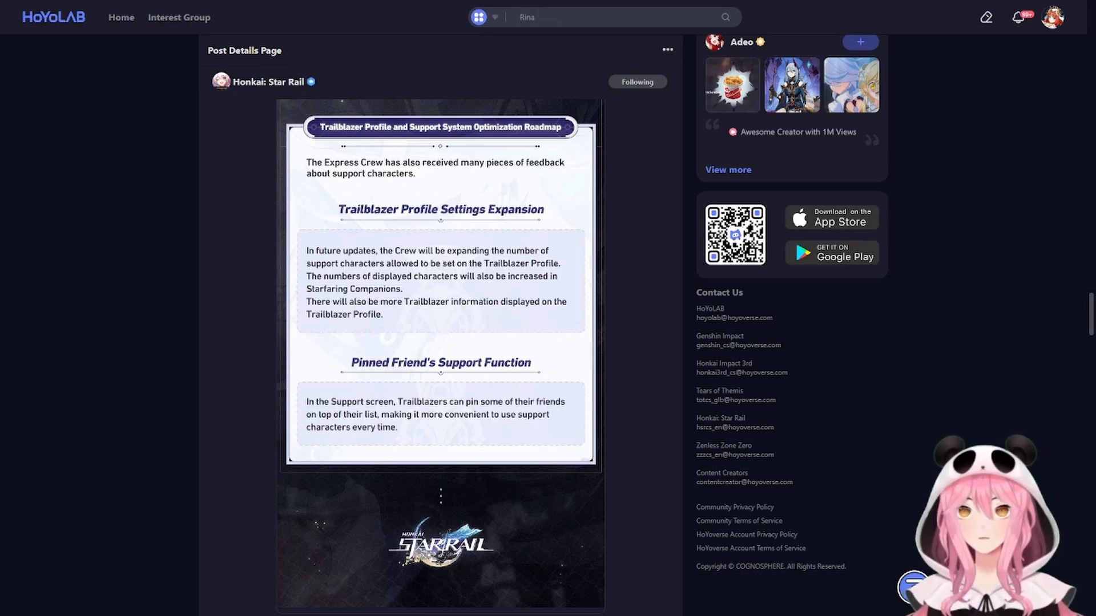
text(1.5)
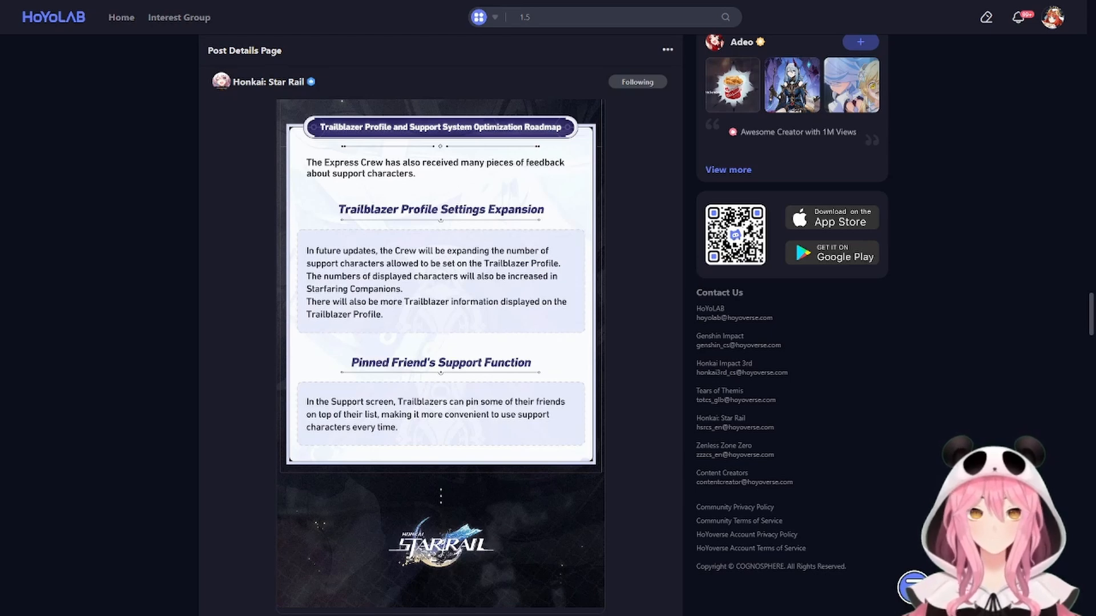
click(622, 18)
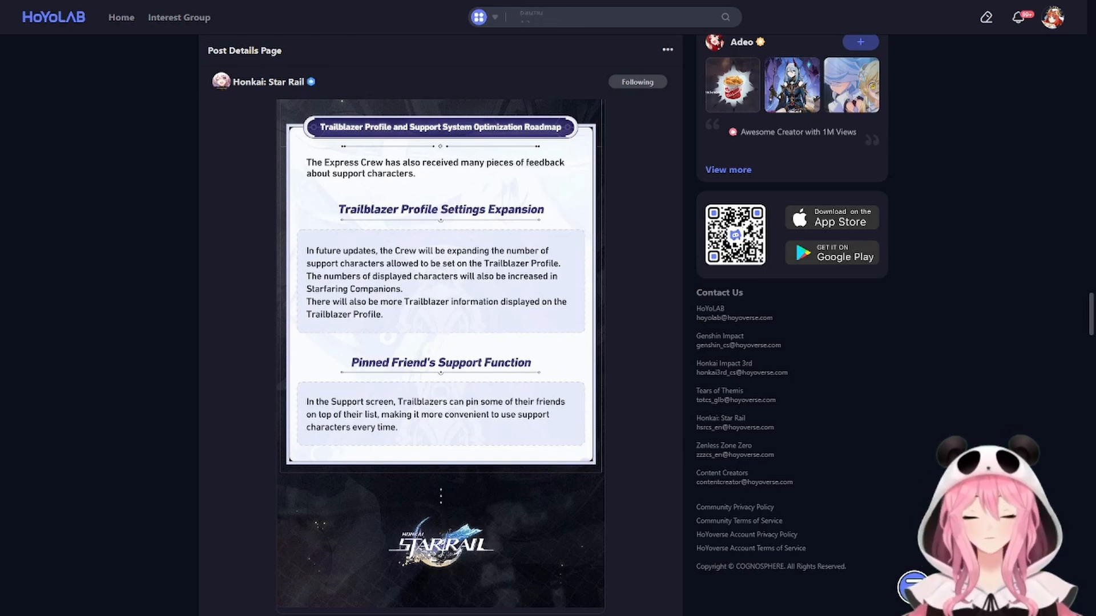
text(4.2)
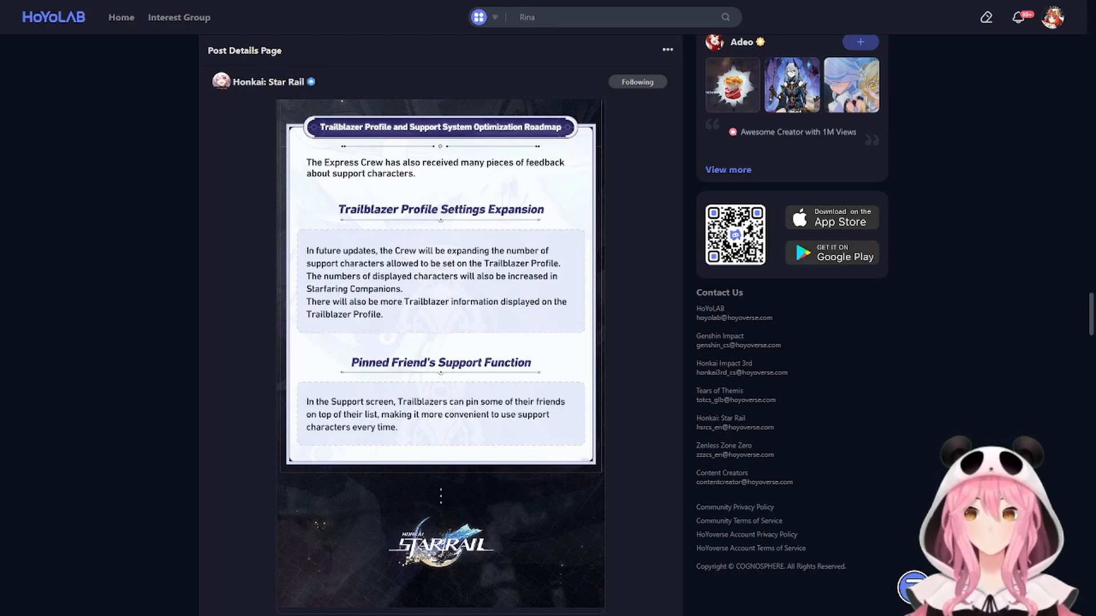
text(1.5)
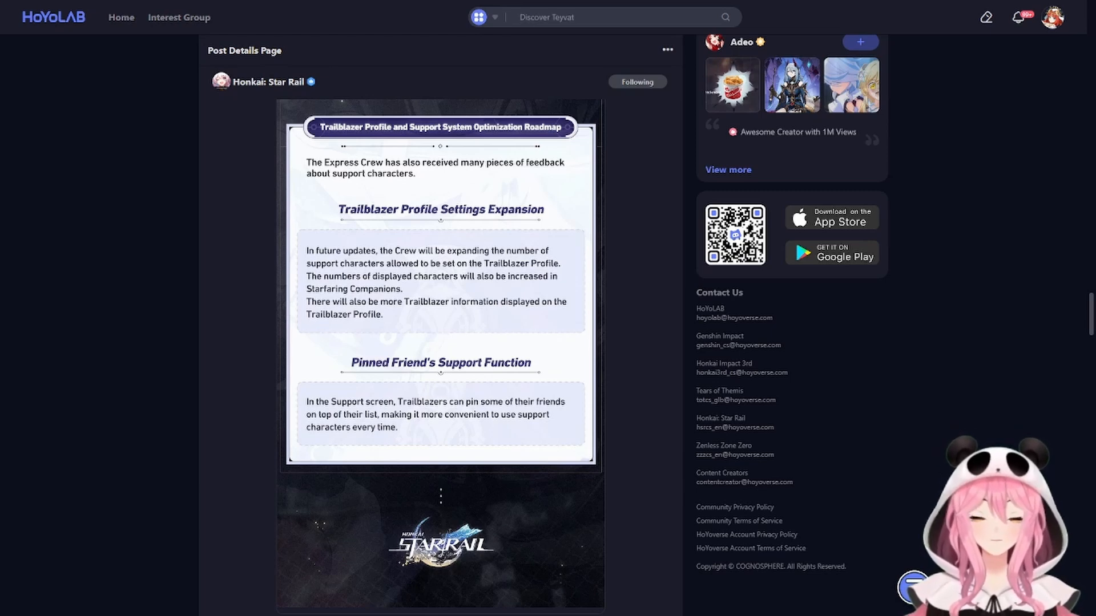
text(Furina)
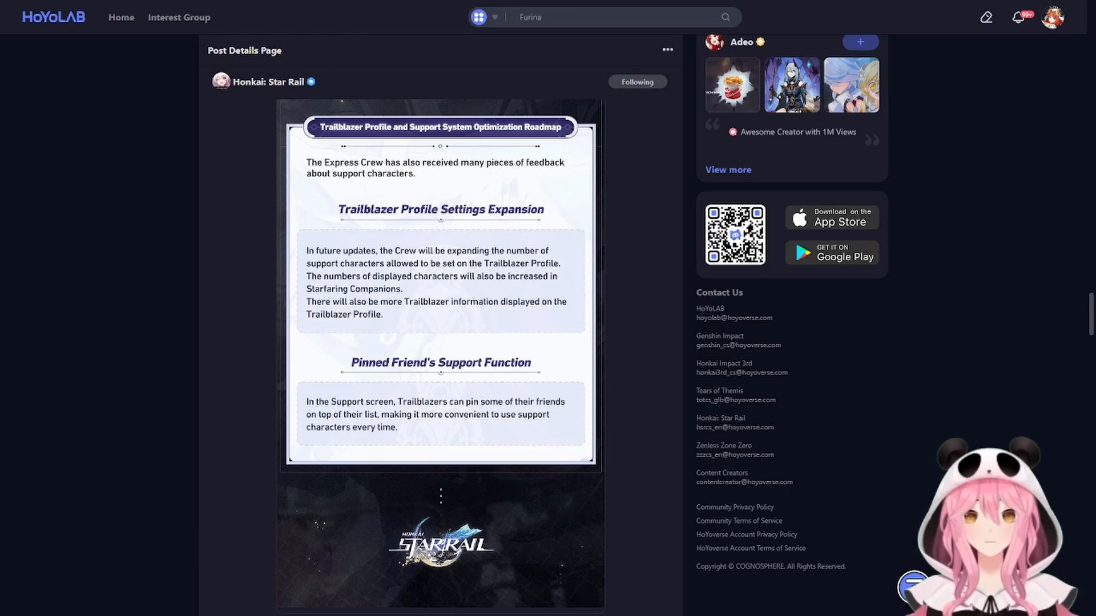
text(Baizhu)
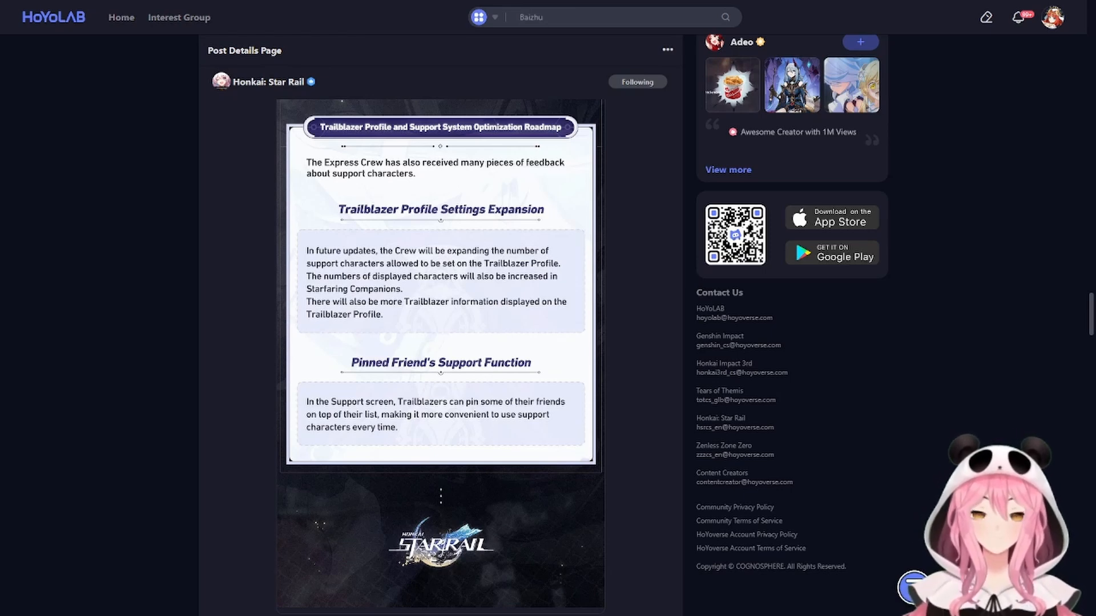
text(4.2)
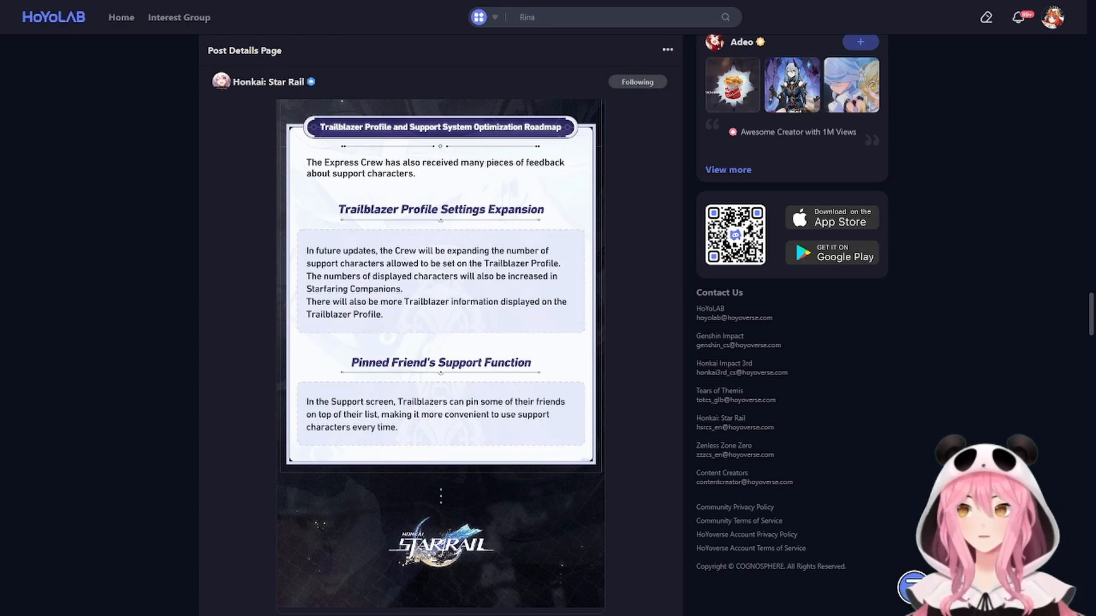
text(1.5)
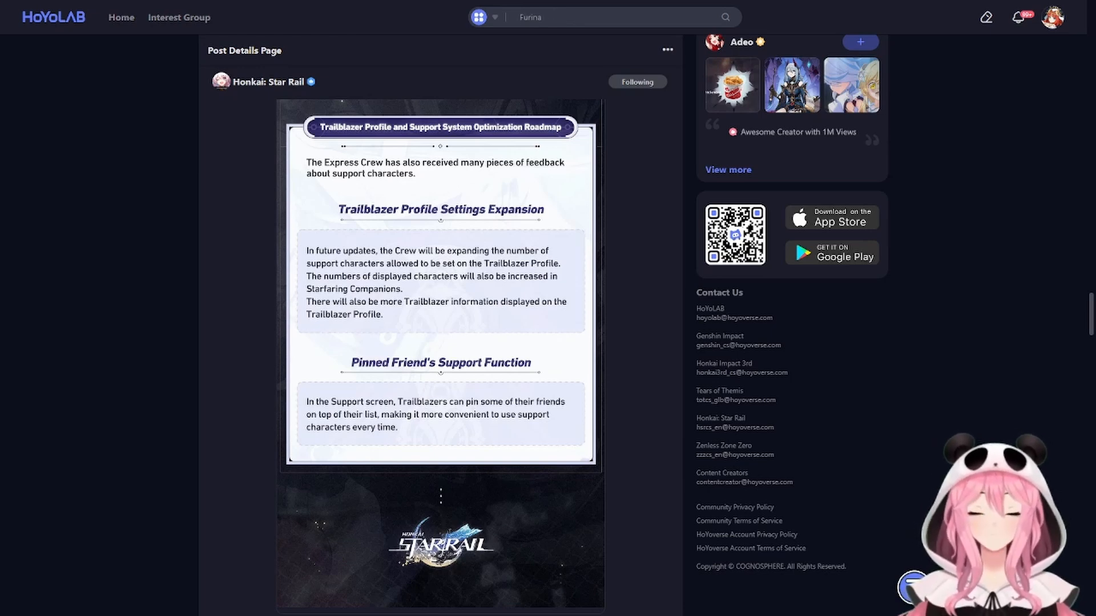
text(Baizhu)
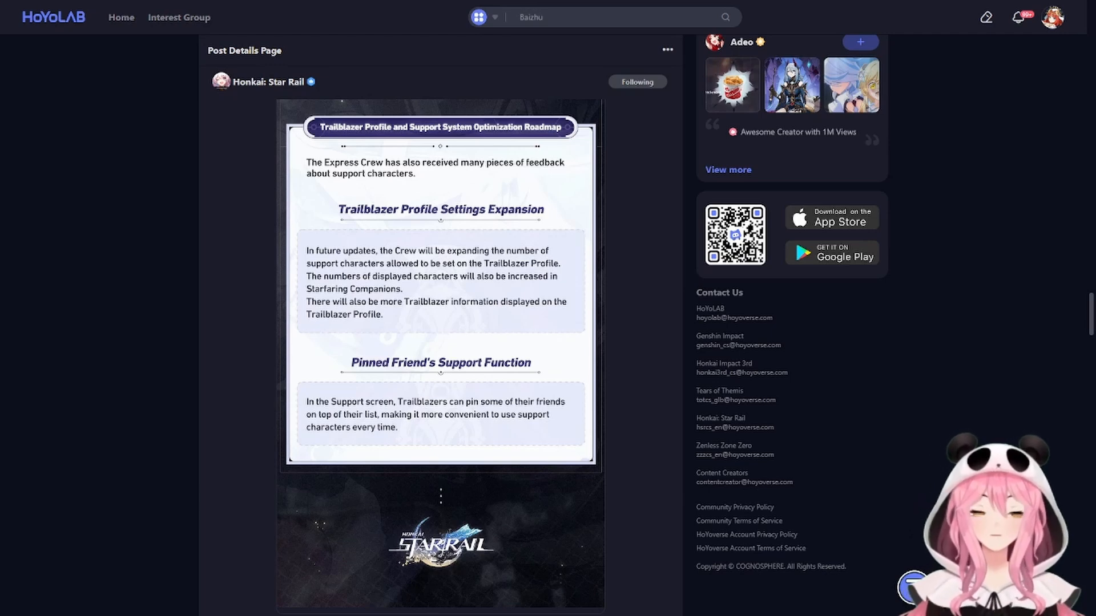
text(4.2)
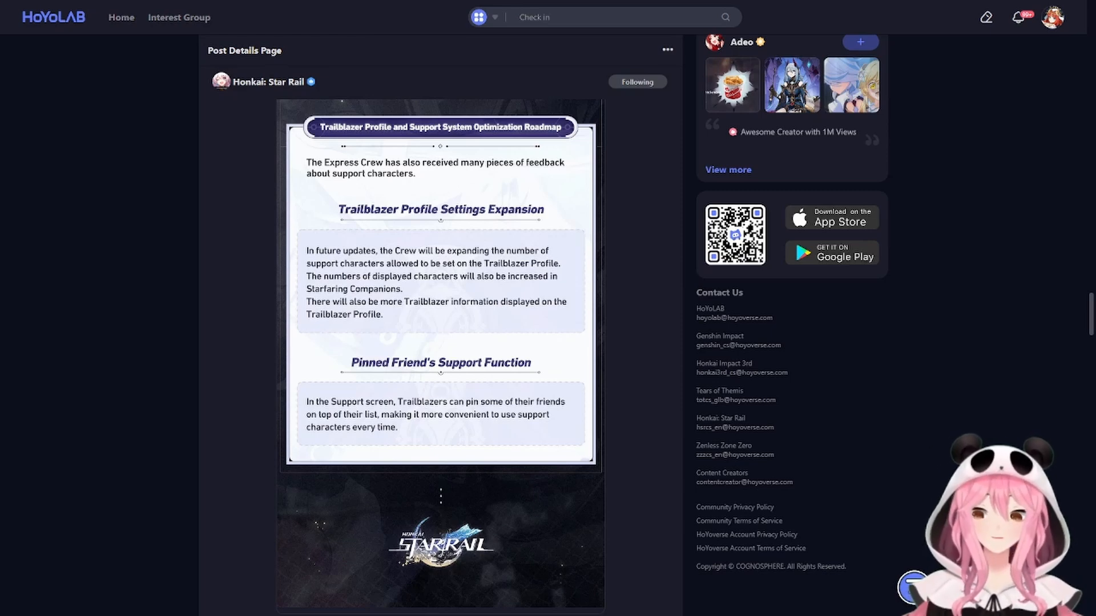
text(Rina)
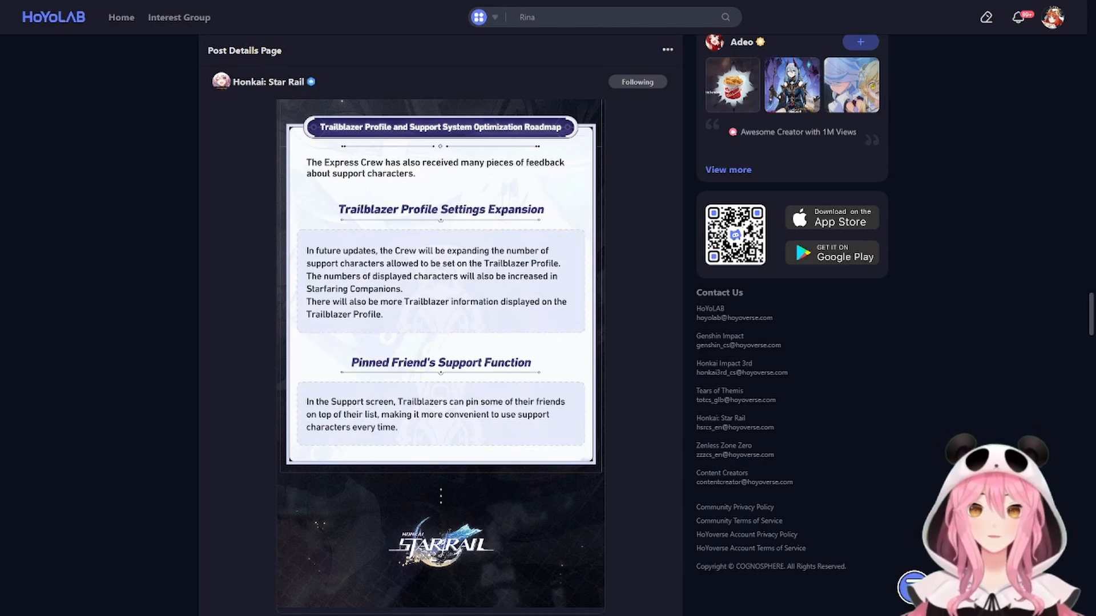
text(1.5)
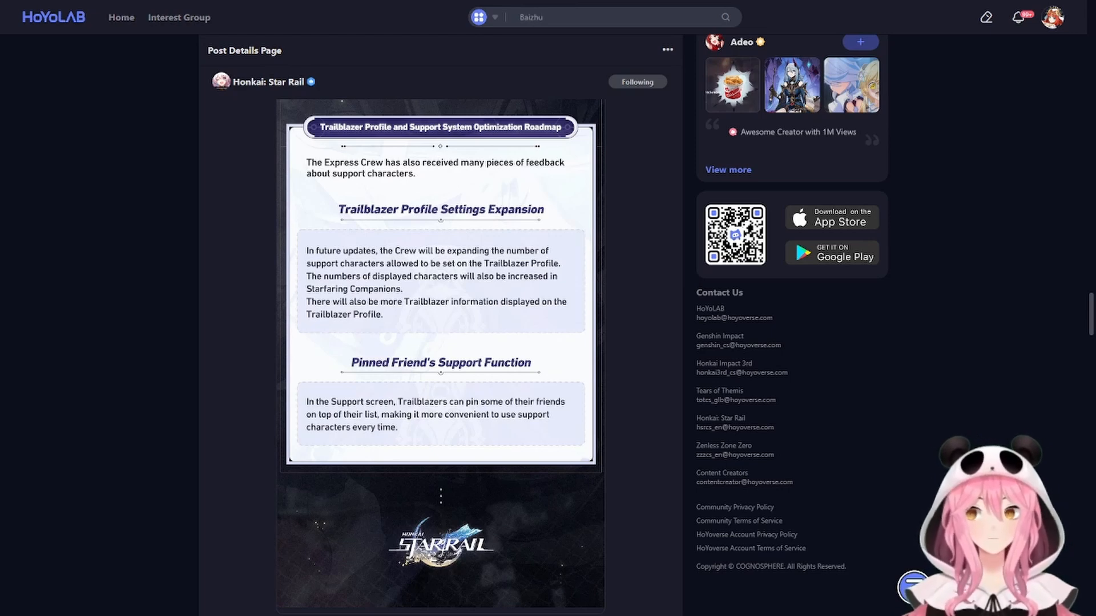
text(4.2)
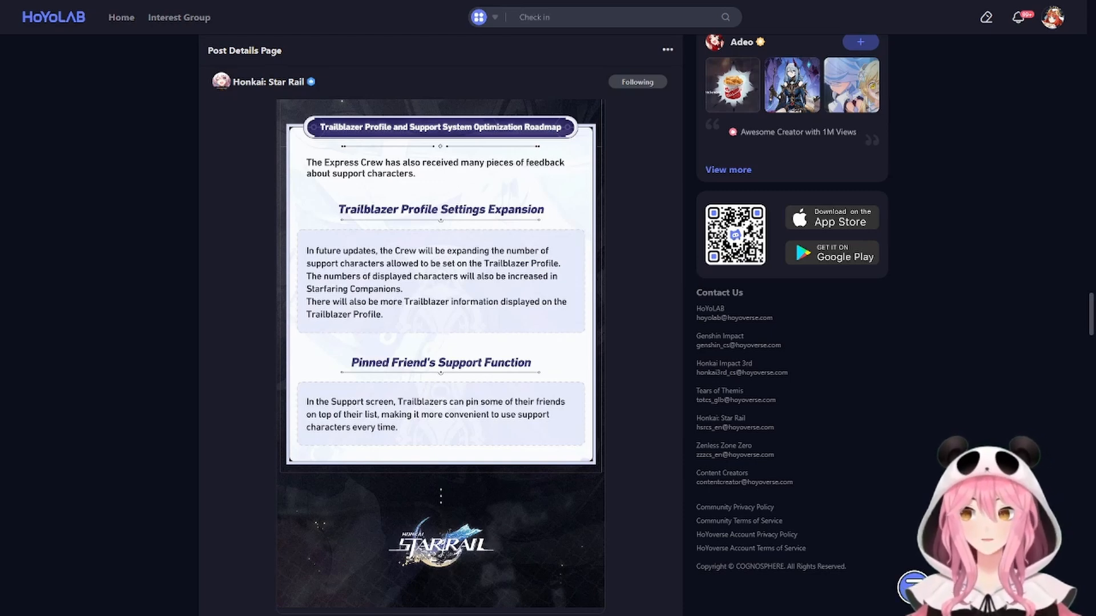
text(Rina)
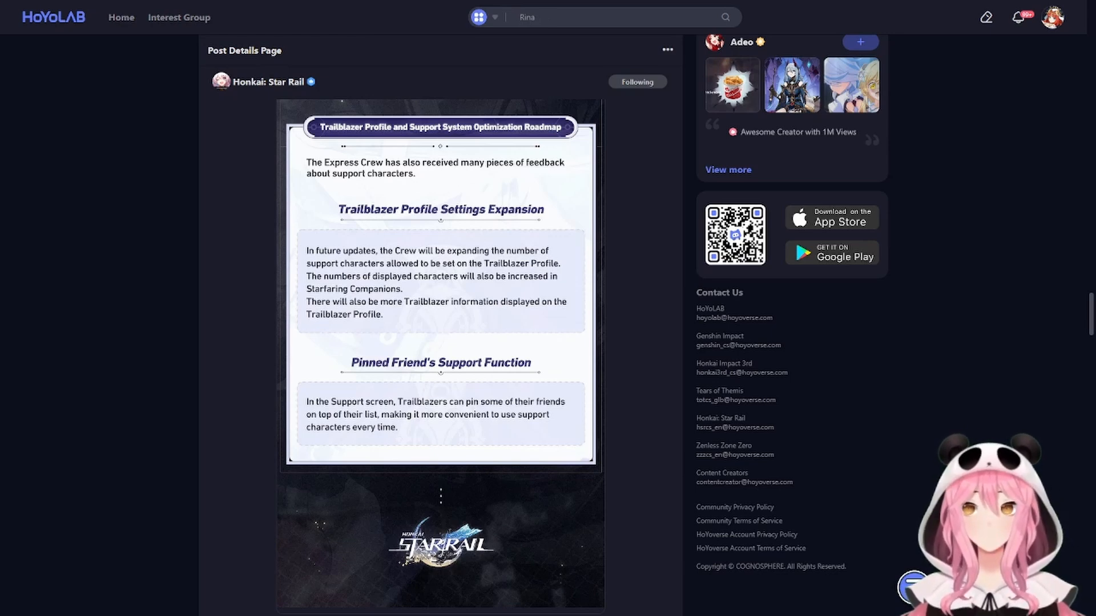
text(1.5)
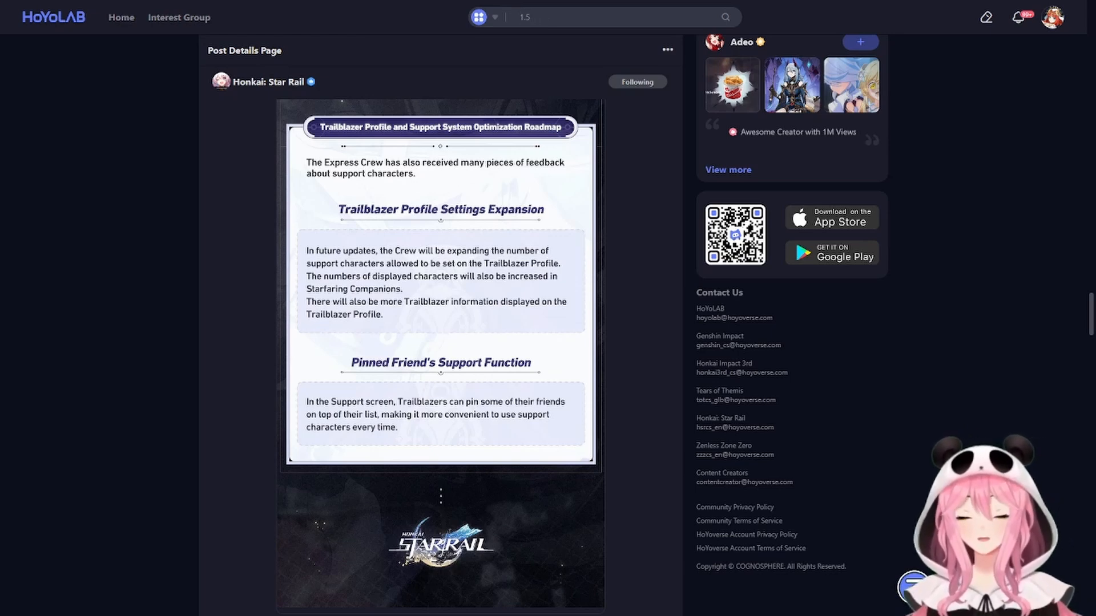